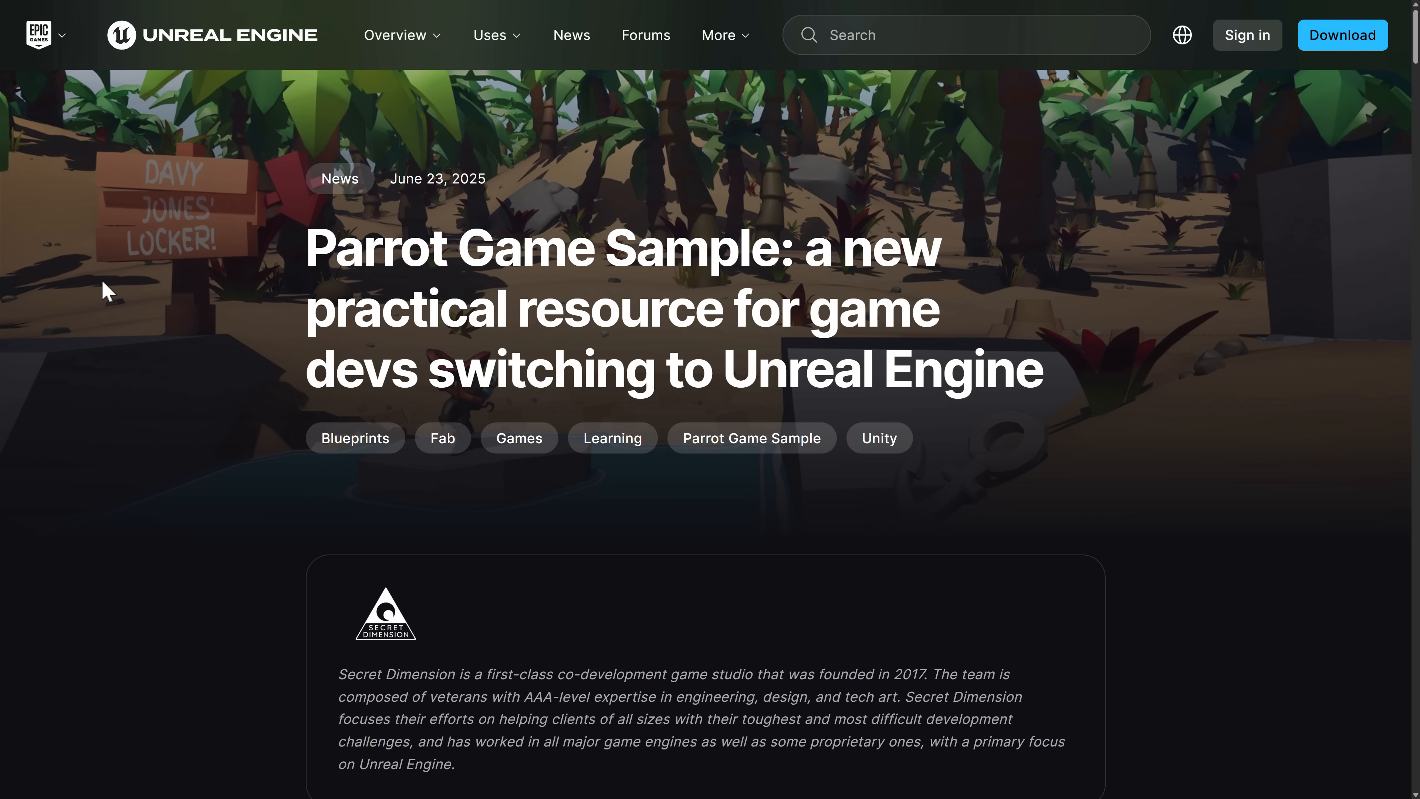
Step: Scroll through the Gumroad listing to find the Summertime Unreal Engine Assets Bundle link
{"action": "scroll", "scroll_direction": "down", "scroll_amount": 3}
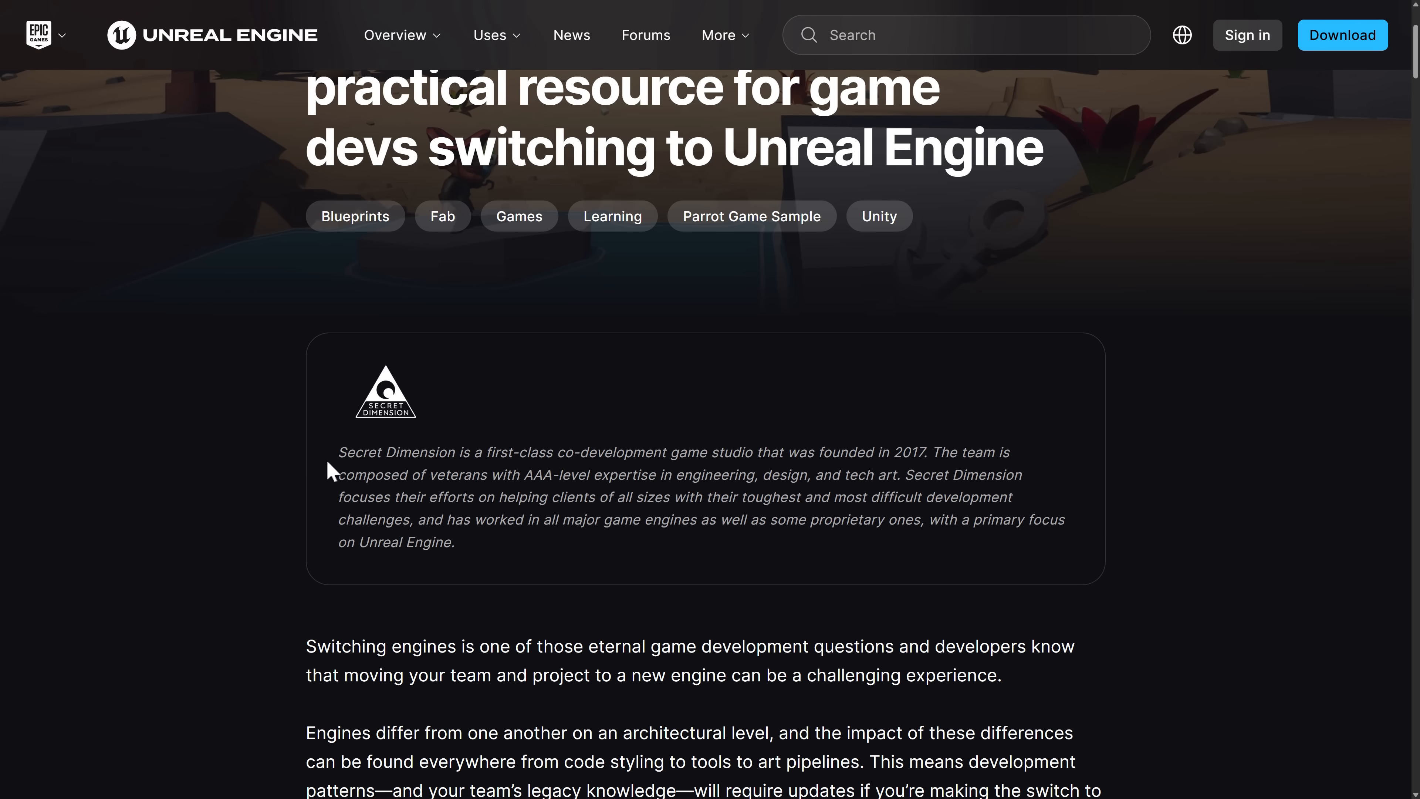
{"action": "mouse_move", "coordinate": [540, 455]}
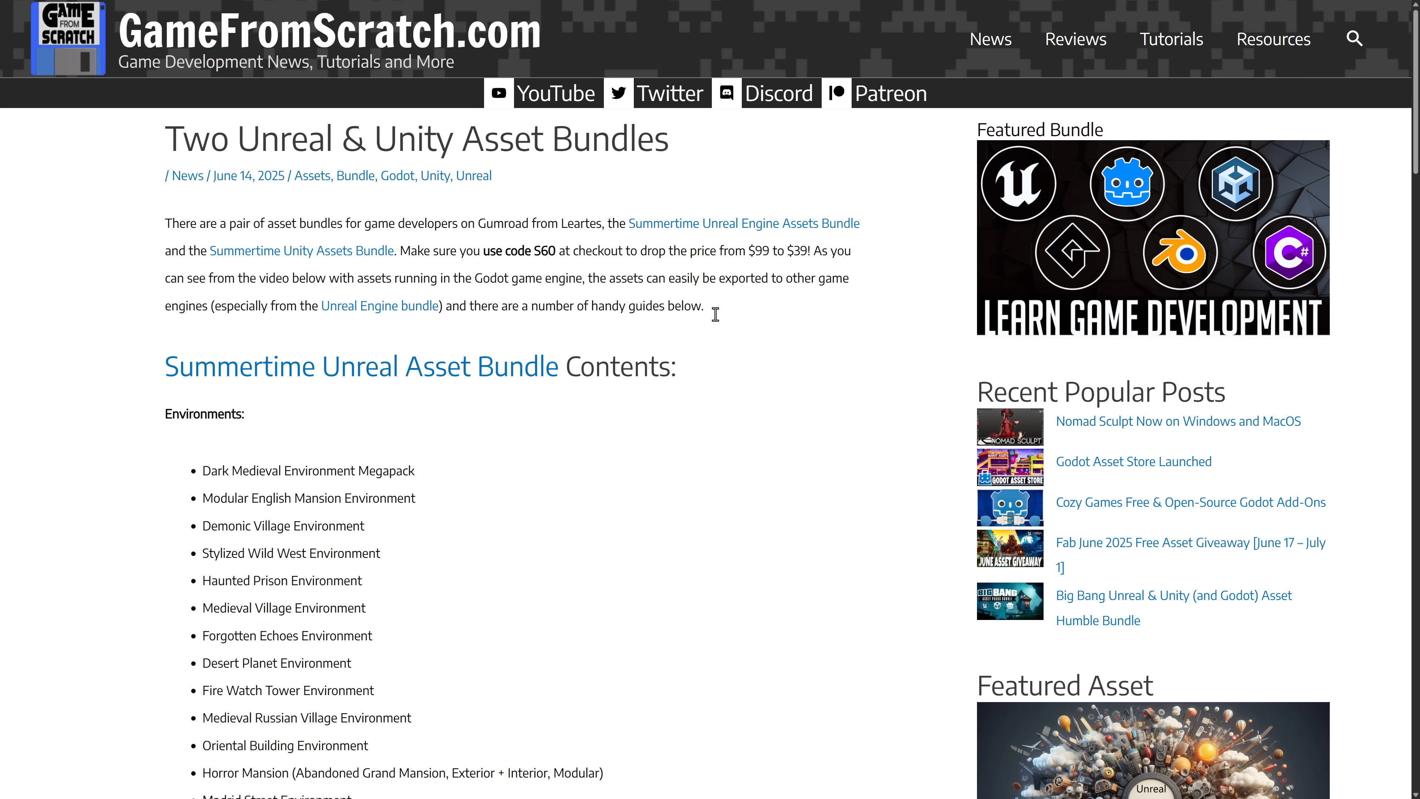
{"action": "mouse_move", "coordinate": [378, 515]}
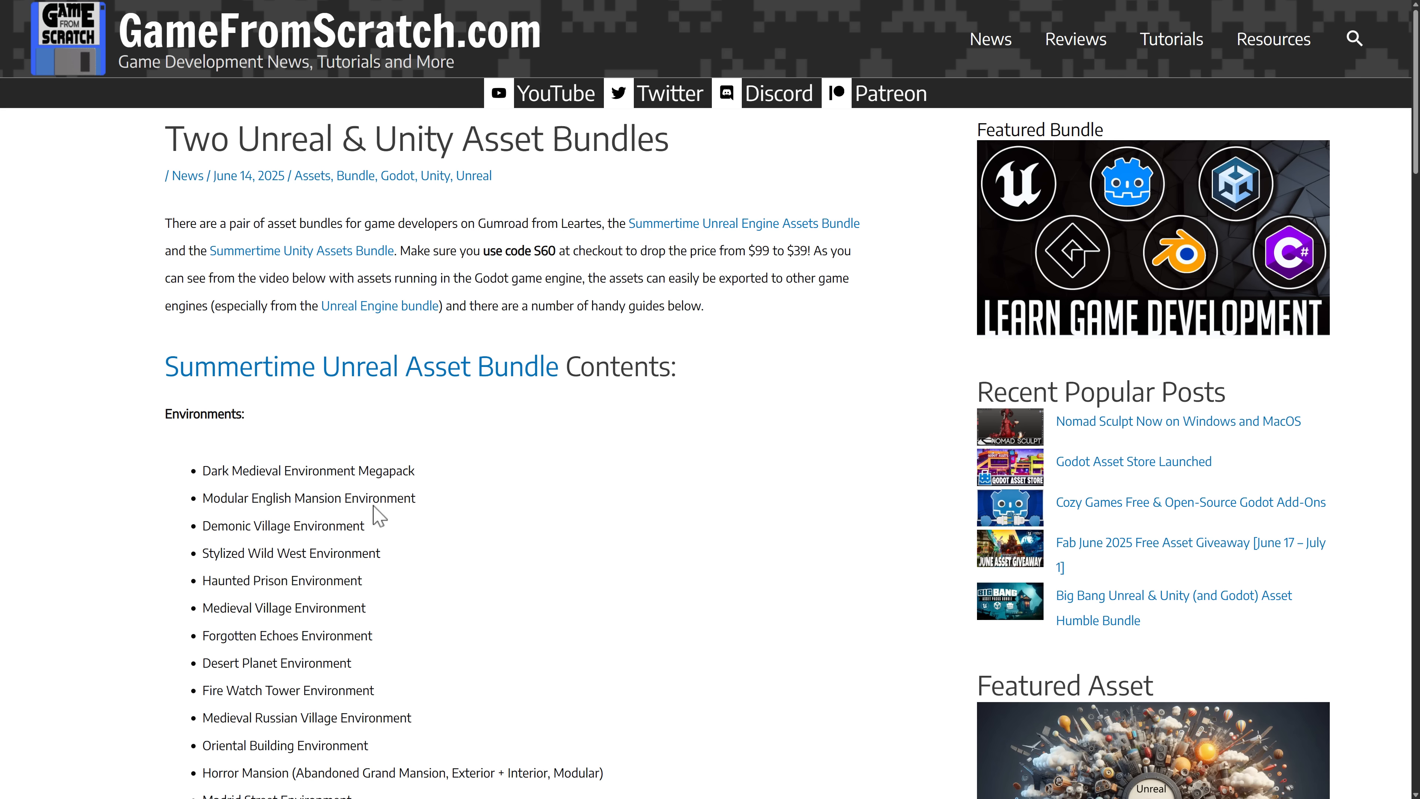
{"action": "mouse_move", "coordinate": [340, 347]}
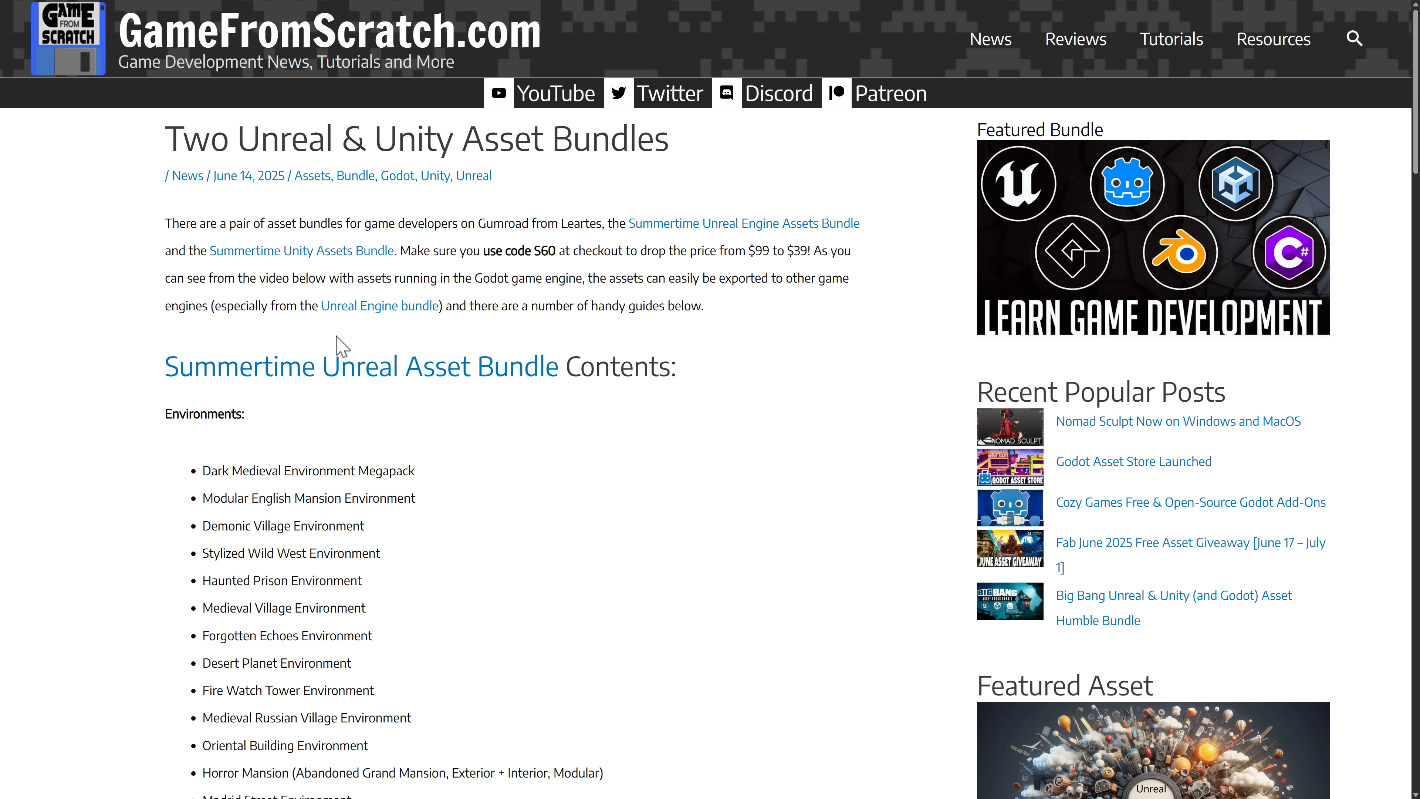
{"action": "scroll", "scroll_direction": "down", "scroll_amount": 3}
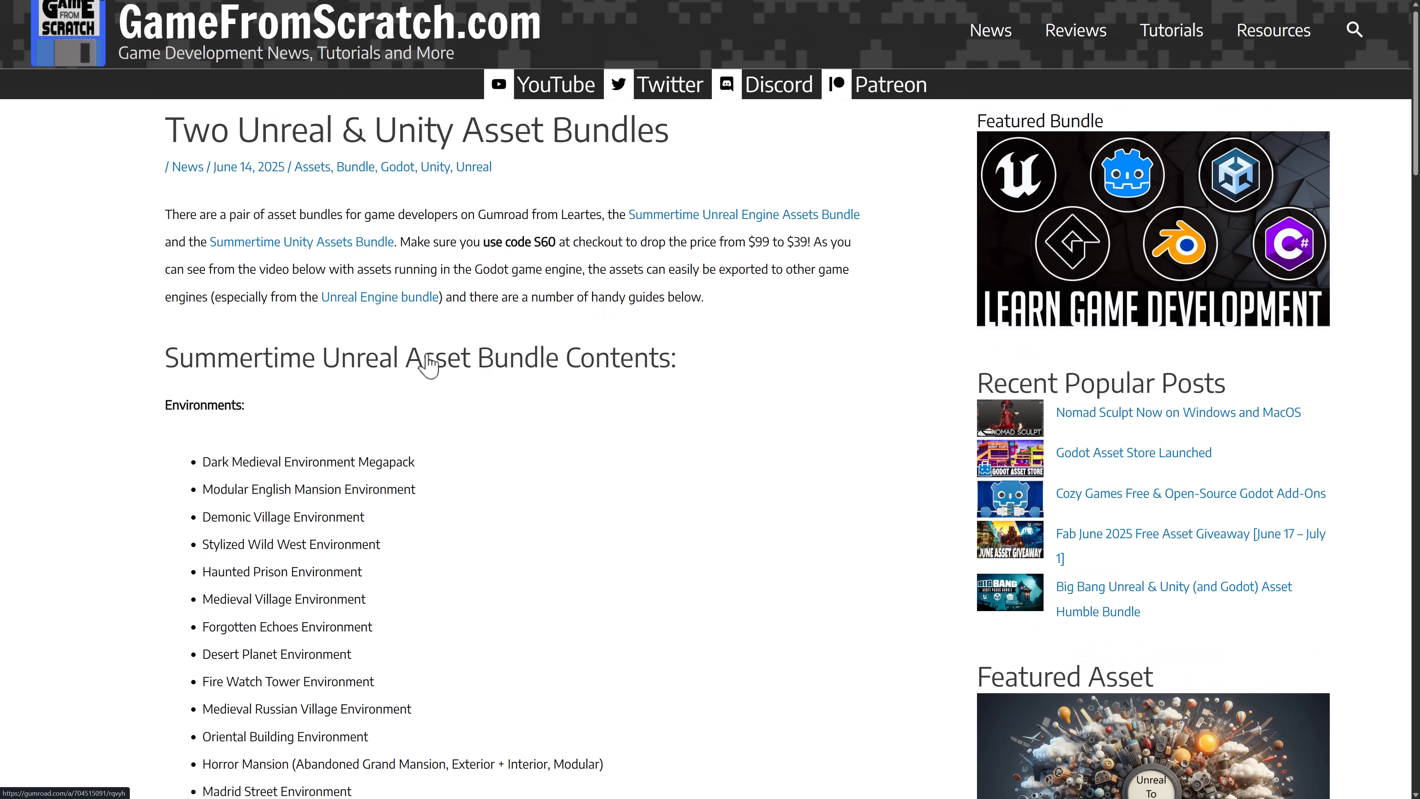
{"action": "scroll", "scroll_direction": "down", "scroll_amount": 3}
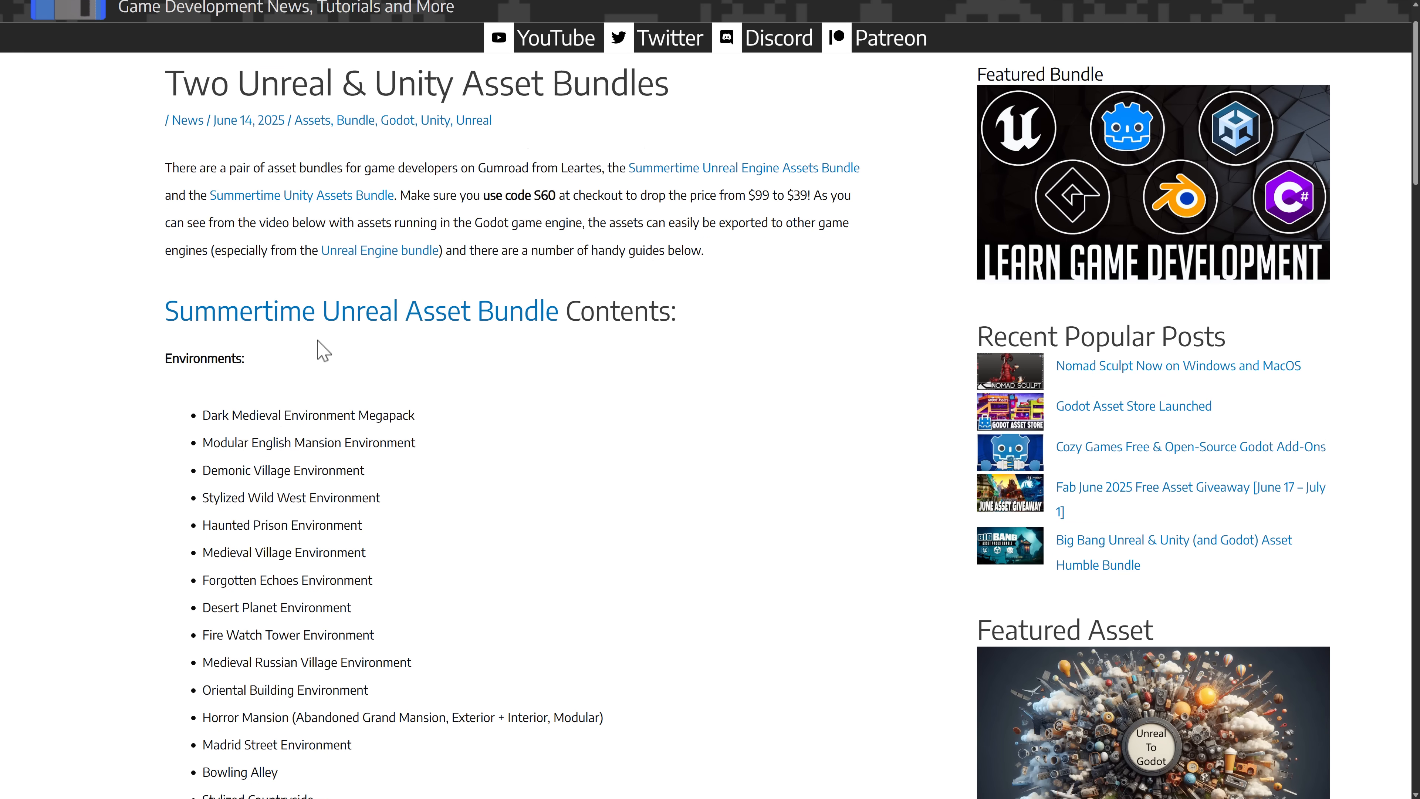
{"action": "scroll", "scroll_direction": "down", "scroll_amount": 3}
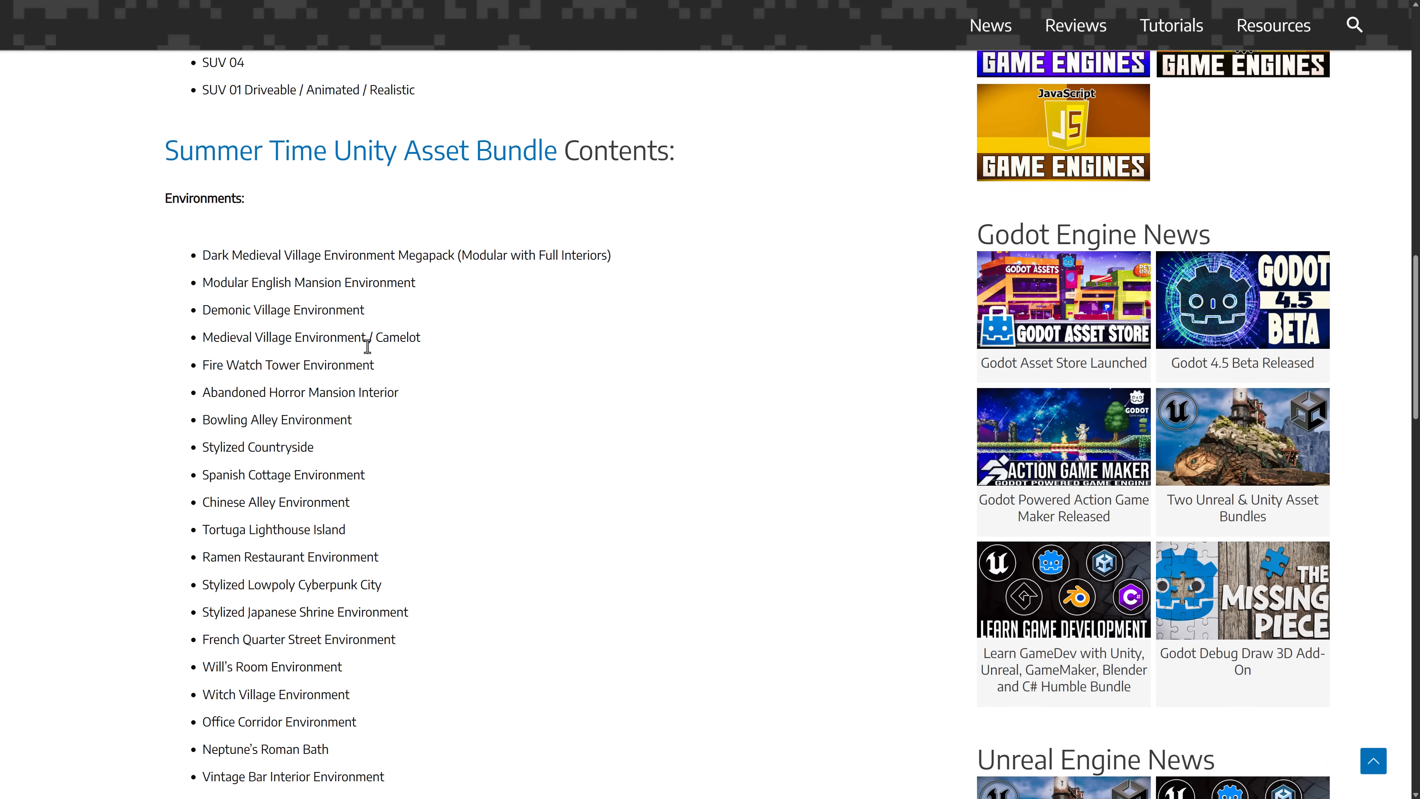
{"action": "scroll", "scroll_direction": "up", "scroll_amount": 3}
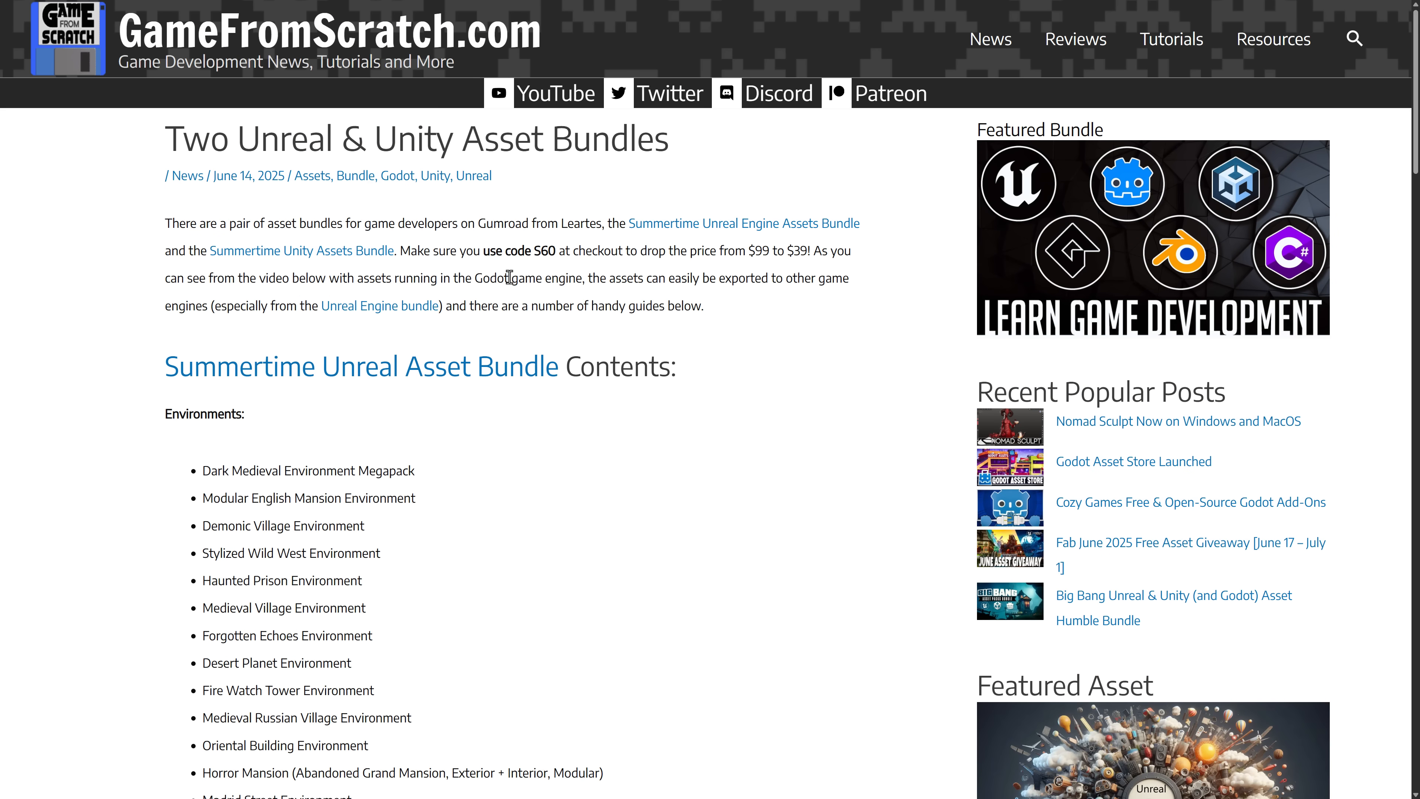
{"action": "mouse_move", "coordinate": [719, 443]}
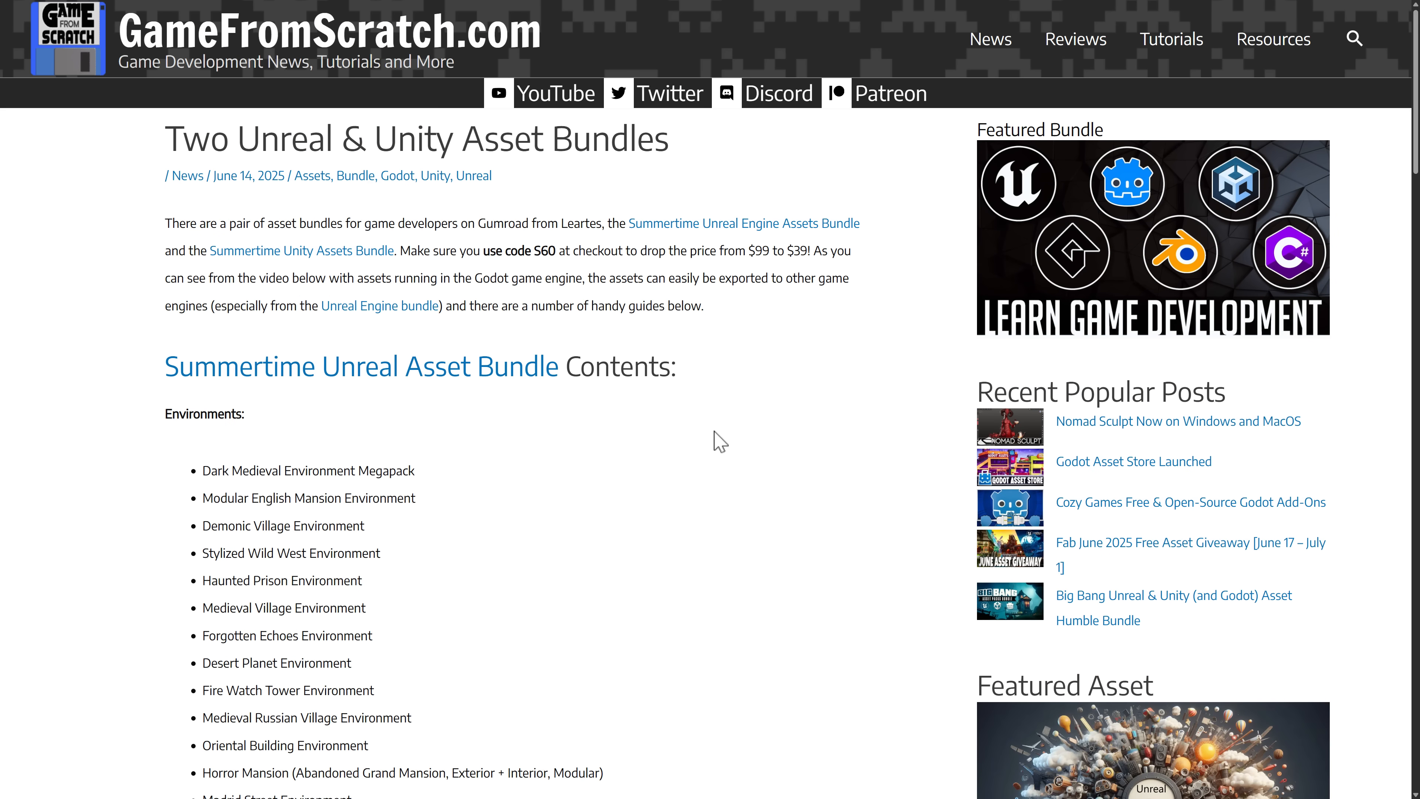
Step: Open the Unreal Engine bundle's store page and scroll its bundle contents list
{"action": "left_click", "coordinate": [743, 223]}
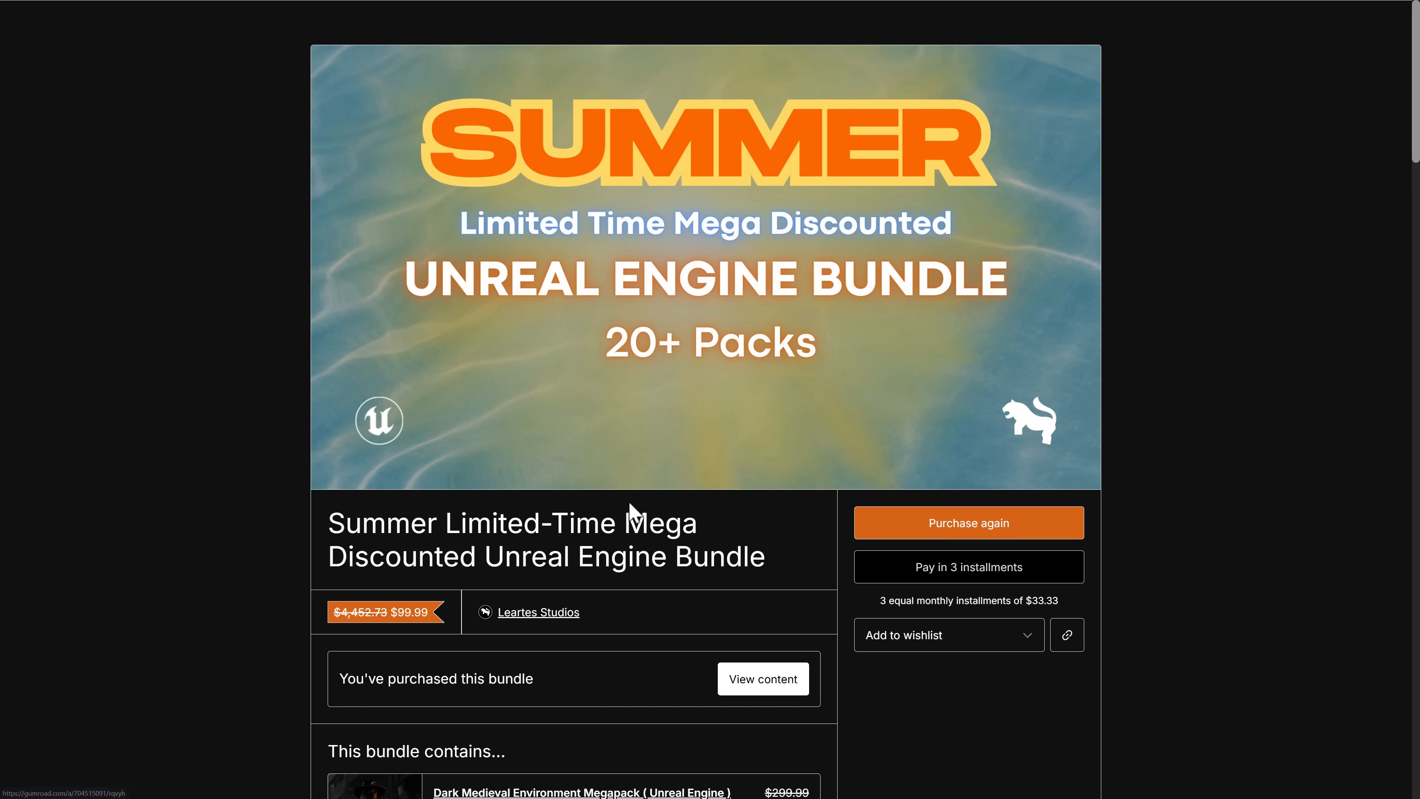
{"action": "scroll", "scroll_direction": "down", "scroll_amount": 3}
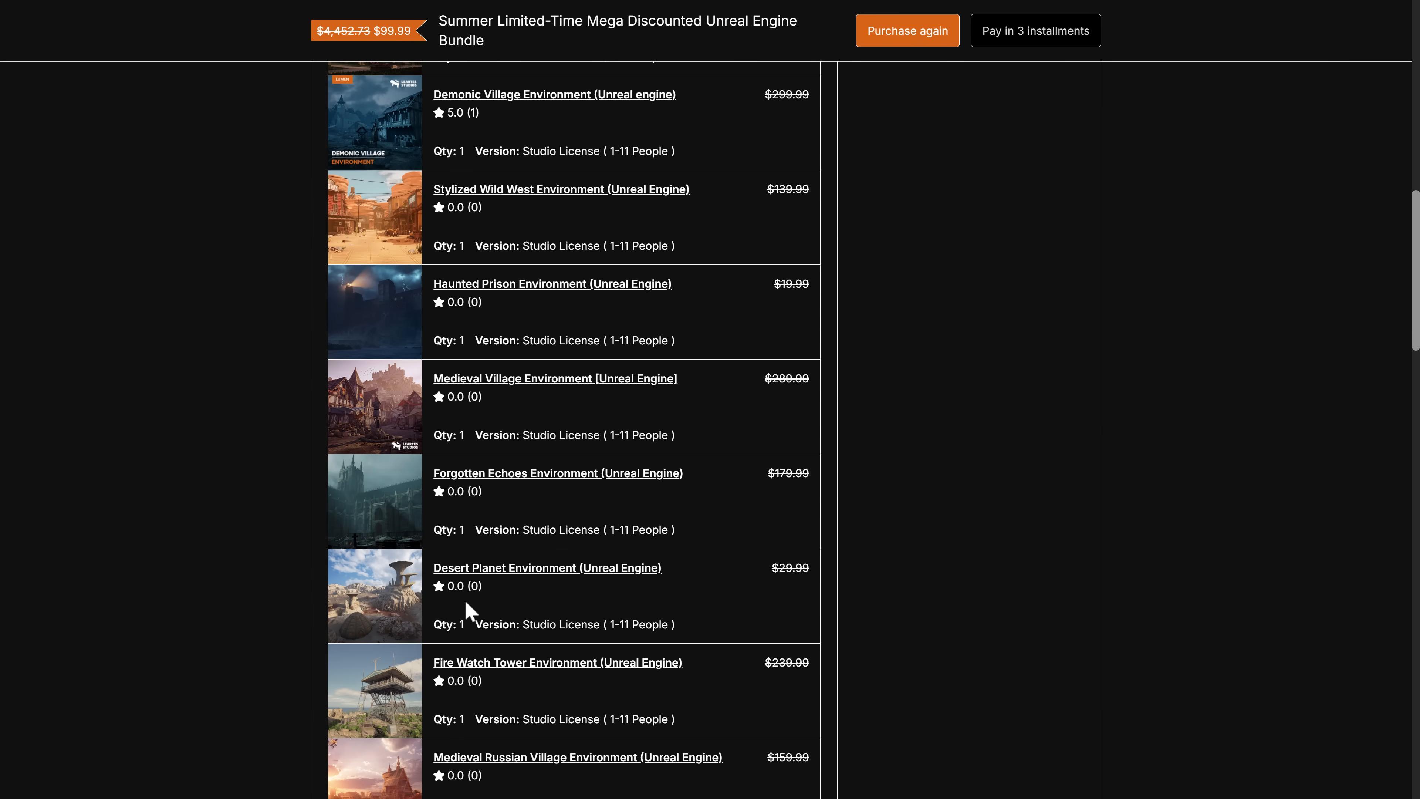
{"action": "scroll", "scroll_direction": "down", "scroll_amount": 3}
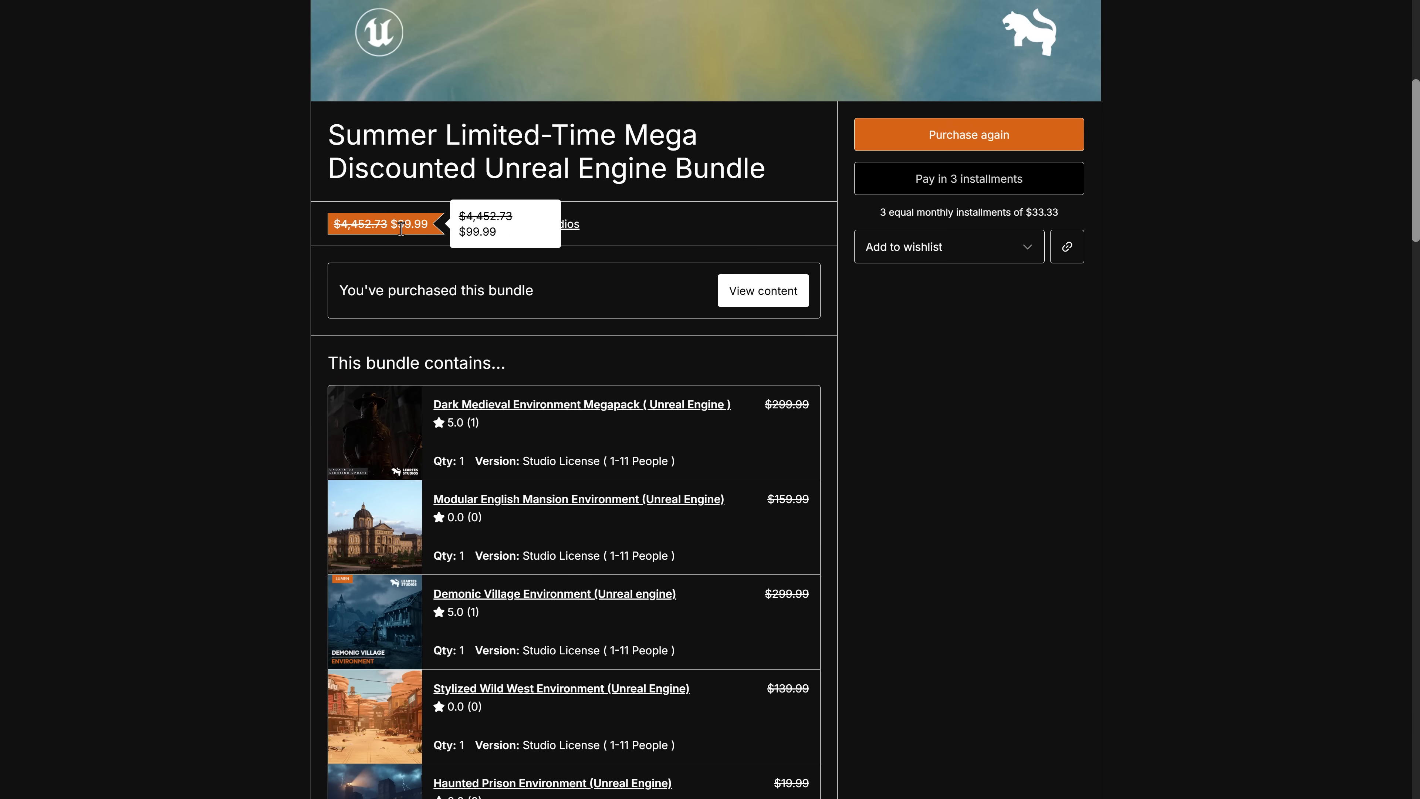
{"action": "mouse_move", "coordinate": [209, 243]}
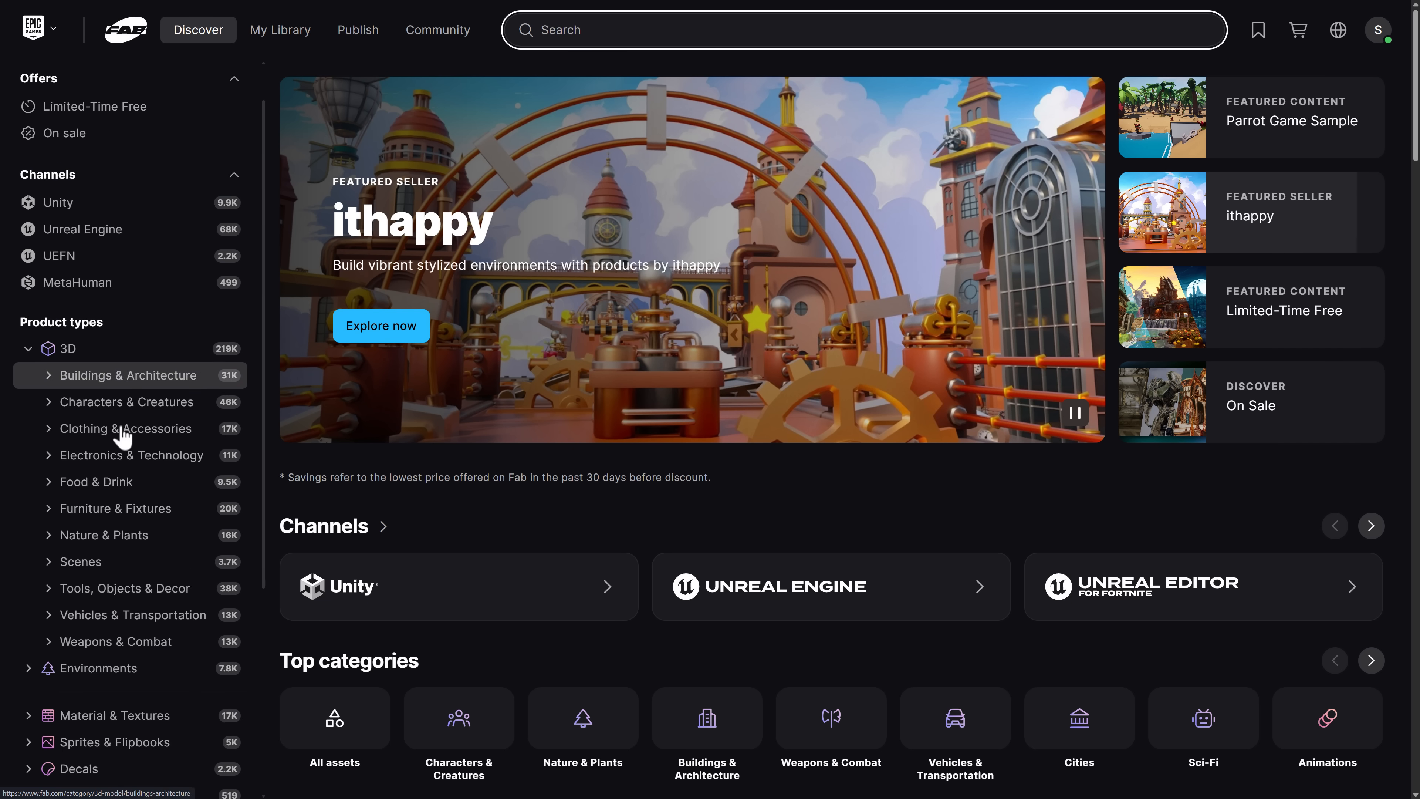
Step: Scroll the Fab Parrot Game Sample Unity Version product page
{"action": "scroll", "scroll_direction": "down", "scroll_amount": 3}
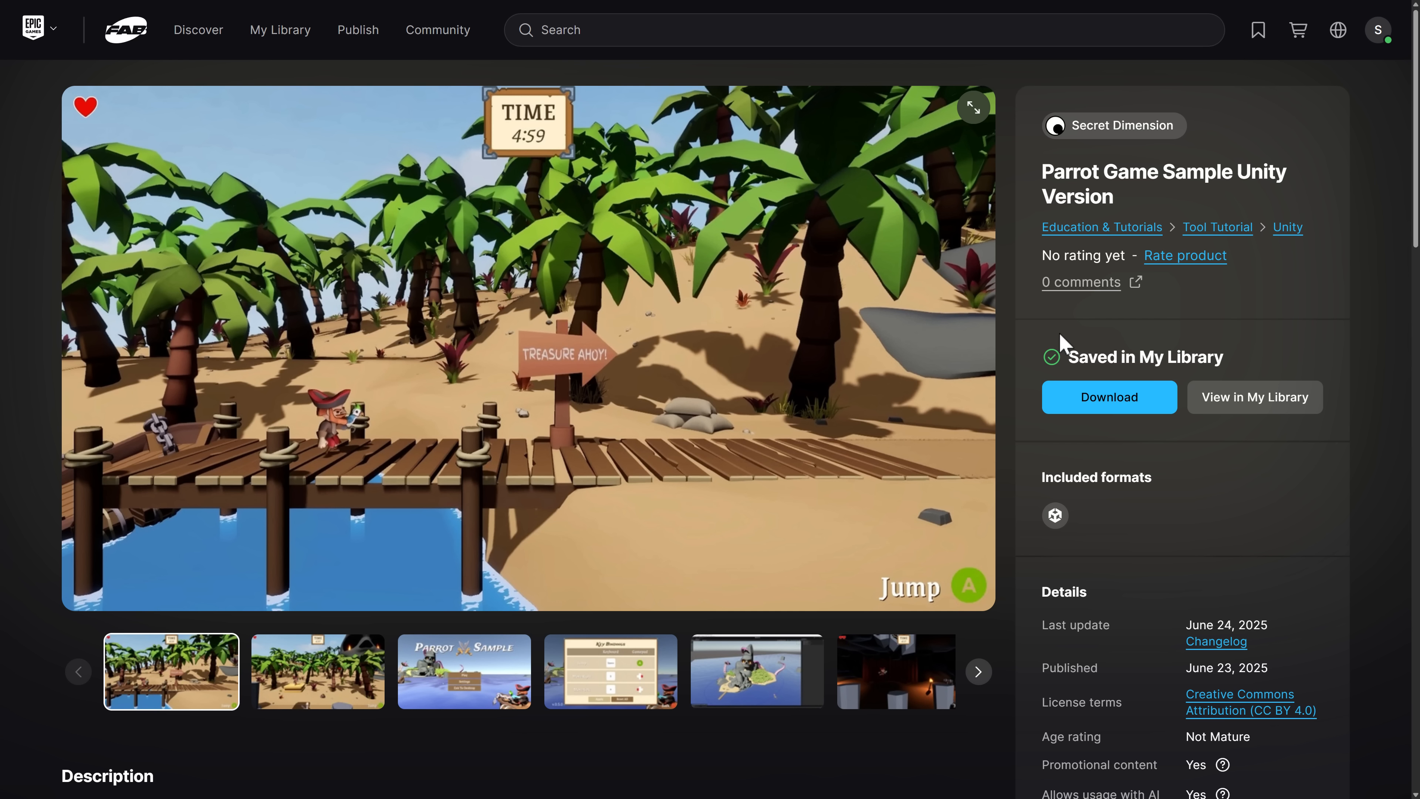
{"action": "mouse_move", "coordinate": [1194, 195]}
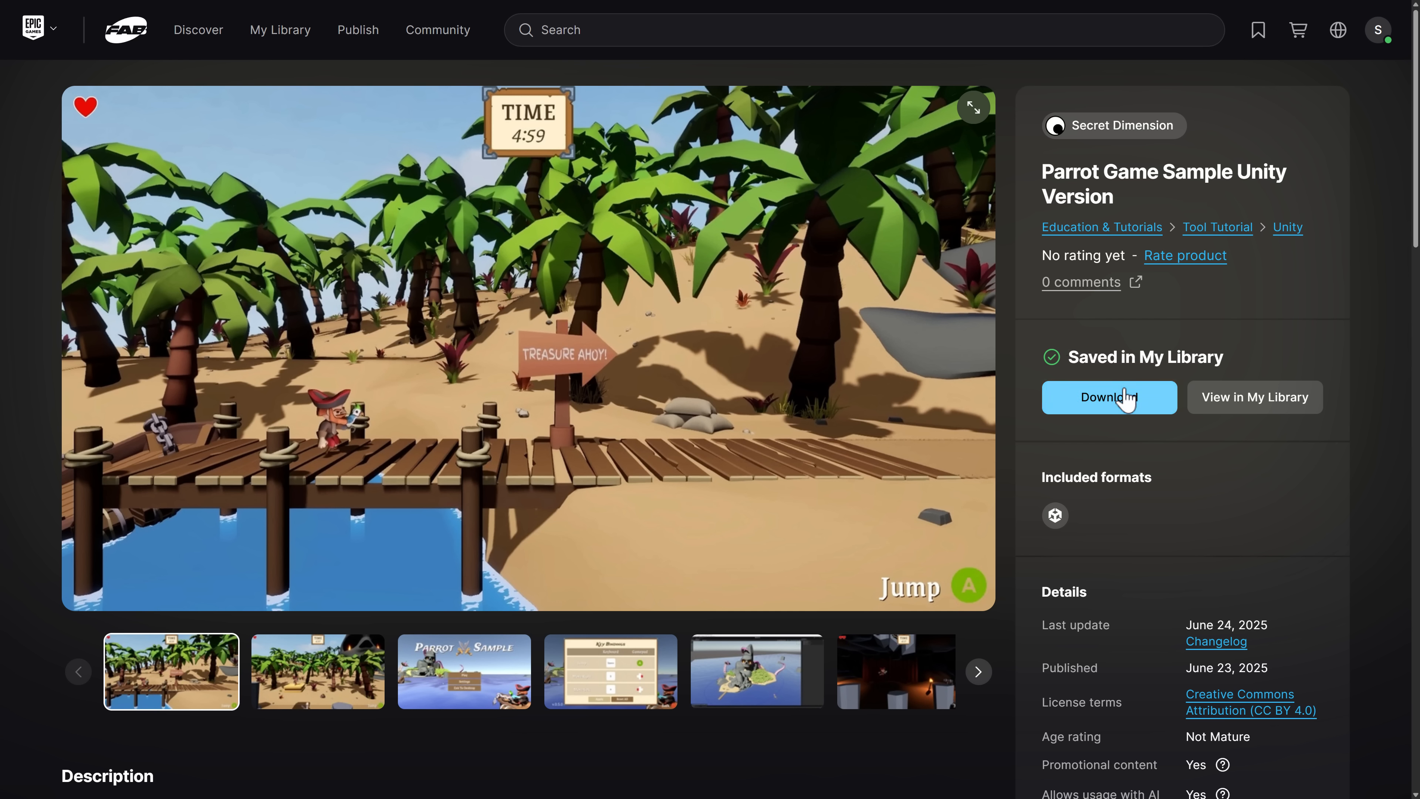
{"action": "mouse_move", "coordinate": [1129, 401]}
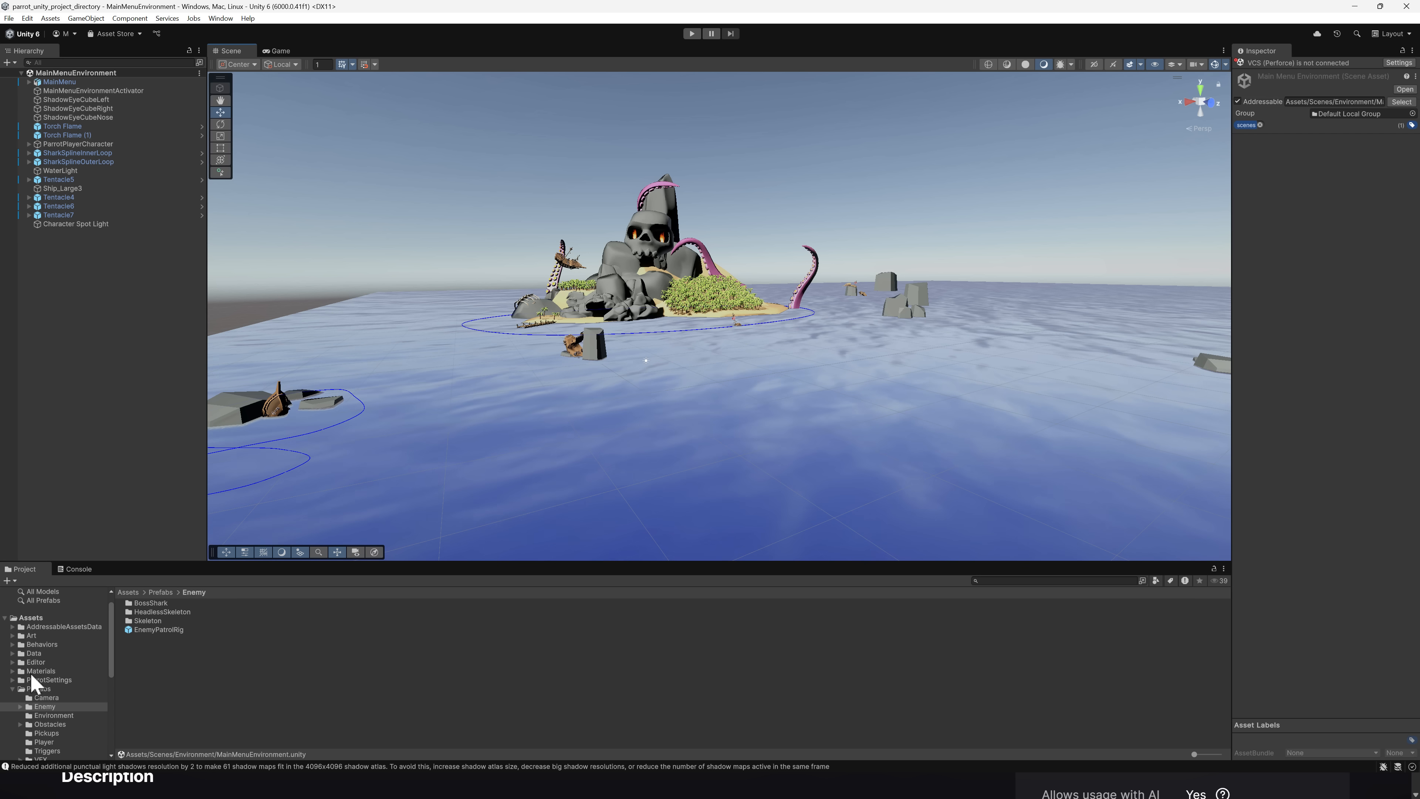
Step: Browse the Project assets from the MainMenu scenes folder back to the Environment scenes folder
{"action": "left_click", "coordinate": [9, 706]}
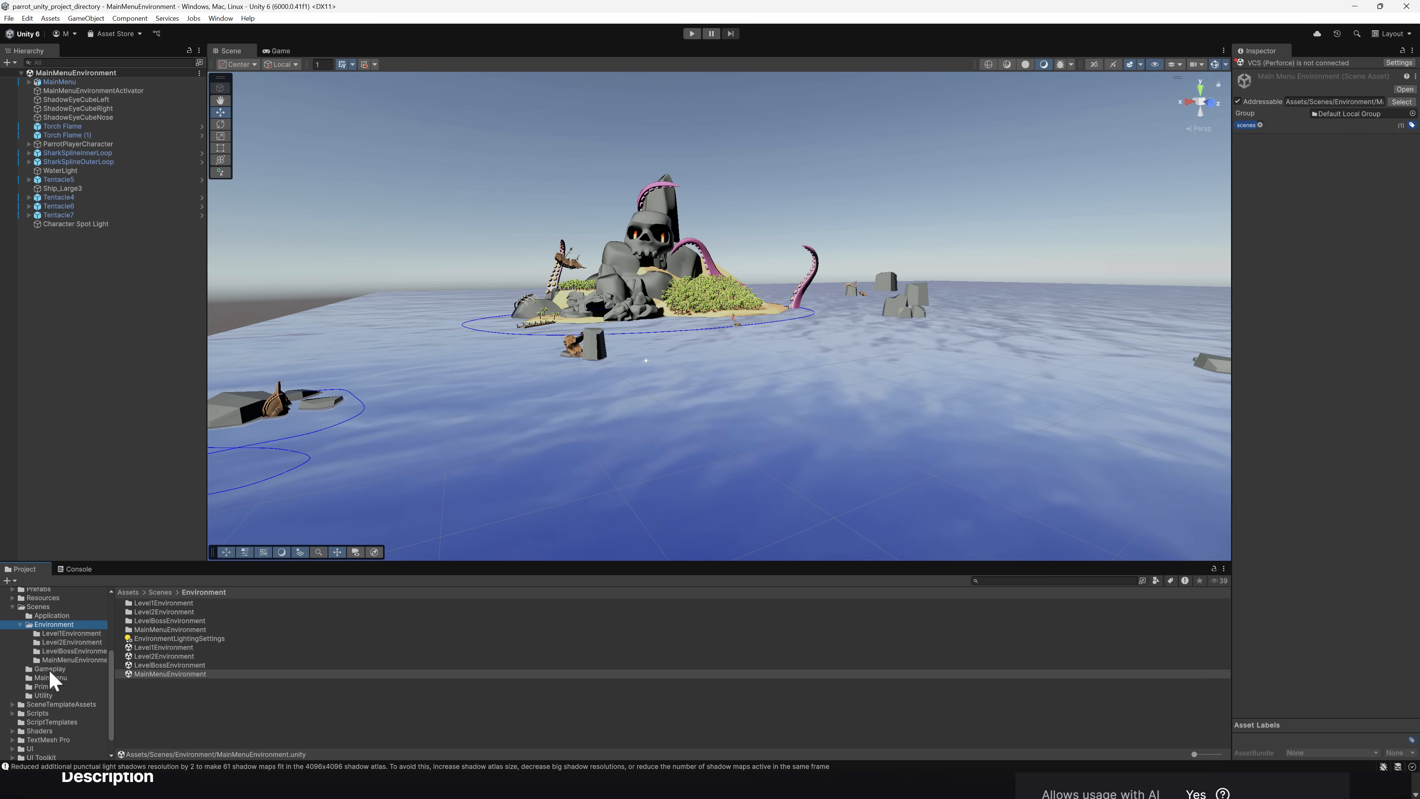
{"action": "left_click", "coordinate": [51, 678]}
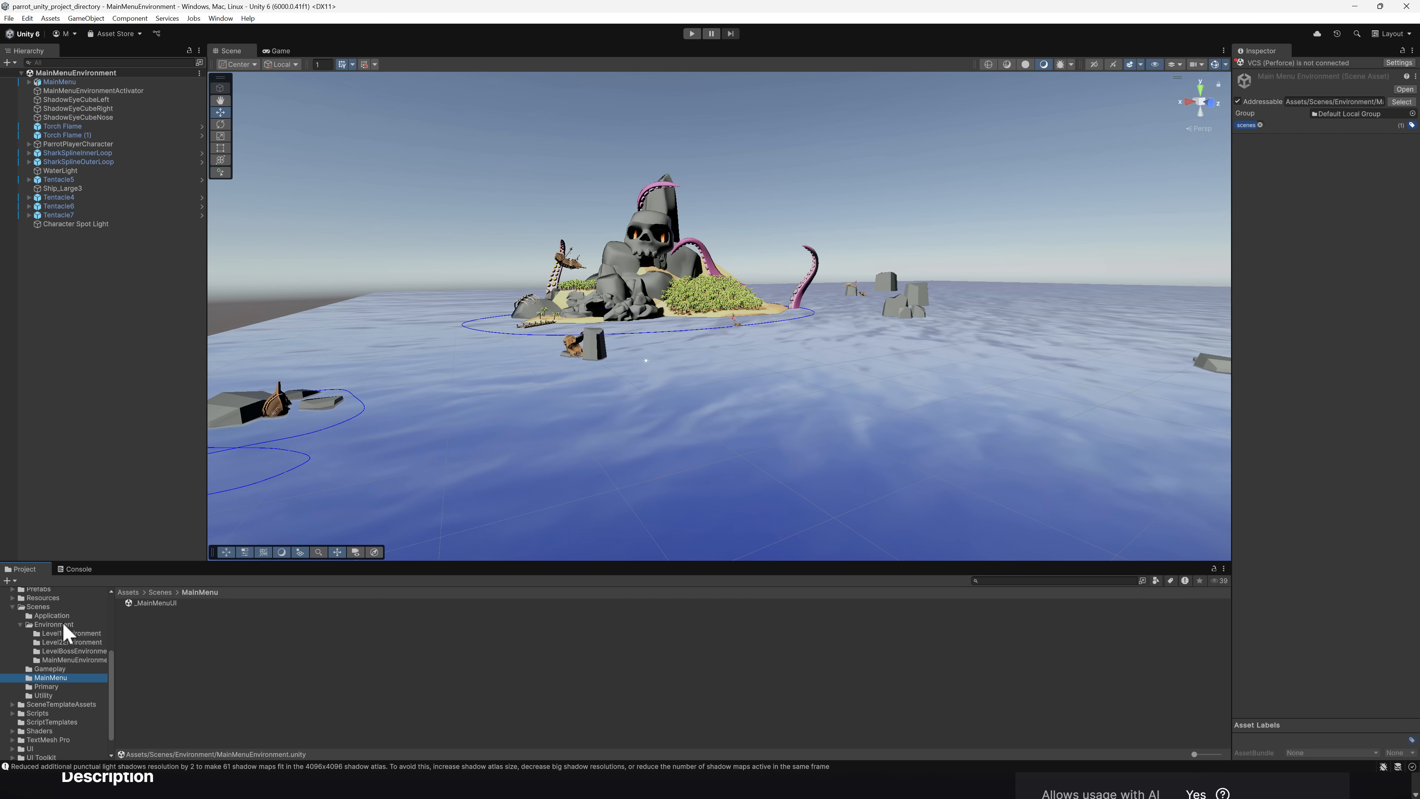
{"action": "left_click", "coordinate": [165, 647]}
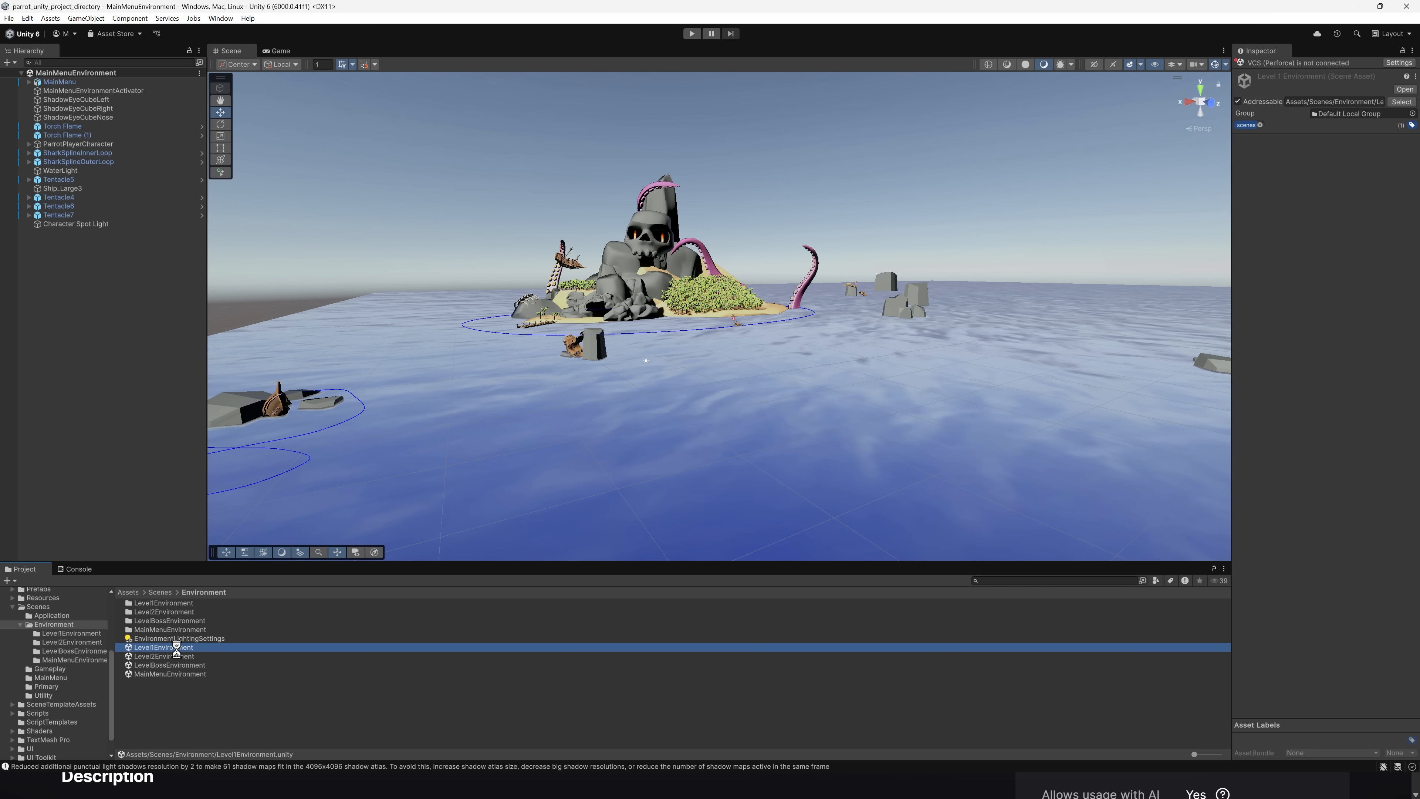
Step: Load Level1Environment, Level2Environment, then LevelBossEnvironment scenes in turn
{"action": "double_click", "coordinate": [165, 647]}
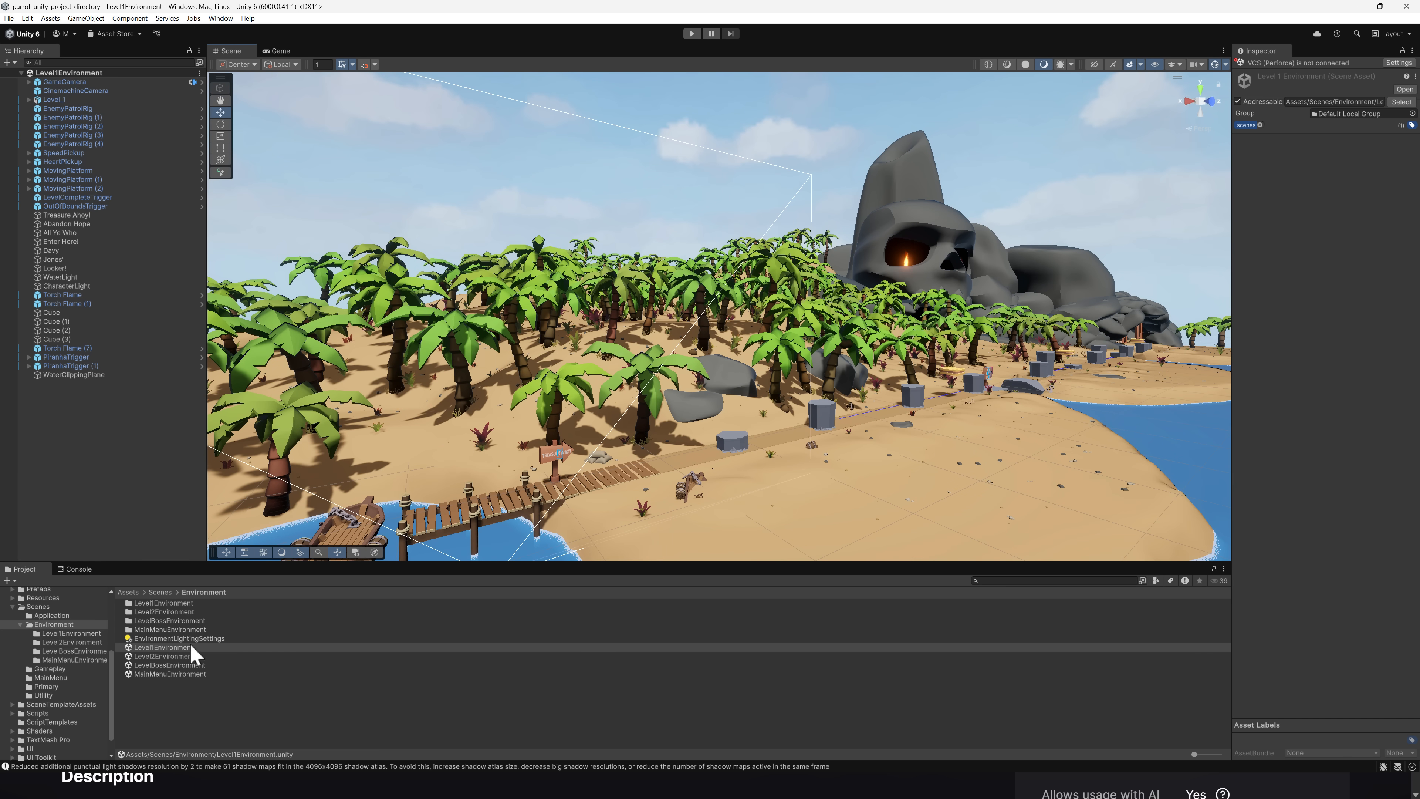
{"action": "double_click", "coordinate": [163, 656]}
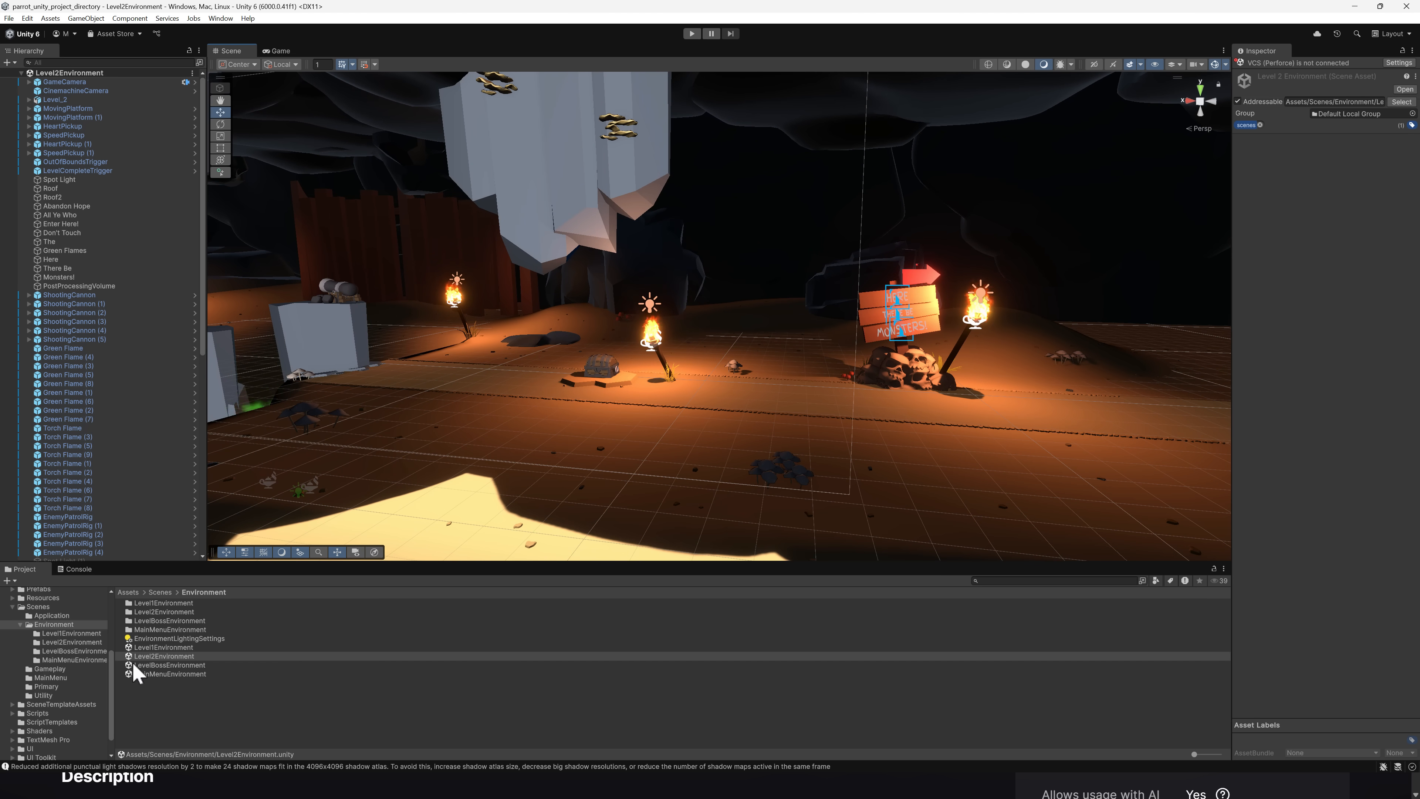
{"action": "double_click", "coordinate": [171, 665]}
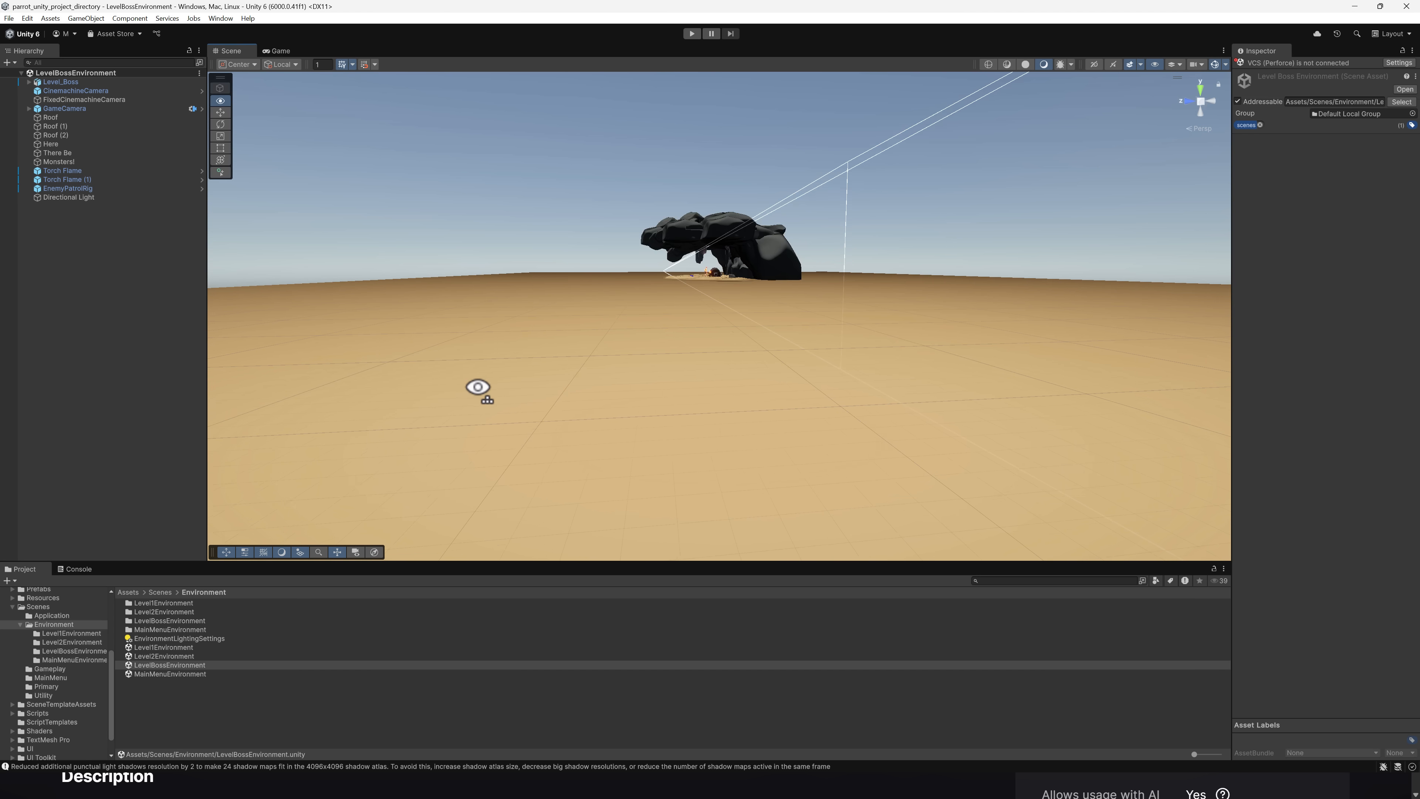
{"action": "scroll", "scroll_direction": "down", "scroll_amount": 3}
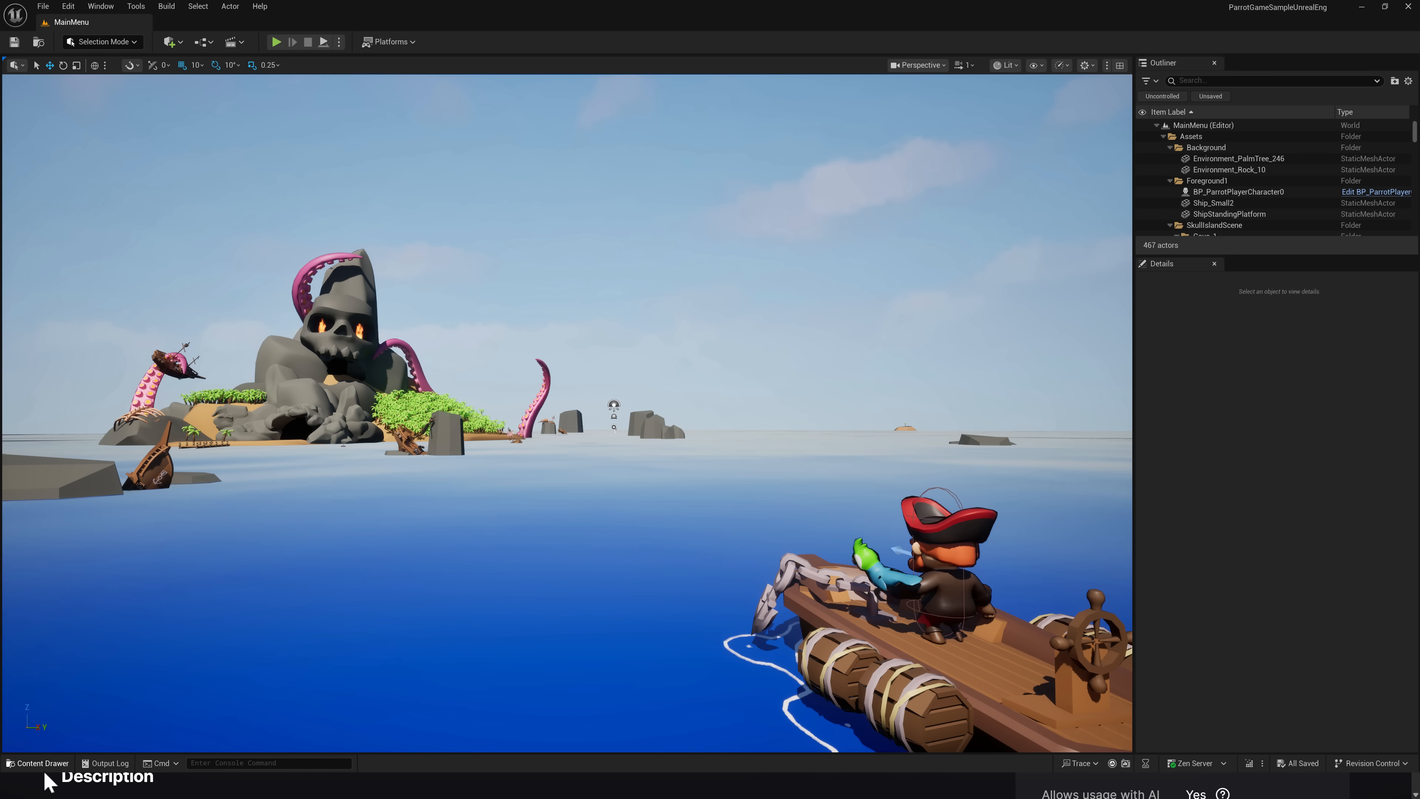
Step: Show the content assets and launch Play In Editor on the MainMenu level
{"action": "left_click", "coordinate": [37, 763]}
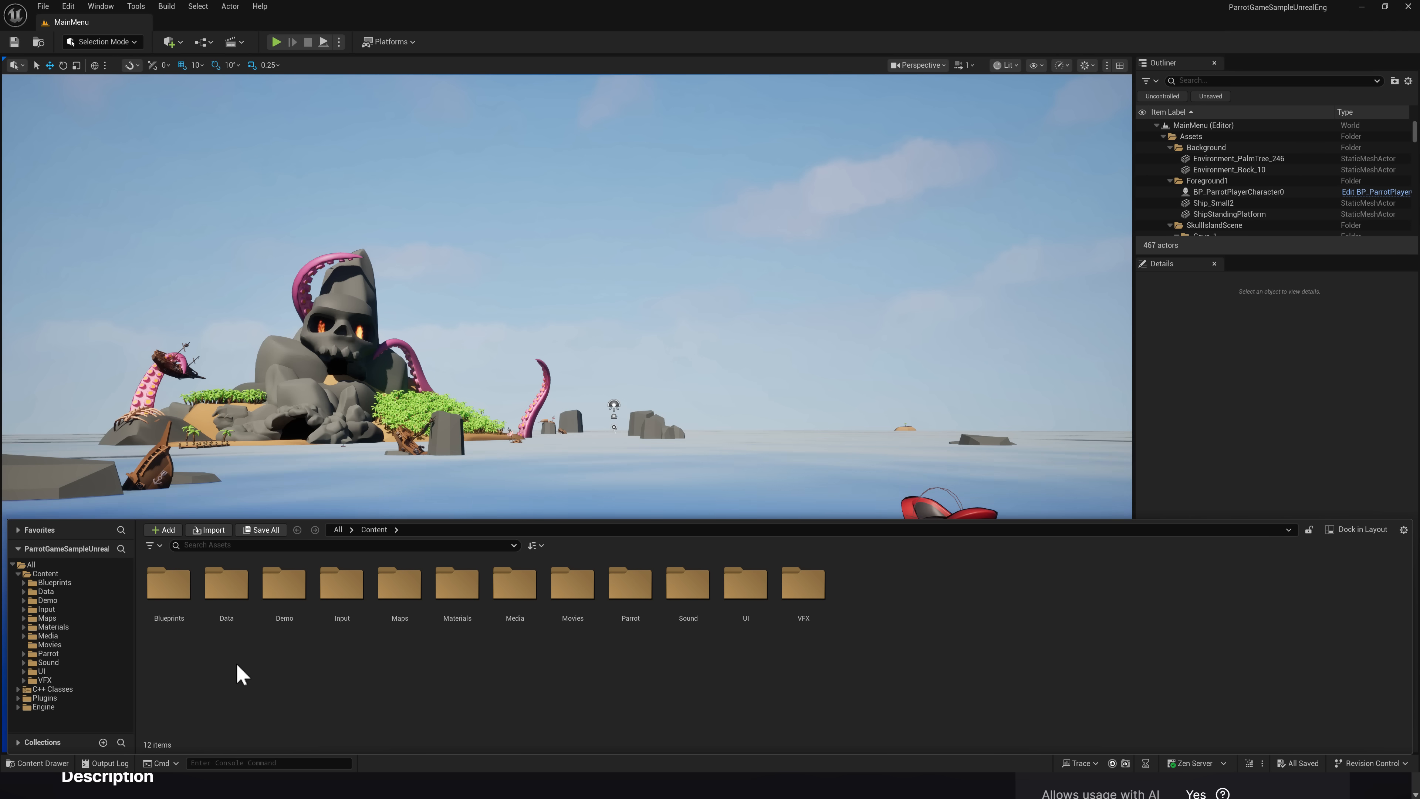
{"action": "mouse_move", "coordinate": [803, 43]}
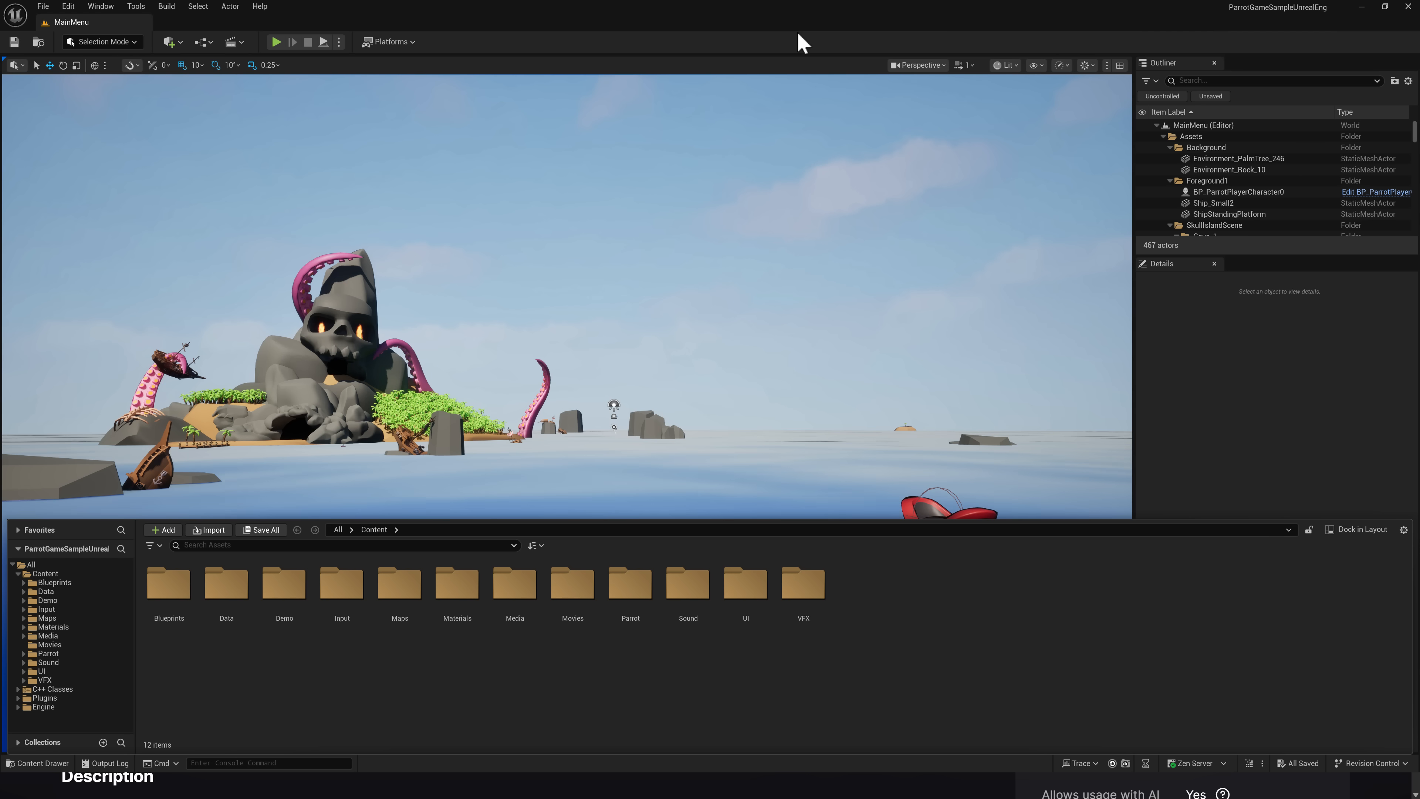
{"action": "left_click", "coordinate": [278, 42]}
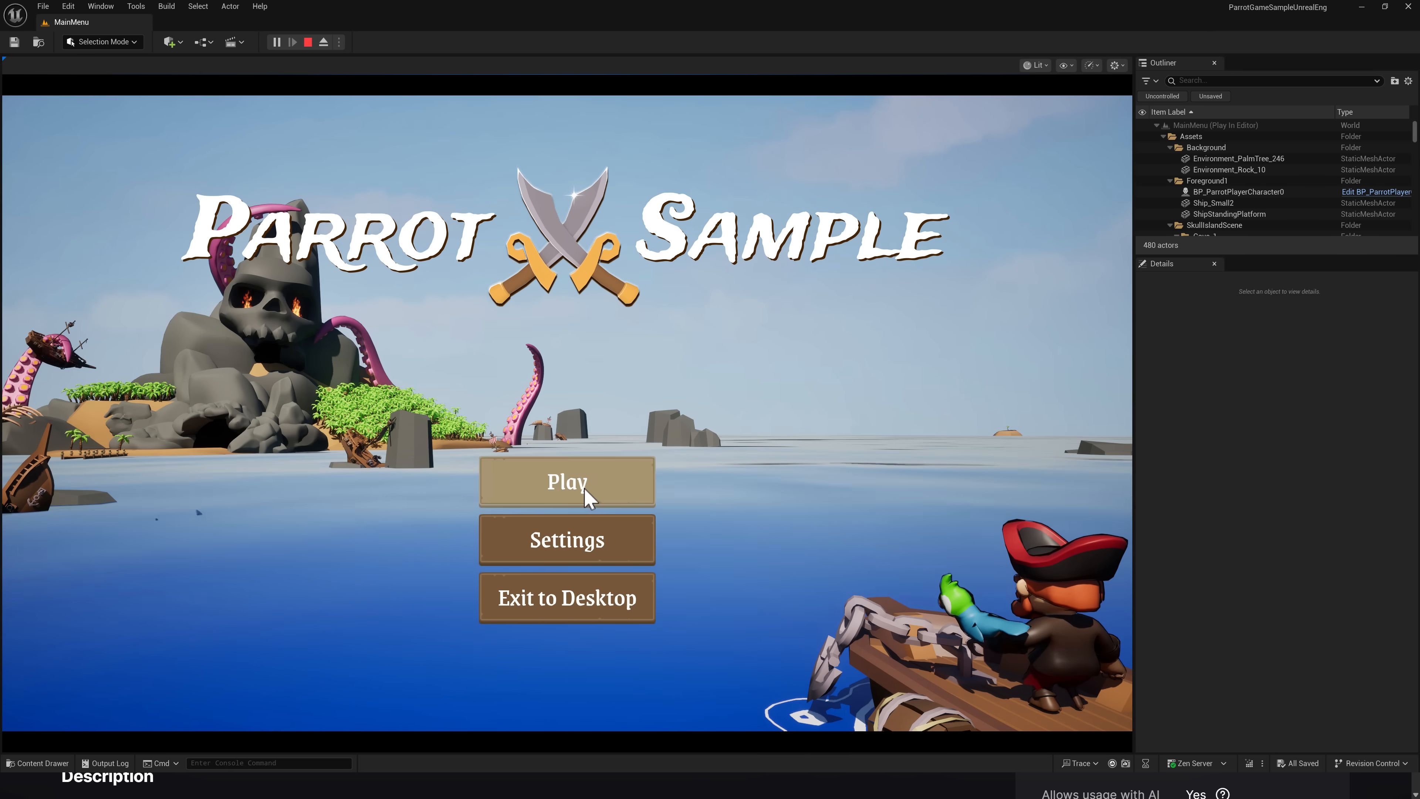
Step: Start the game from the title menu, continue past Level Complete, then stop the play session
{"action": "left_click", "coordinate": [568, 481]}
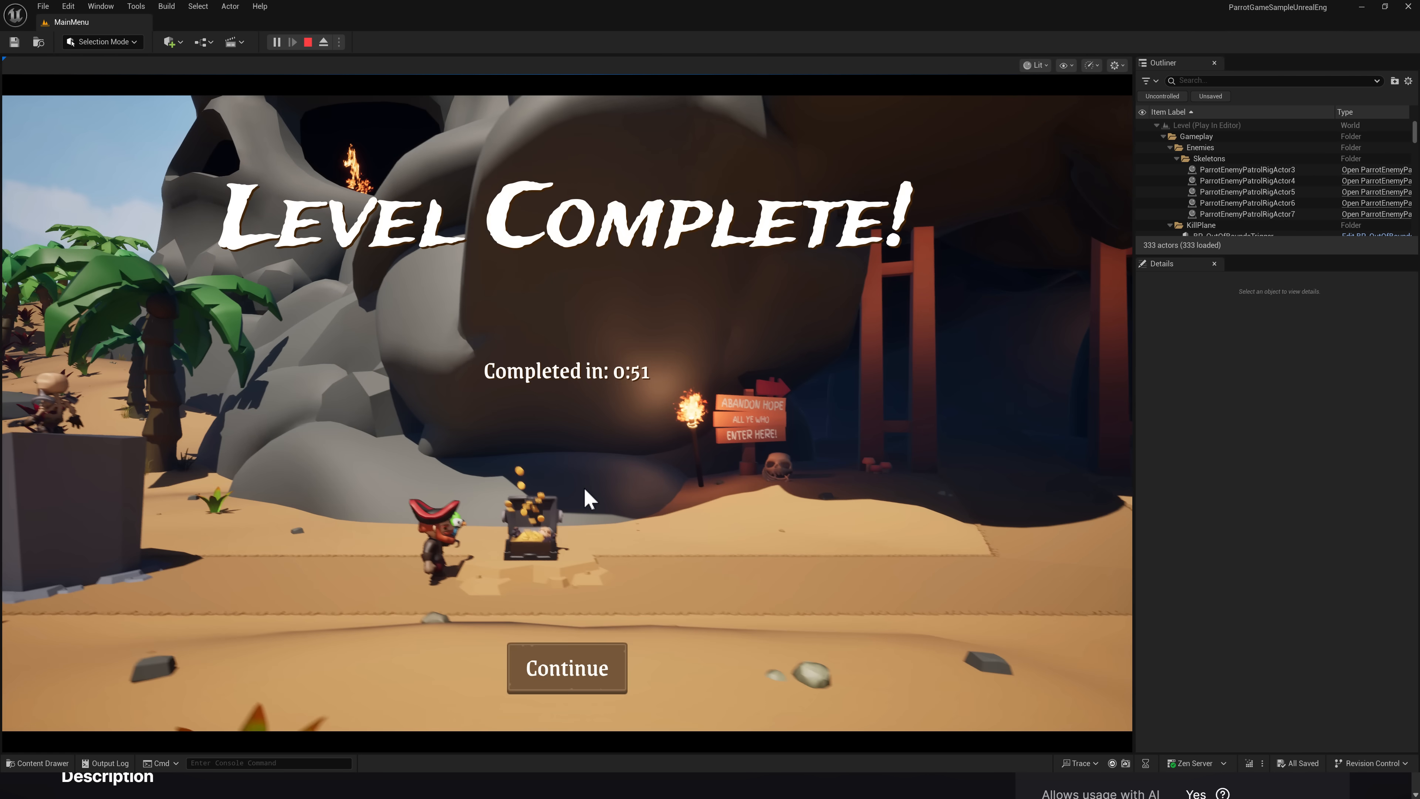
{"action": "left_click", "coordinate": [566, 669]}
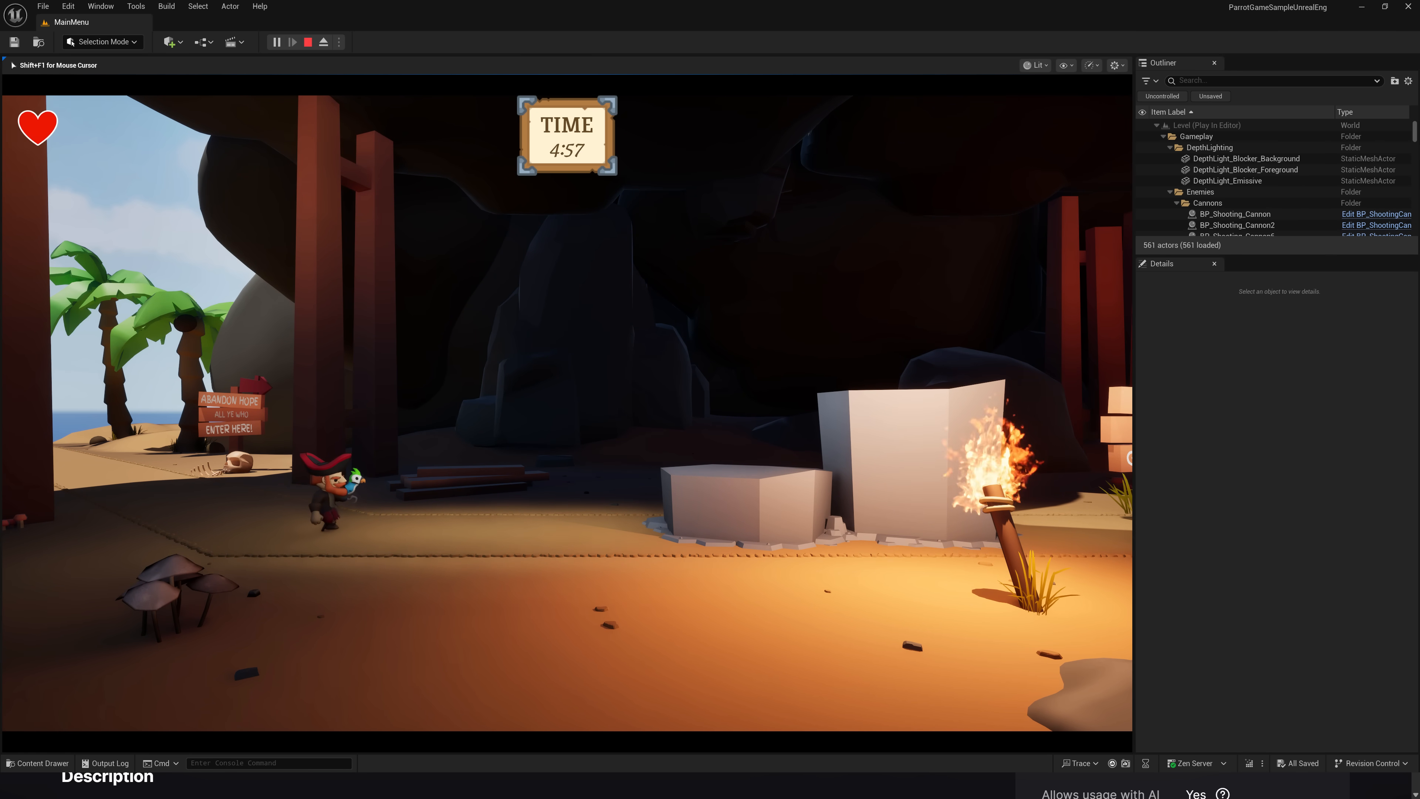
{"action": "left_click", "coordinate": [307, 42]}
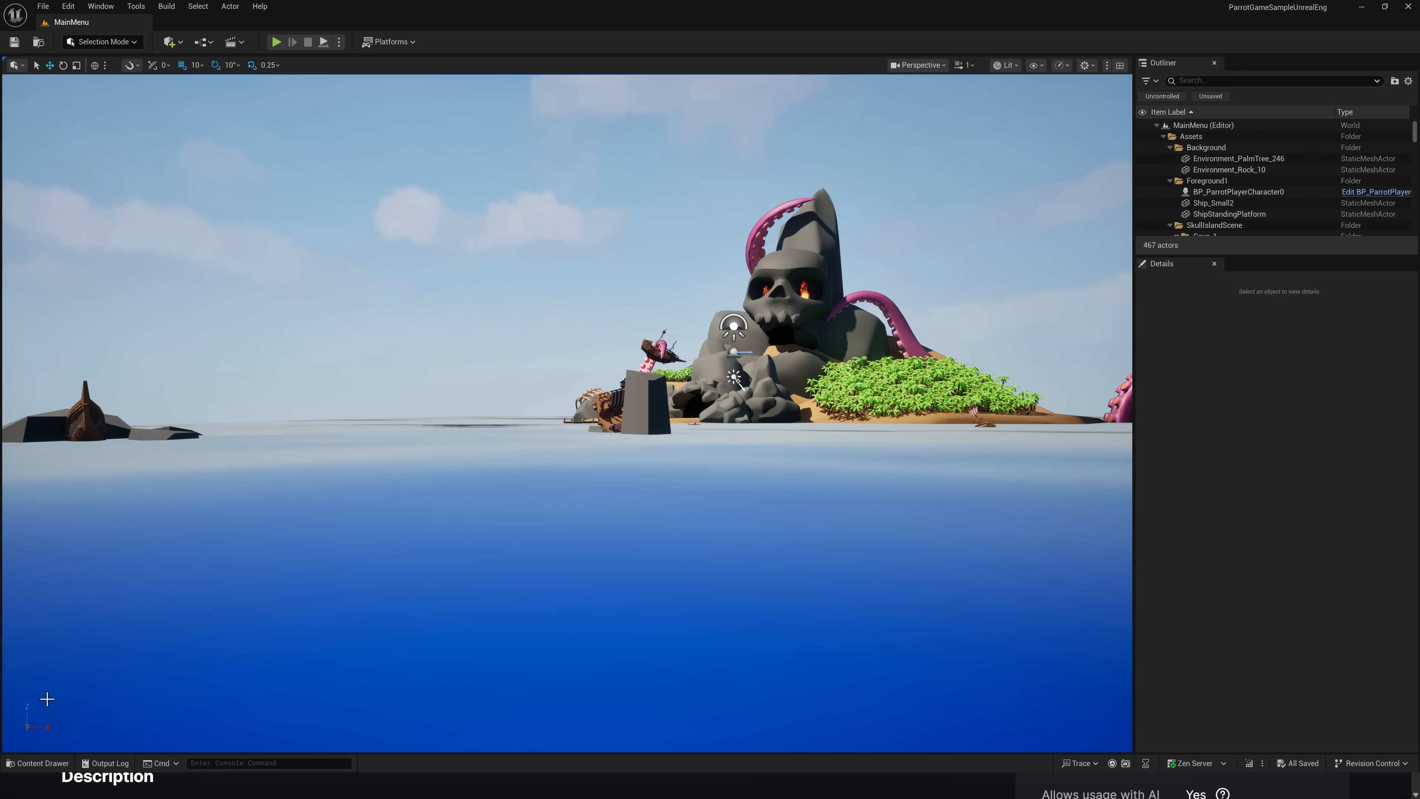
Step: Open the Level_1 map from the Content Drawer's Maps folder
{"action": "left_click", "coordinate": [37, 763]}
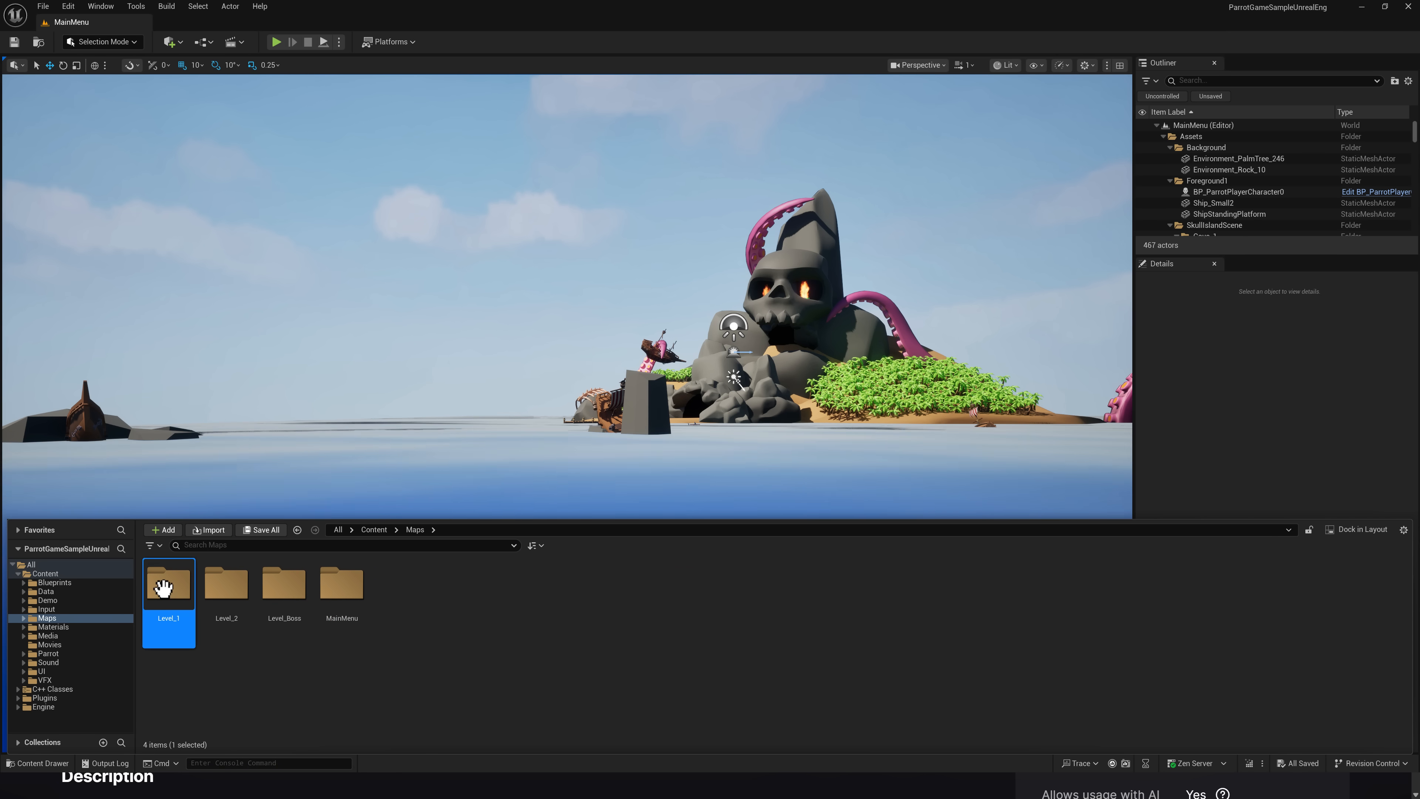
{"action": "double_click", "coordinate": [168, 584]}
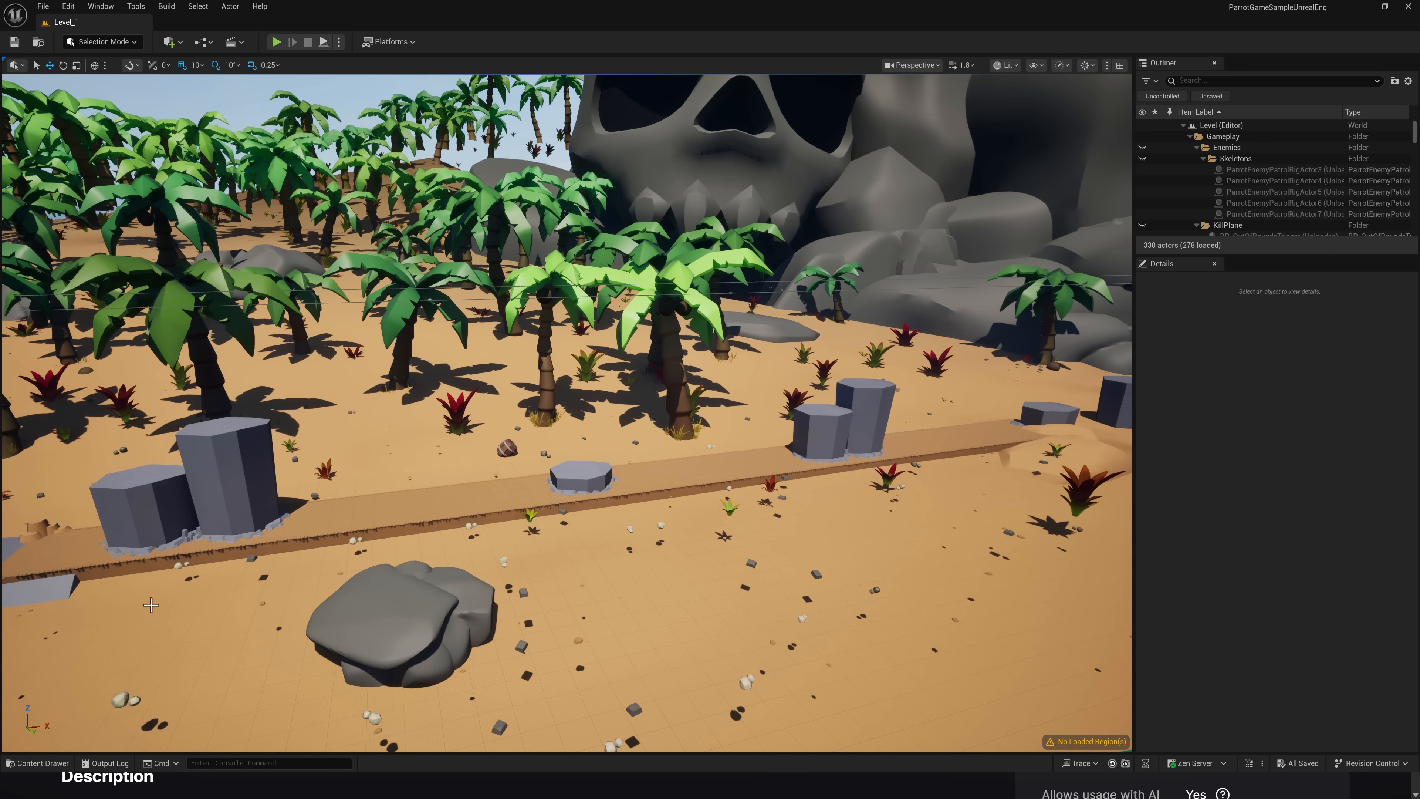
Step: Browse the Maps folder in the Content Drawer and return to the Fab Parrot product page
{"action": "left_click", "coordinate": [38, 763]}
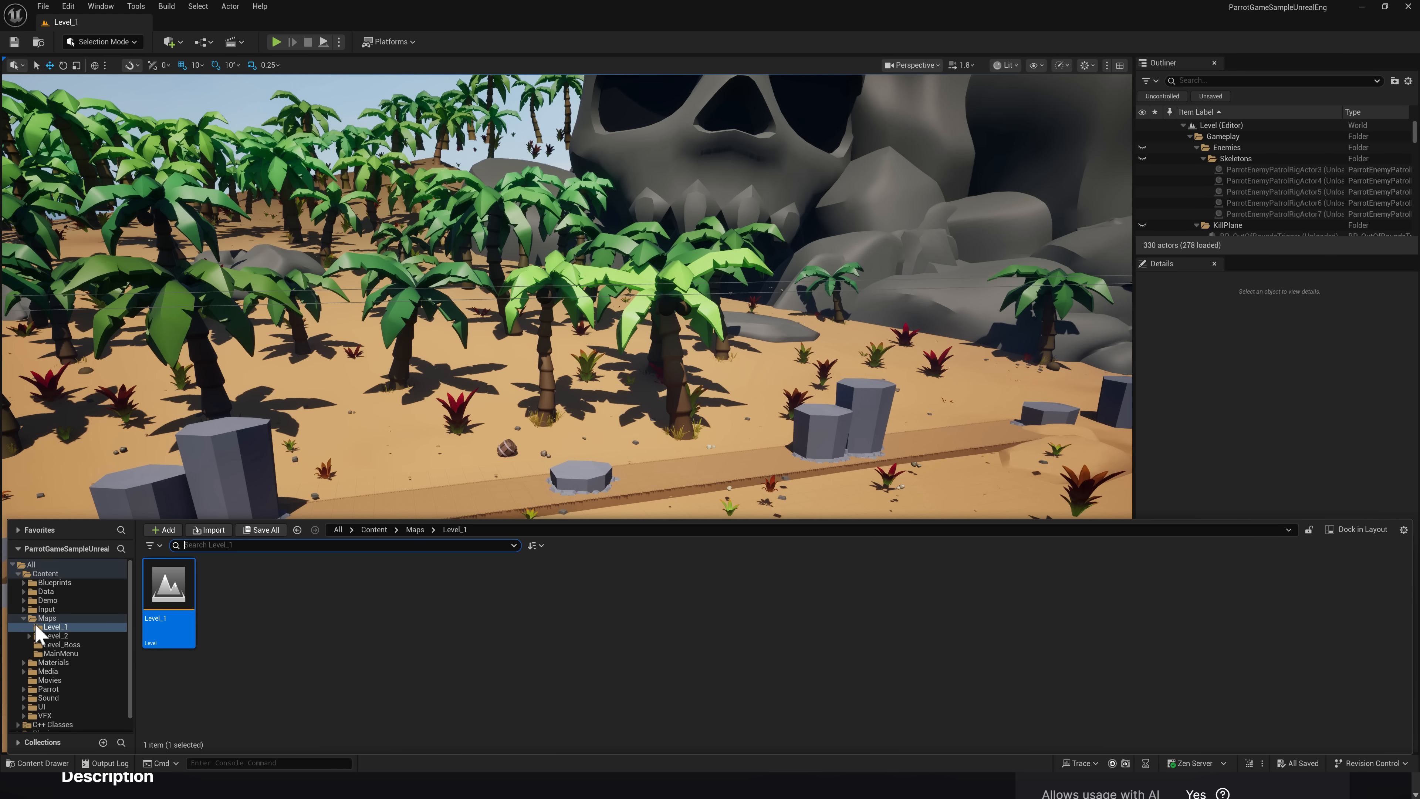
{"action": "left_click", "coordinate": [45, 618]}
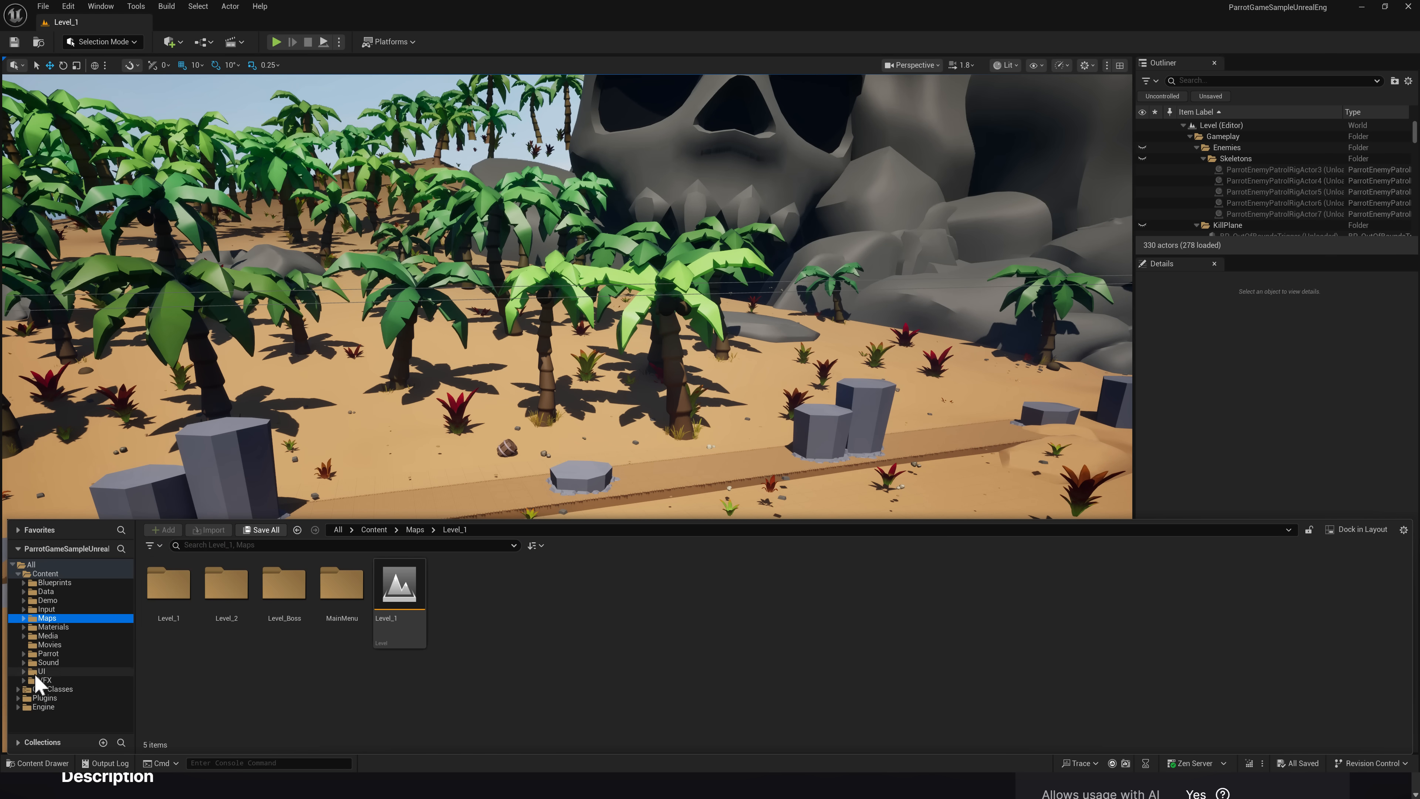
{"action": "left_click", "coordinate": [54, 582]}
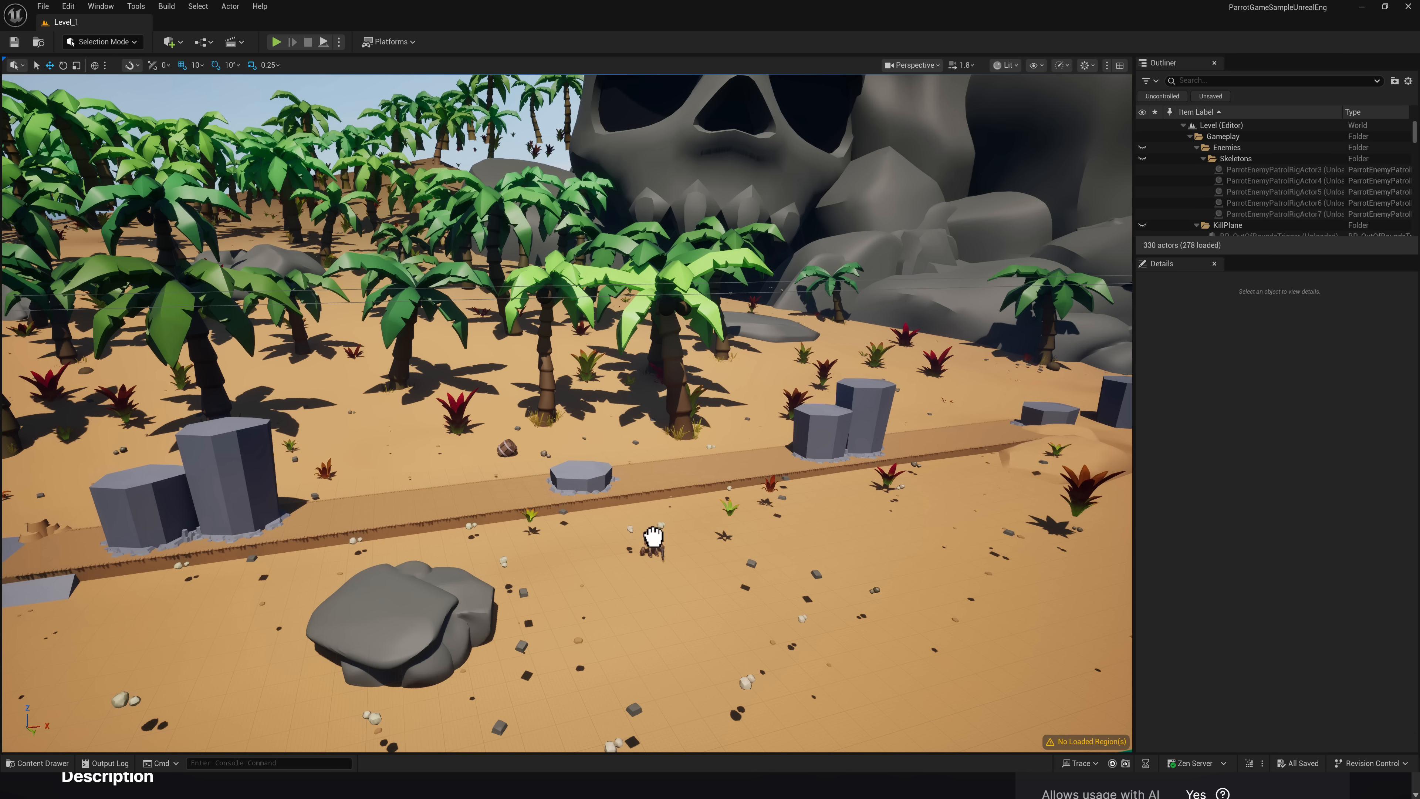
{"action": "left_click", "coordinate": [650, 539]}
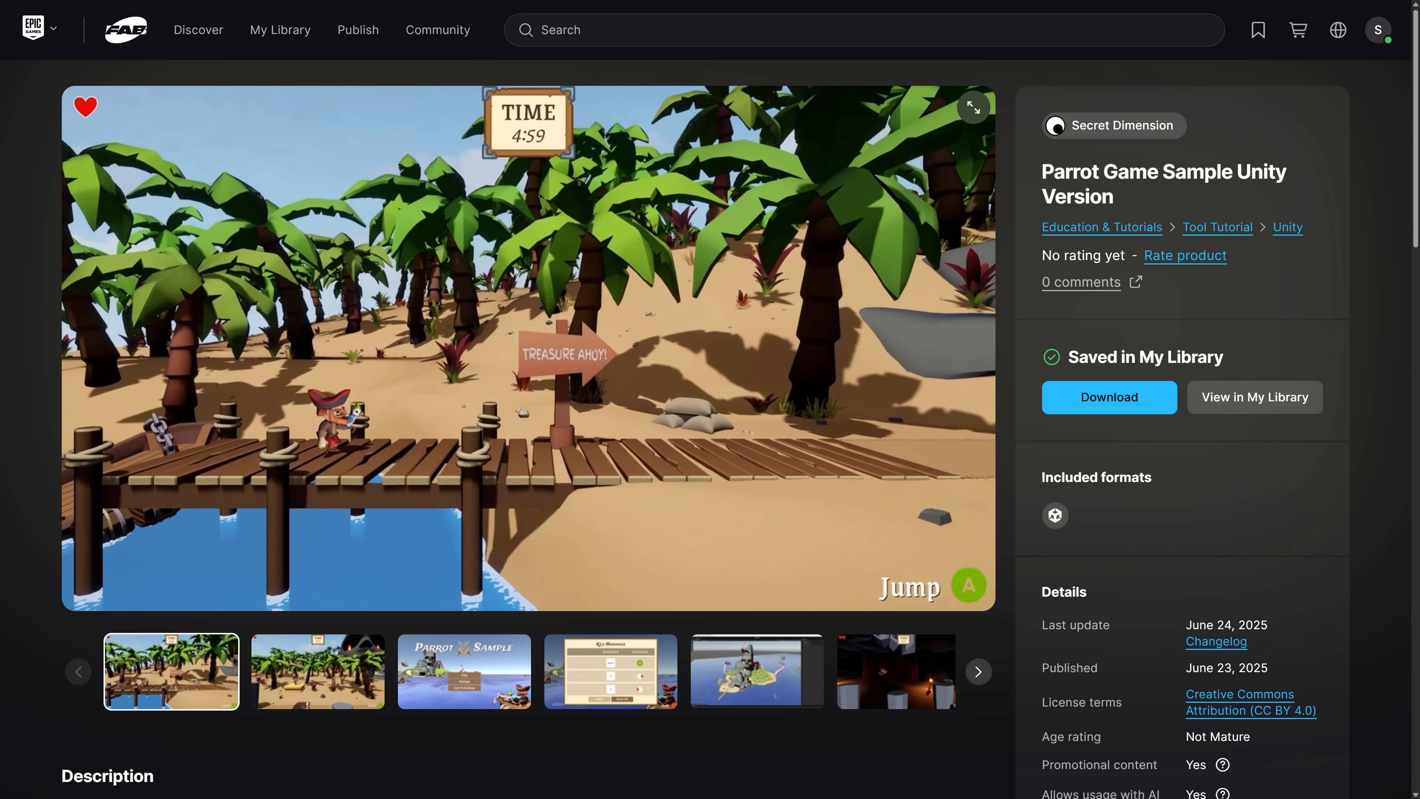
{"action": "mouse_move", "coordinate": [40, 324]}
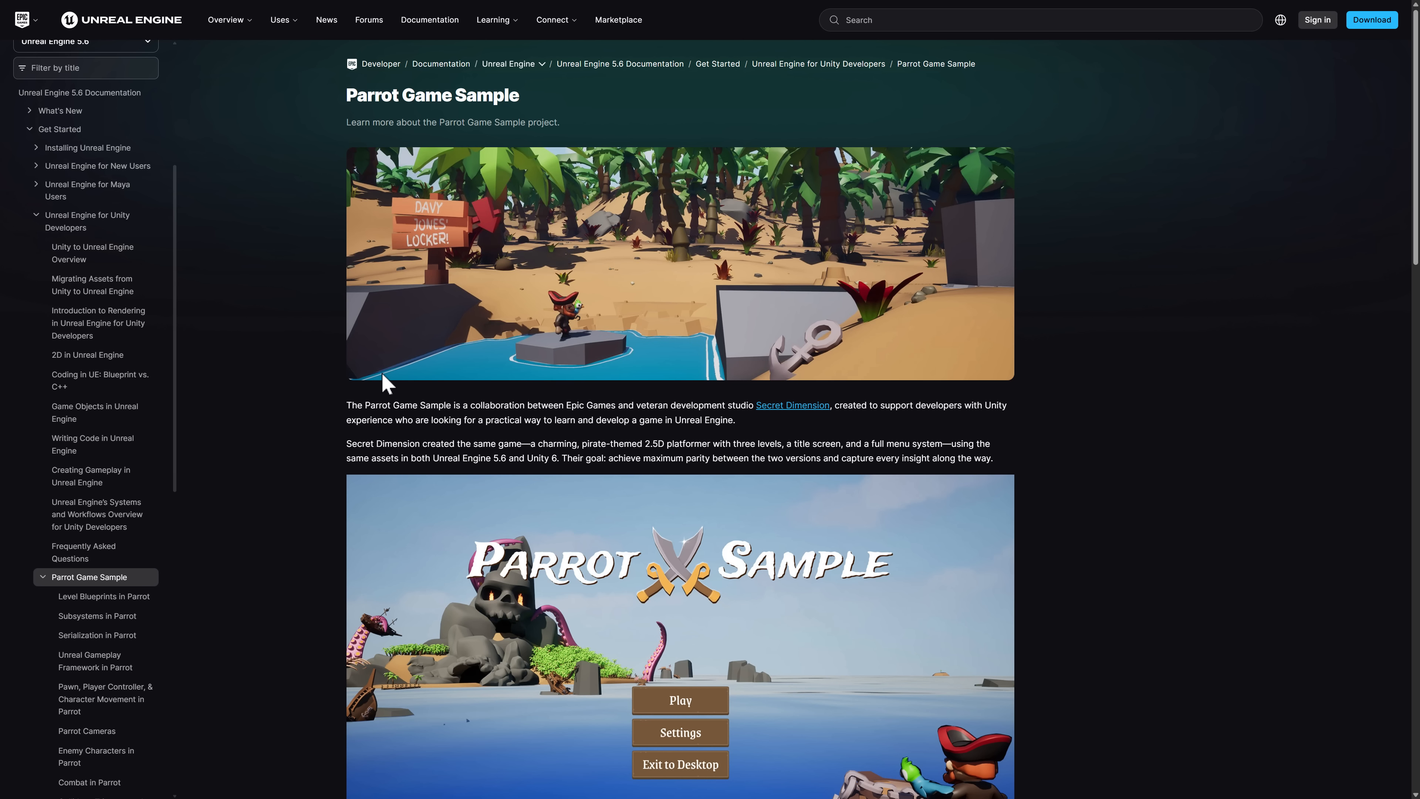
{"action": "mouse_move", "coordinate": [392, 101]}
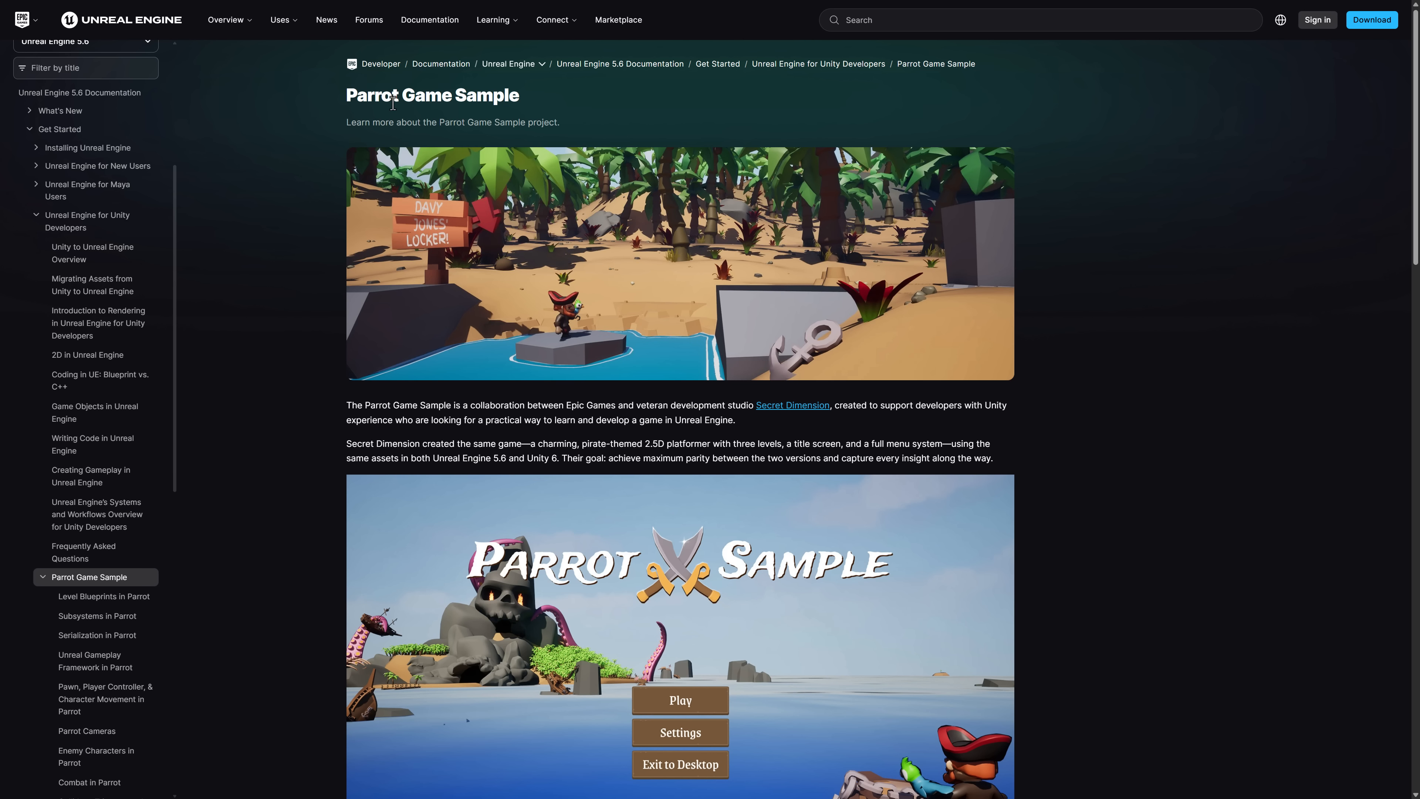
Step: Scroll the Parrot Game Sample docs page down to its last topic, Audio Engine Implementation
{"action": "scroll", "scroll_direction": "down", "scroll_amount": 3}
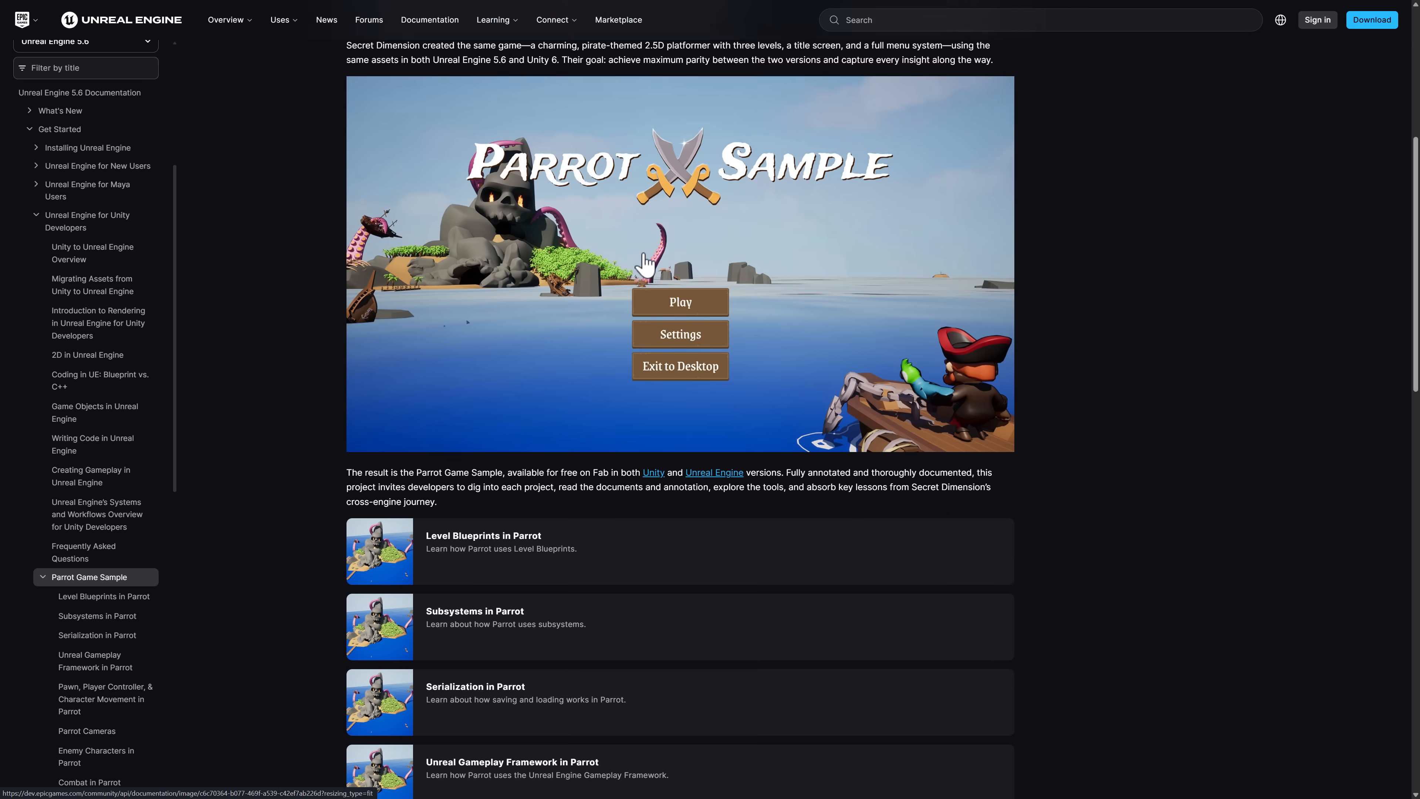
{"action": "scroll", "scroll_direction": "down", "scroll_amount": 3}
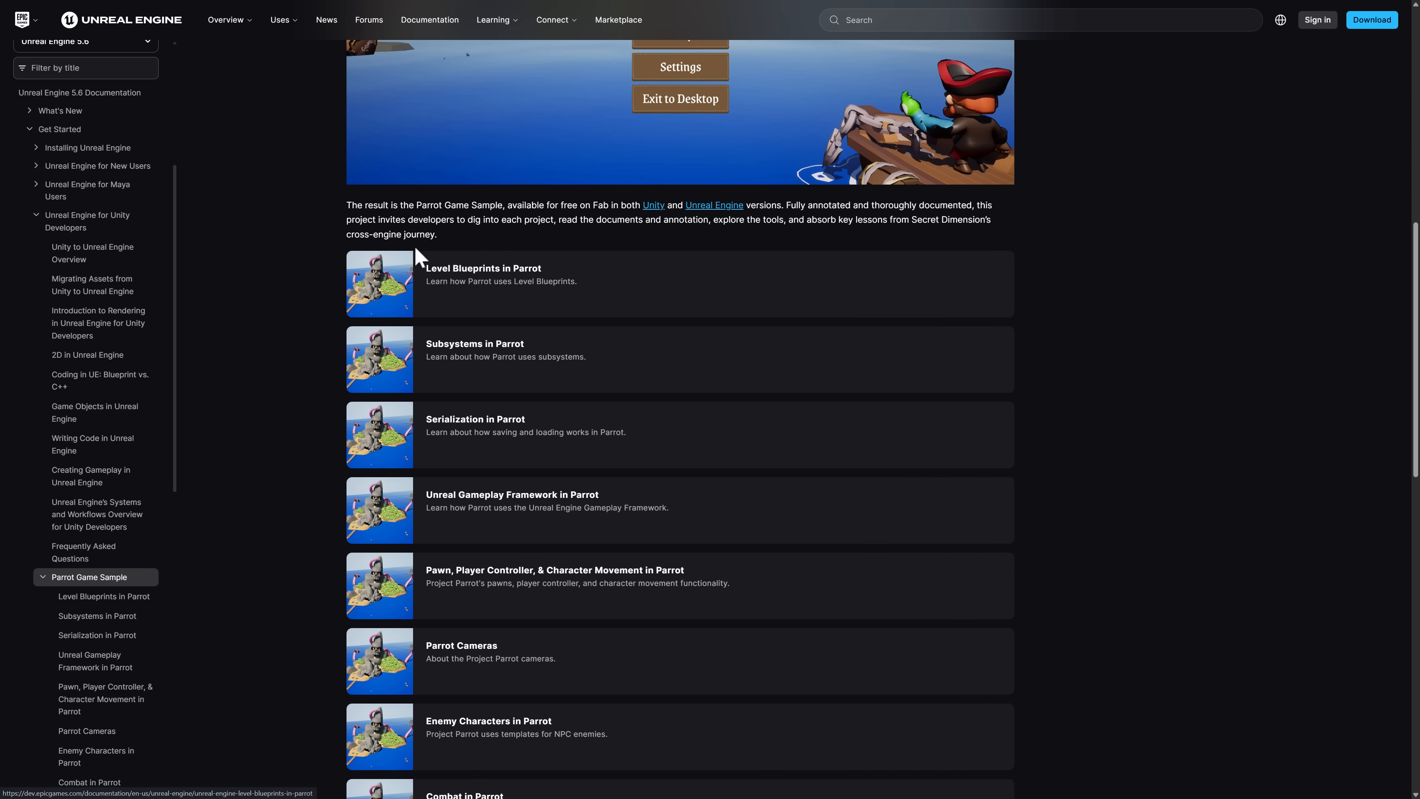
{"action": "scroll", "scroll_direction": "down", "scroll_amount": 3}
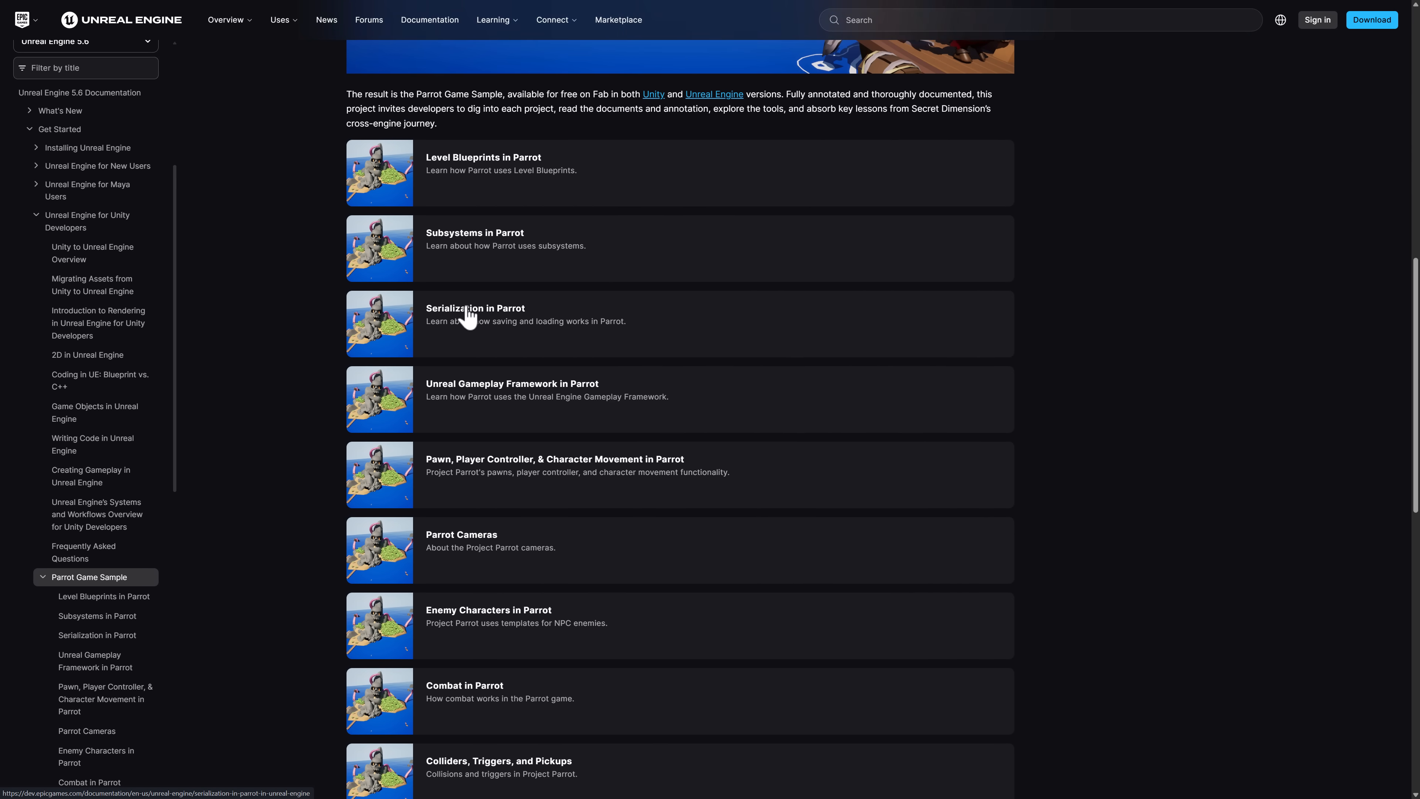
{"action": "scroll", "scroll_direction": "down", "scroll_amount": 3}
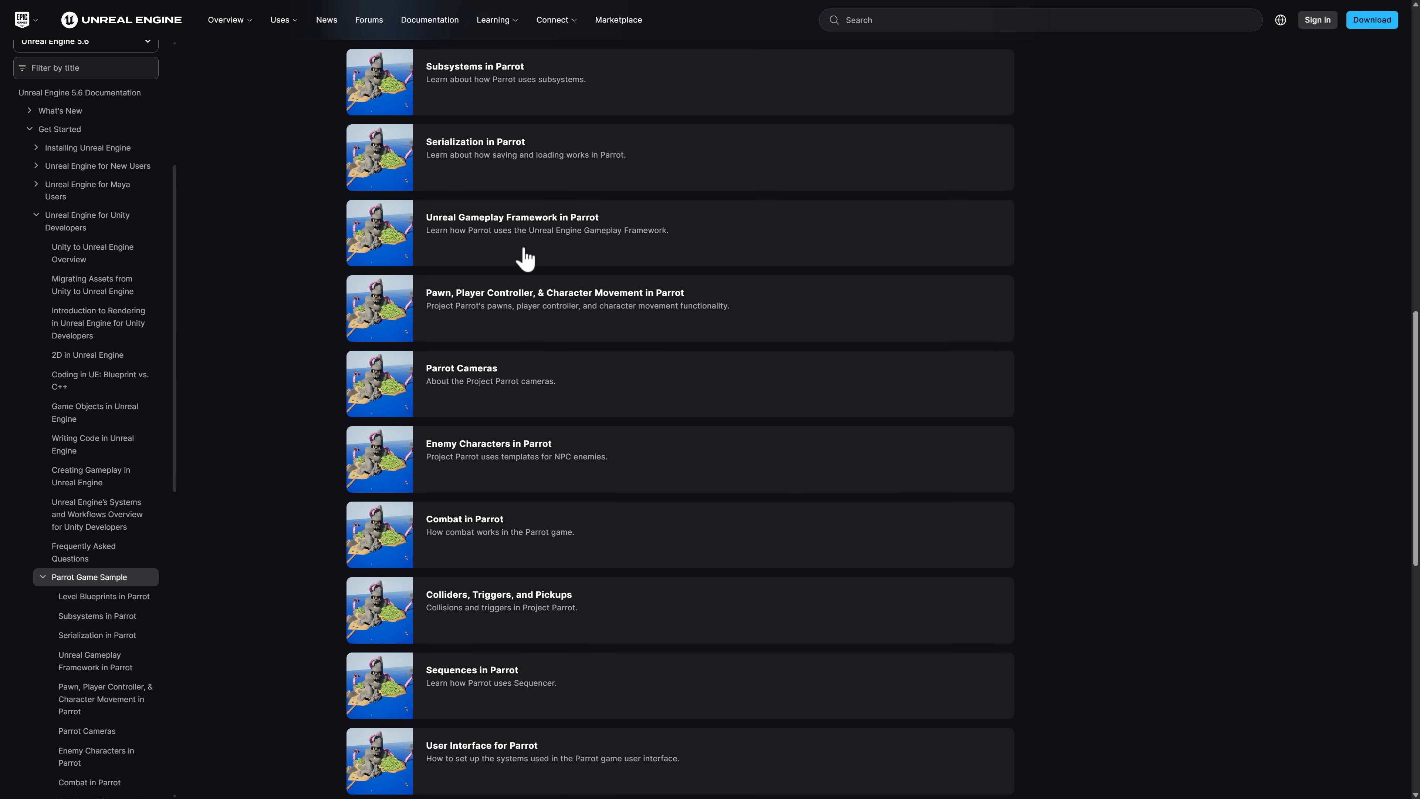
{"action": "scroll", "scroll_direction": "down", "scroll_amount": 3}
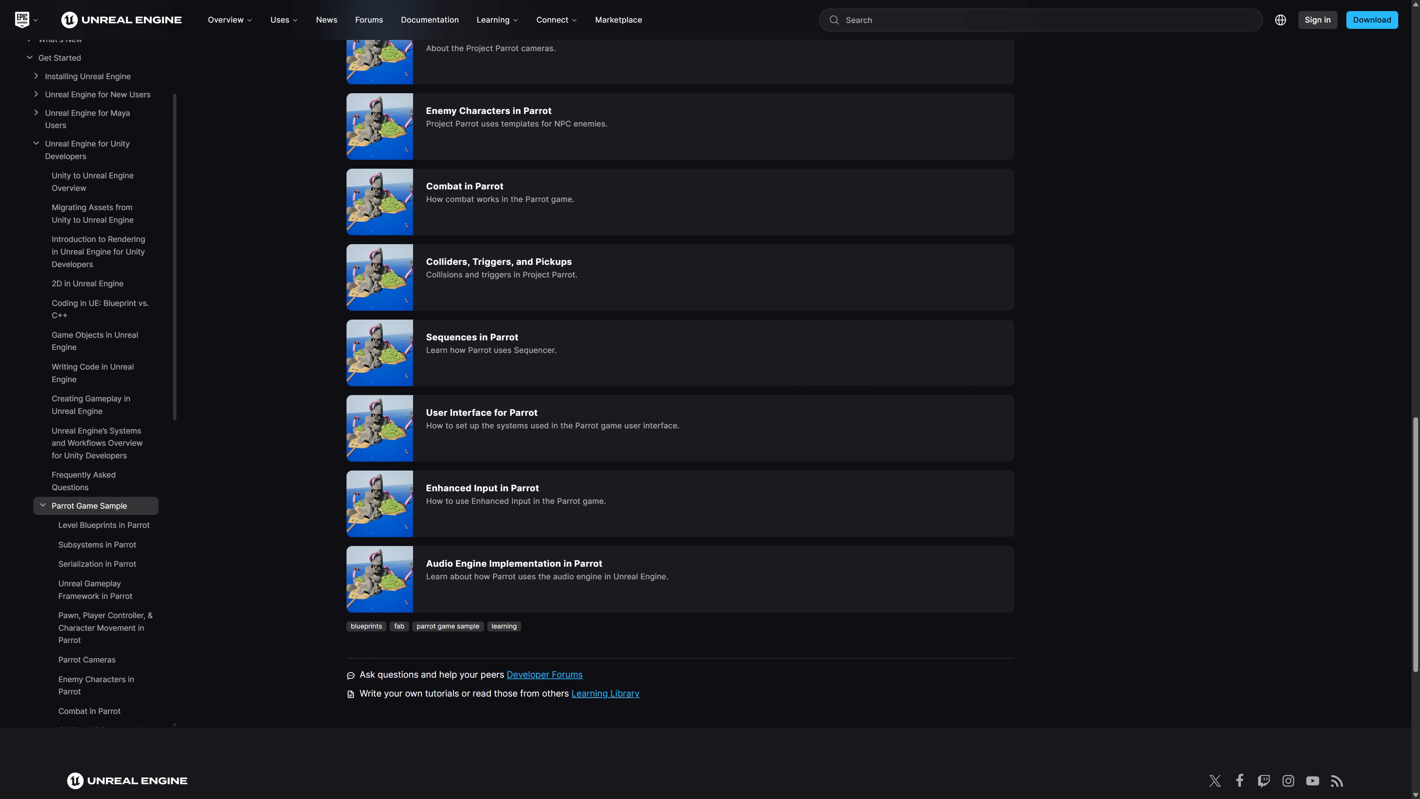
{"action": "mouse_move", "coordinate": [218, 194]}
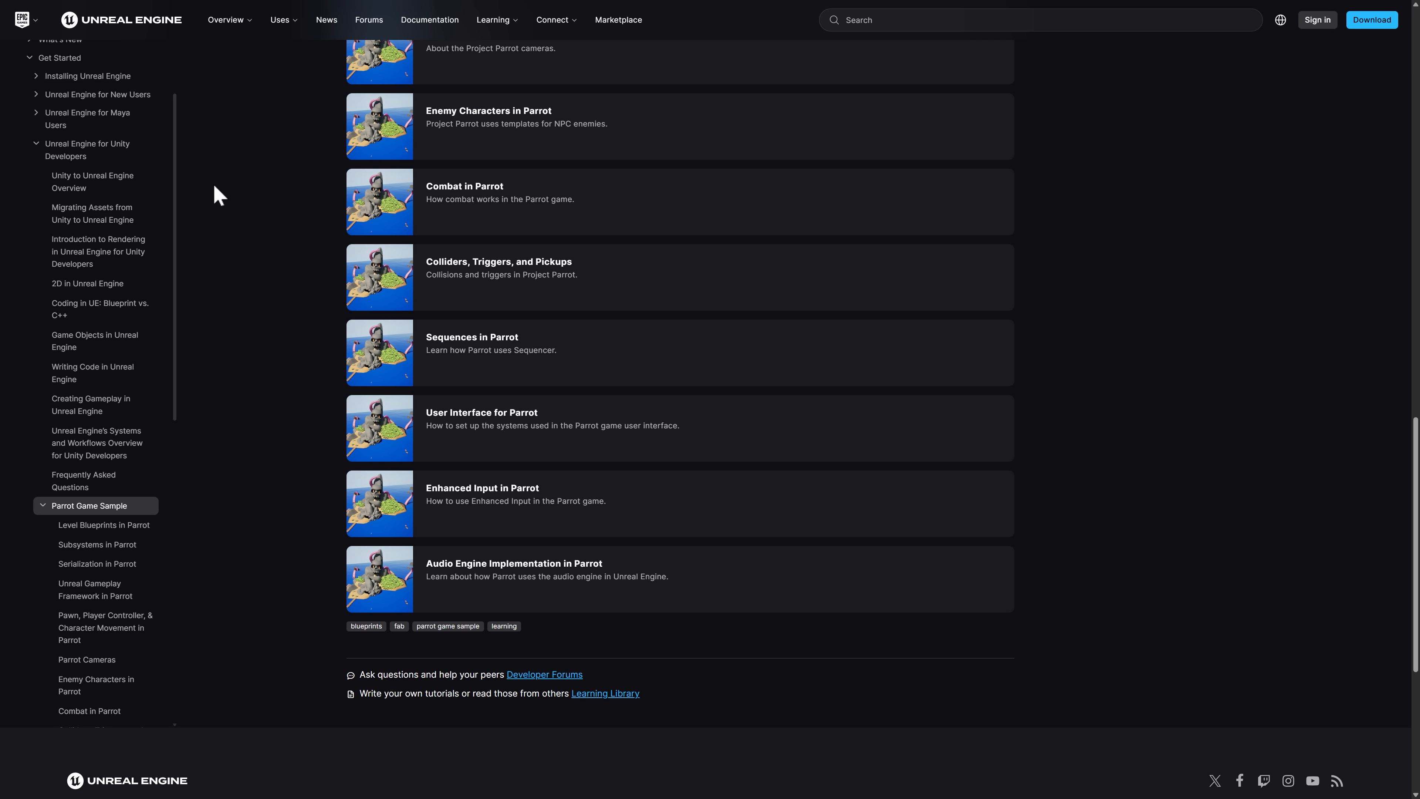
{"action": "mouse_move", "coordinate": [82, 149]}
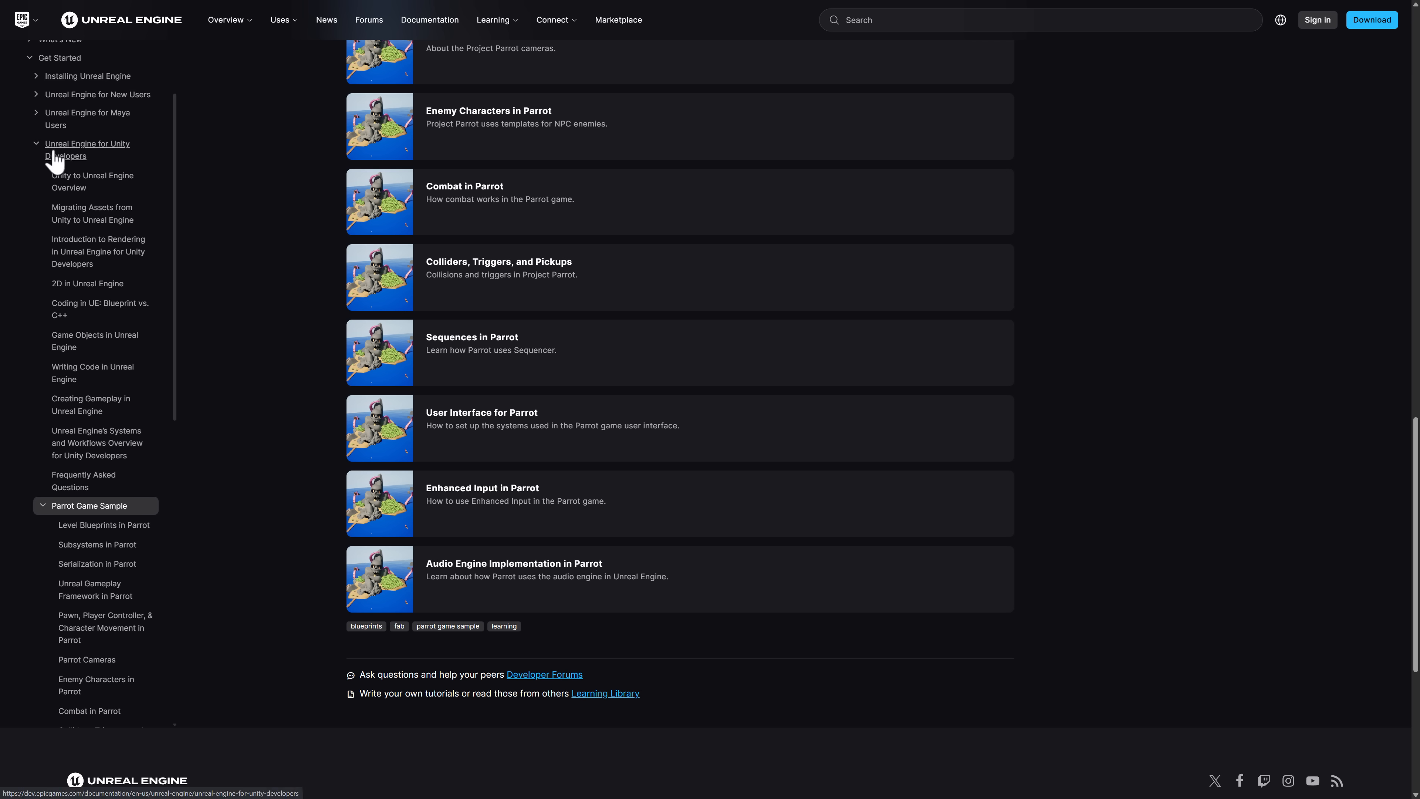
Step: Open the Unreal Engine for Unity Developers guide and jump to the Parrot Game Sample card
{"action": "left_click", "coordinate": [87, 149]}
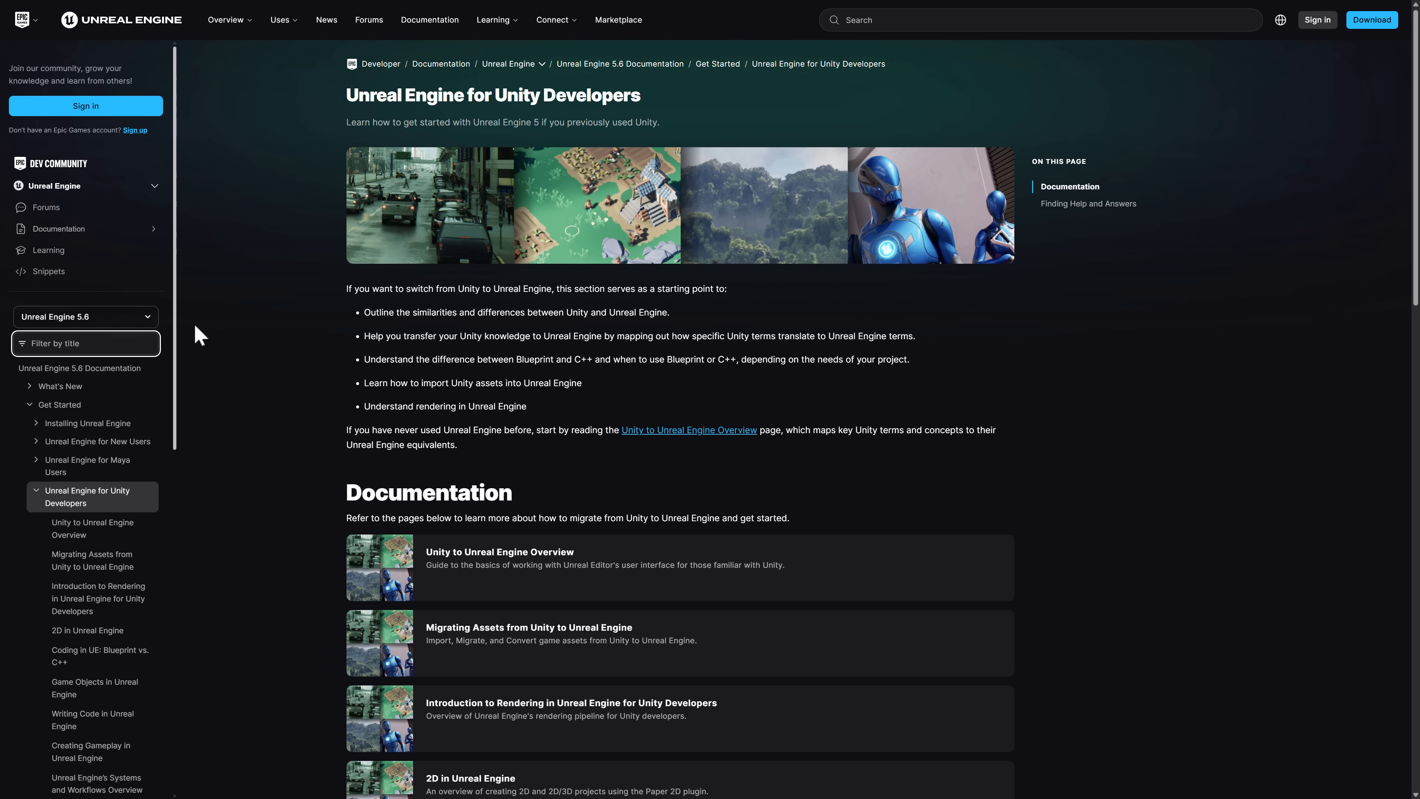
{"action": "scroll", "scroll_direction": "down", "scroll_amount": 3}
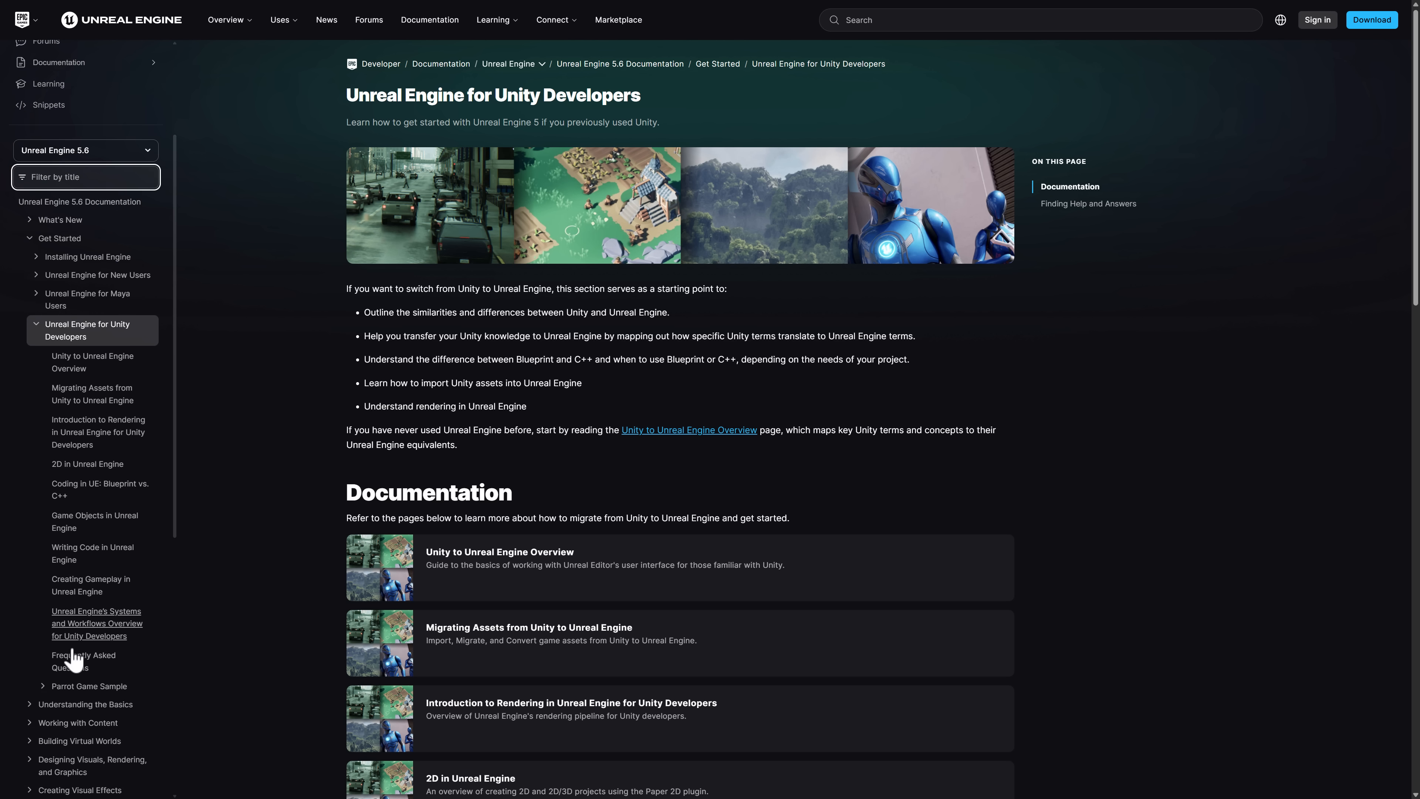
{"action": "left_click", "coordinate": [89, 685]}
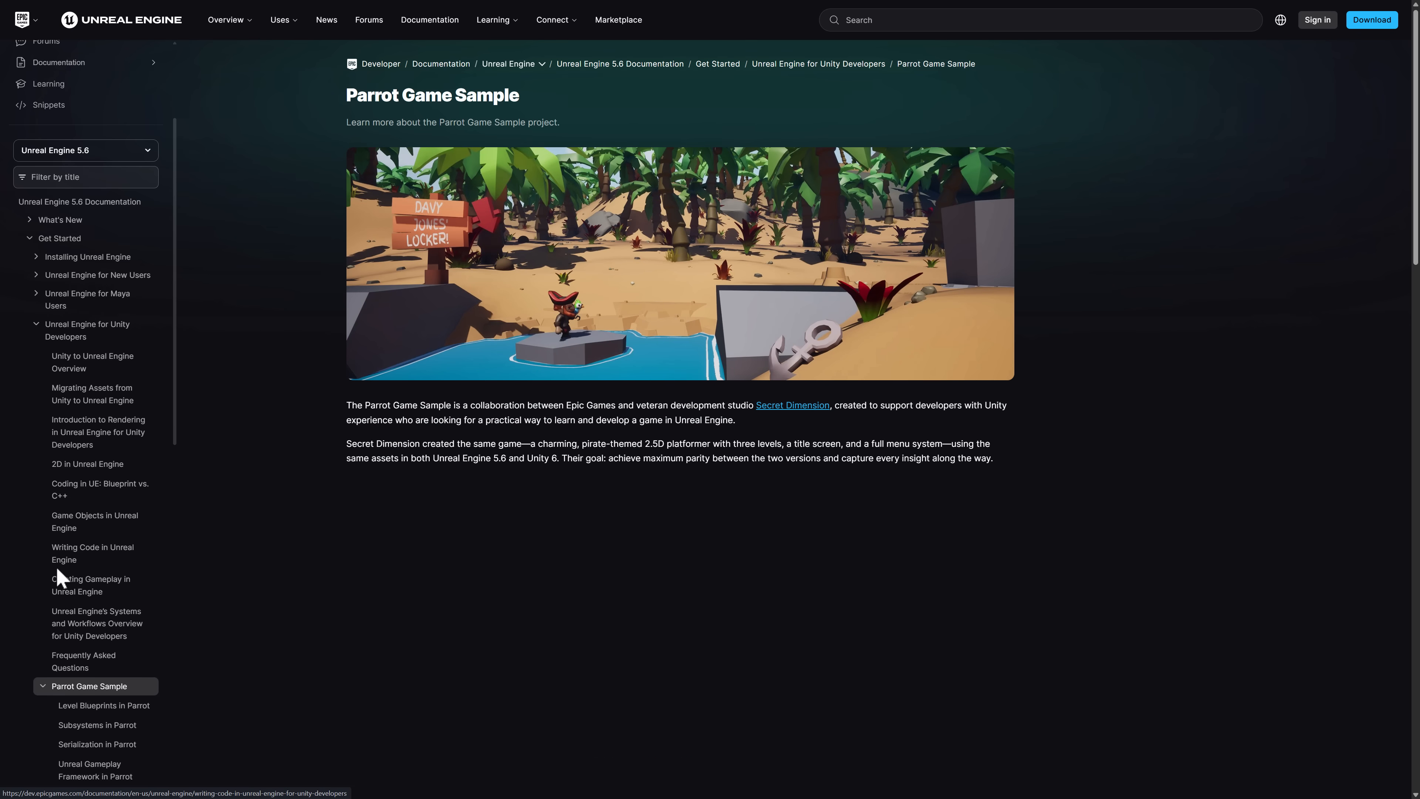
{"action": "left_click", "coordinate": [87, 330]}
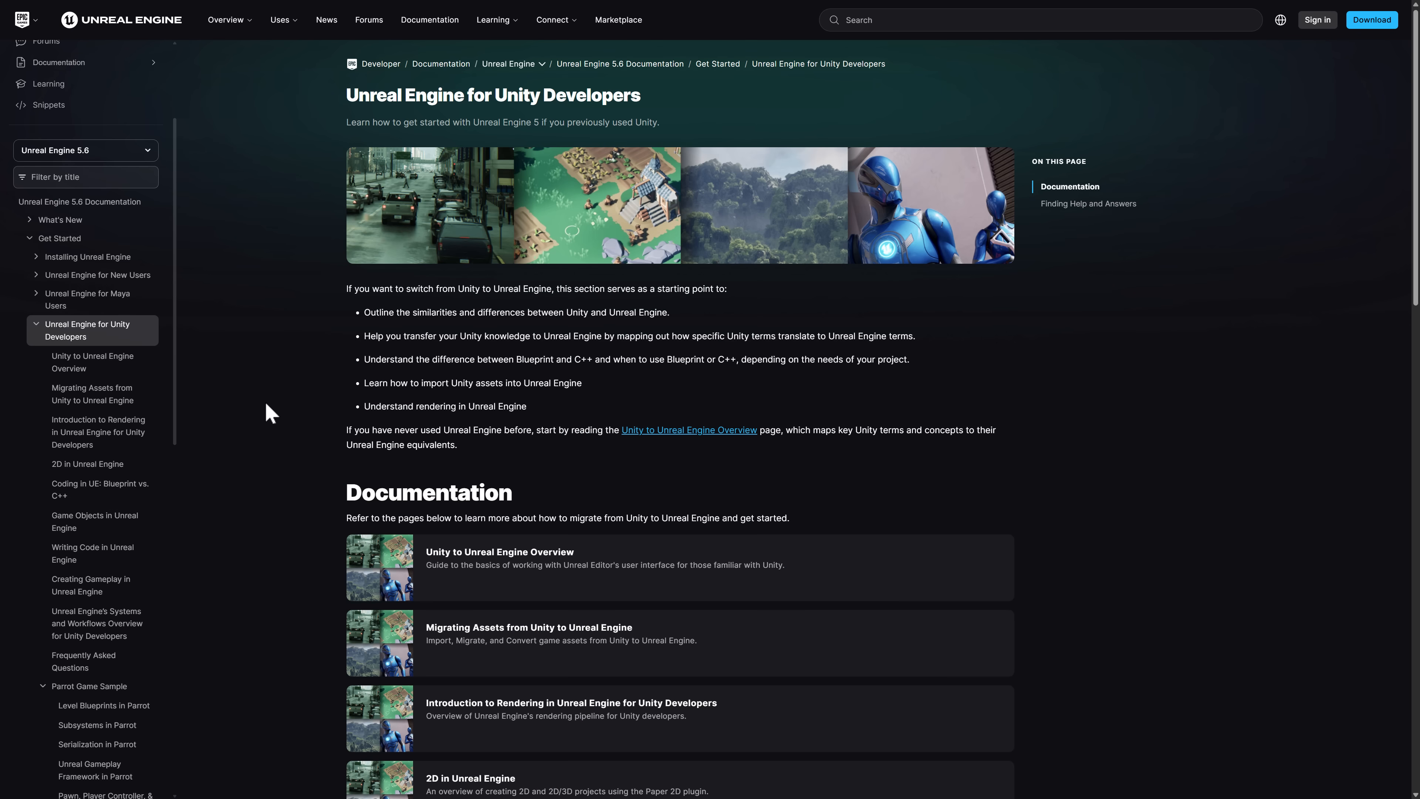
Step: Scroll the guide's documentation list and reopen the Parrot Game Sample page
{"action": "scroll", "scroll_direction": "down", "scroll_amount": 3}
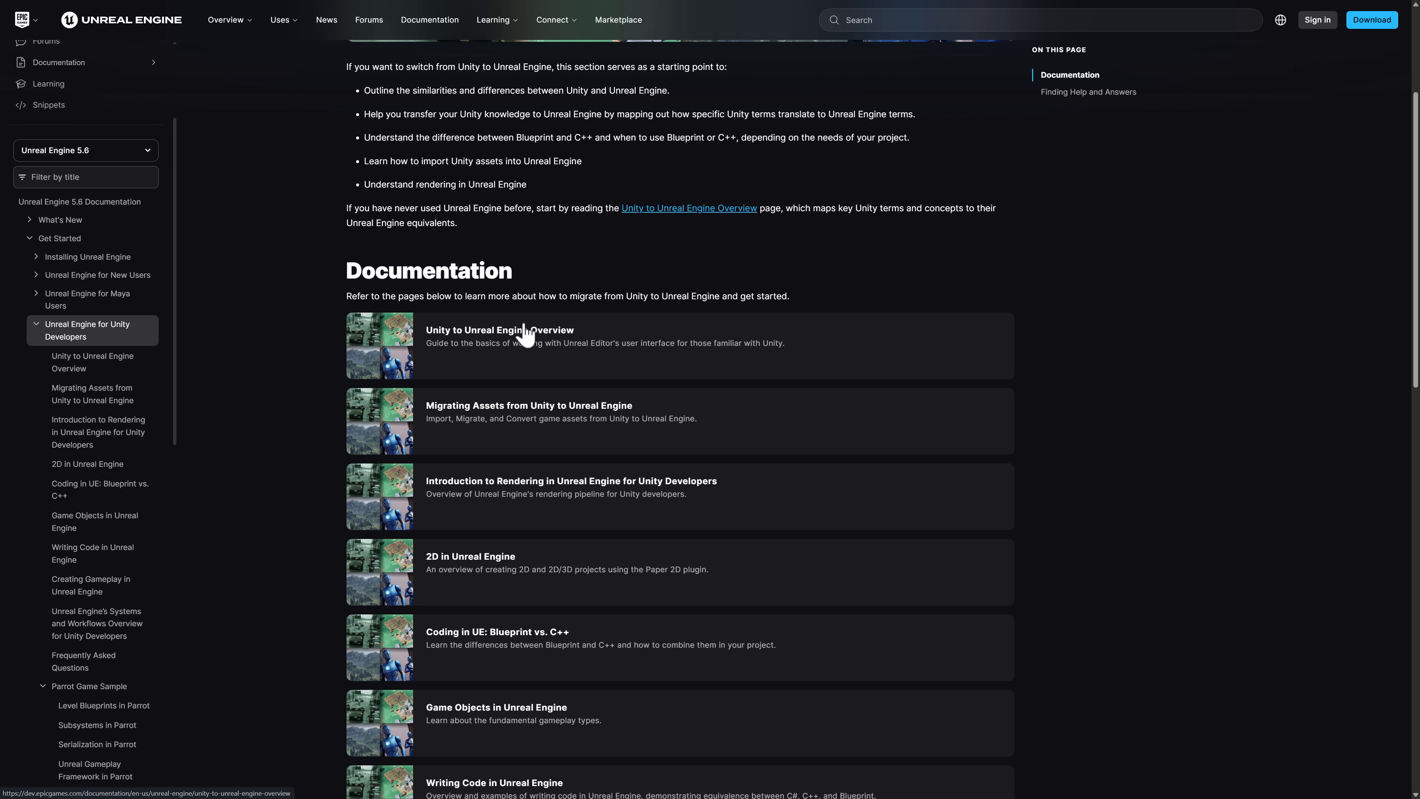
{"action": "scroll", "scroll_direction": "down", "scroll_amount": 3}
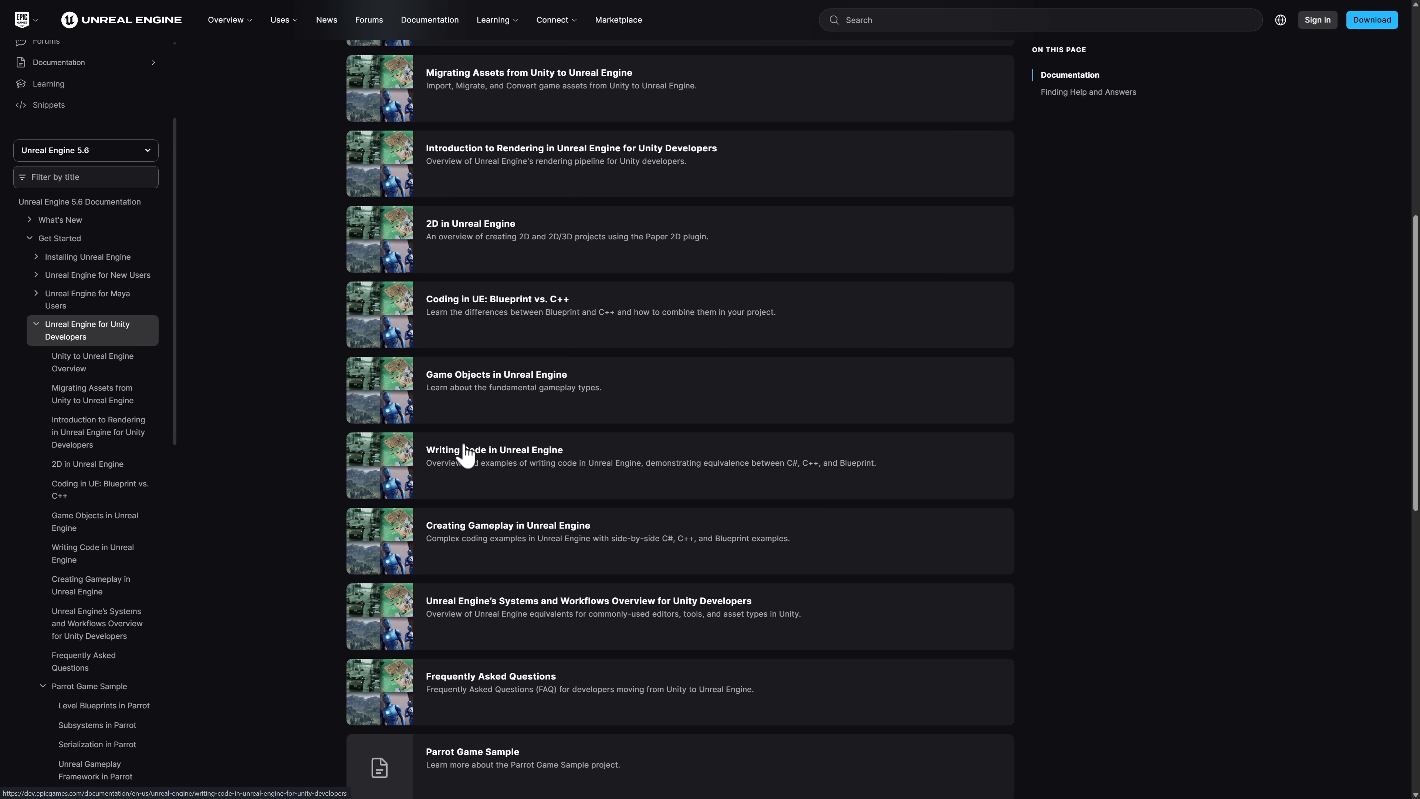
{"action": "mouse_move", "coordinate": [509, 457]}
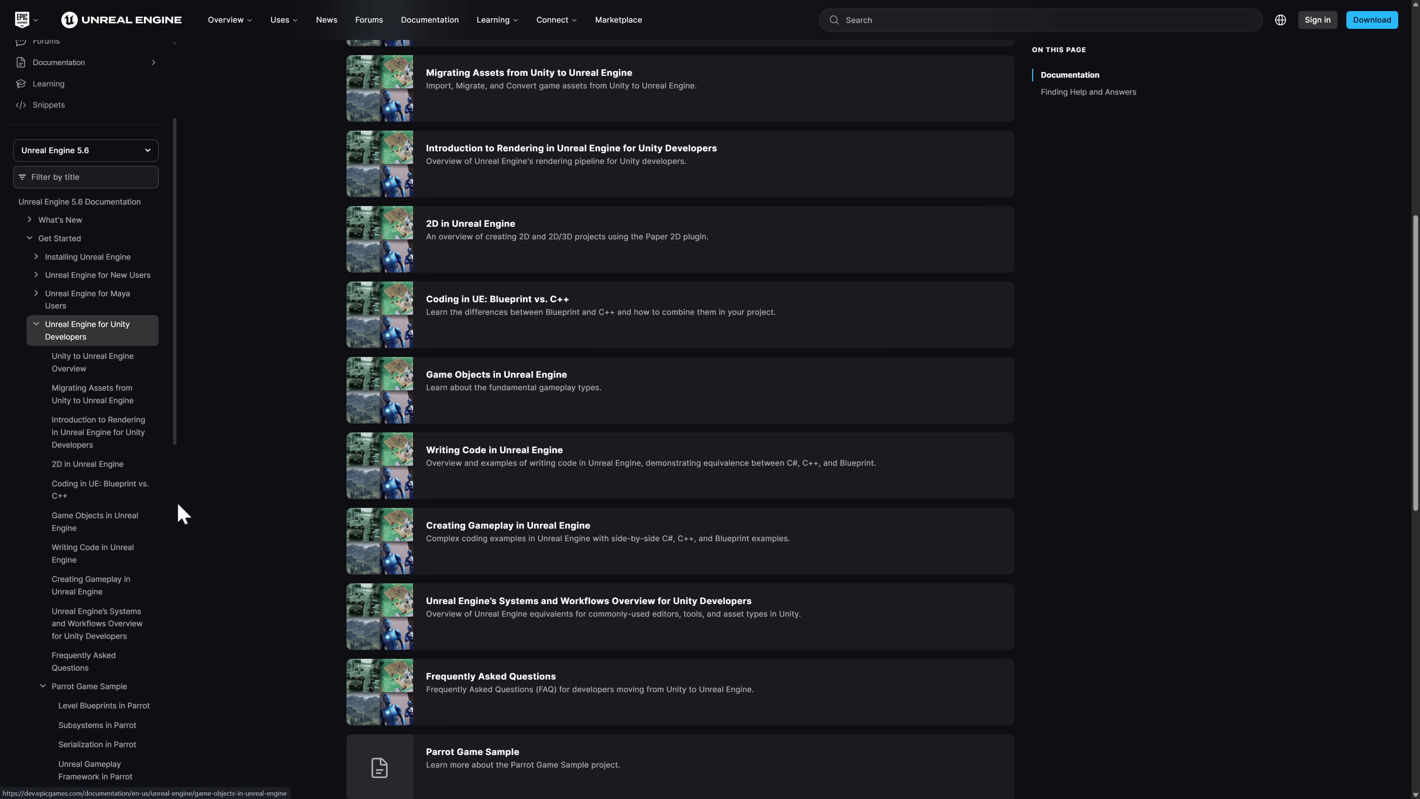
{"action": "left_click", "coordinate": [89, 687]}
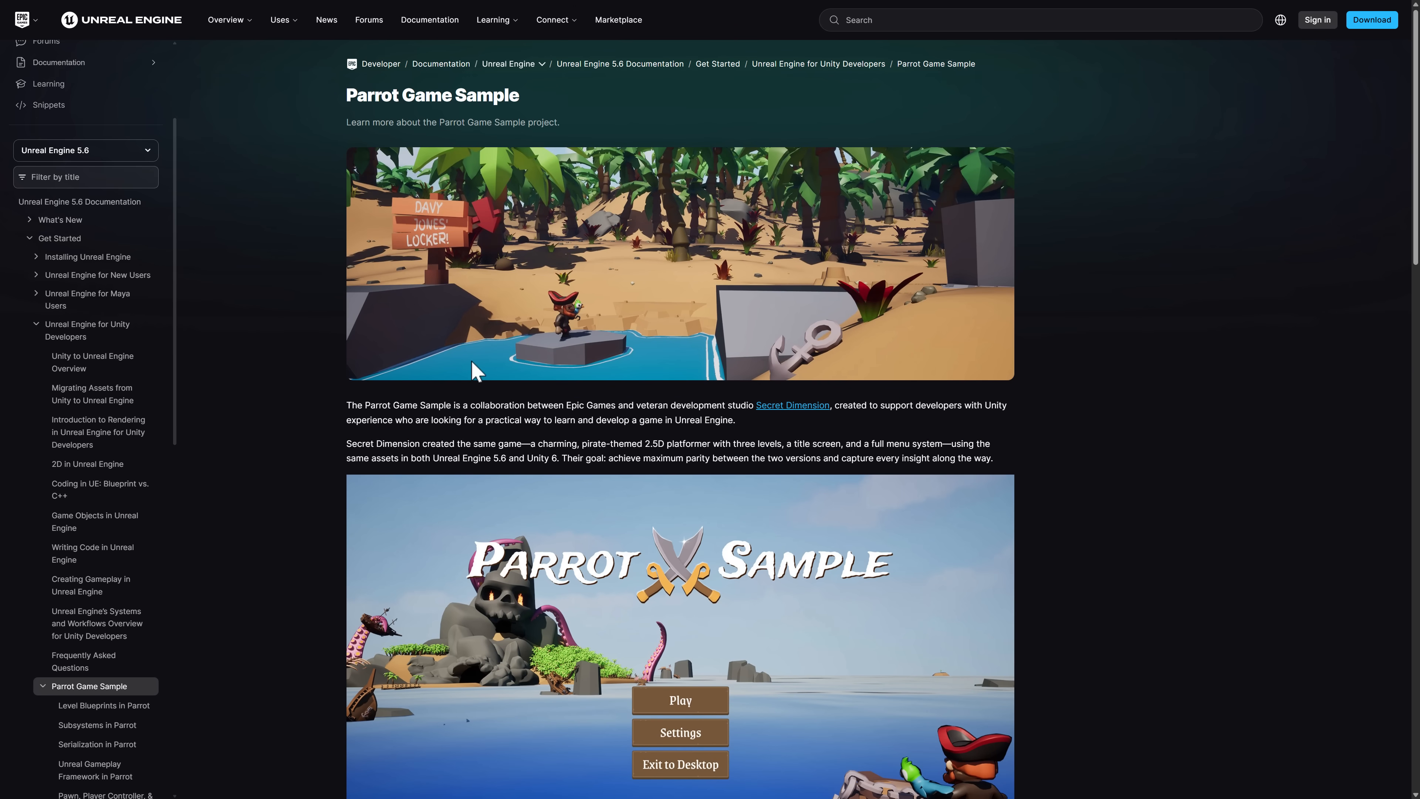
{"action": "mouse_move", "coordinate": [651, 375]}
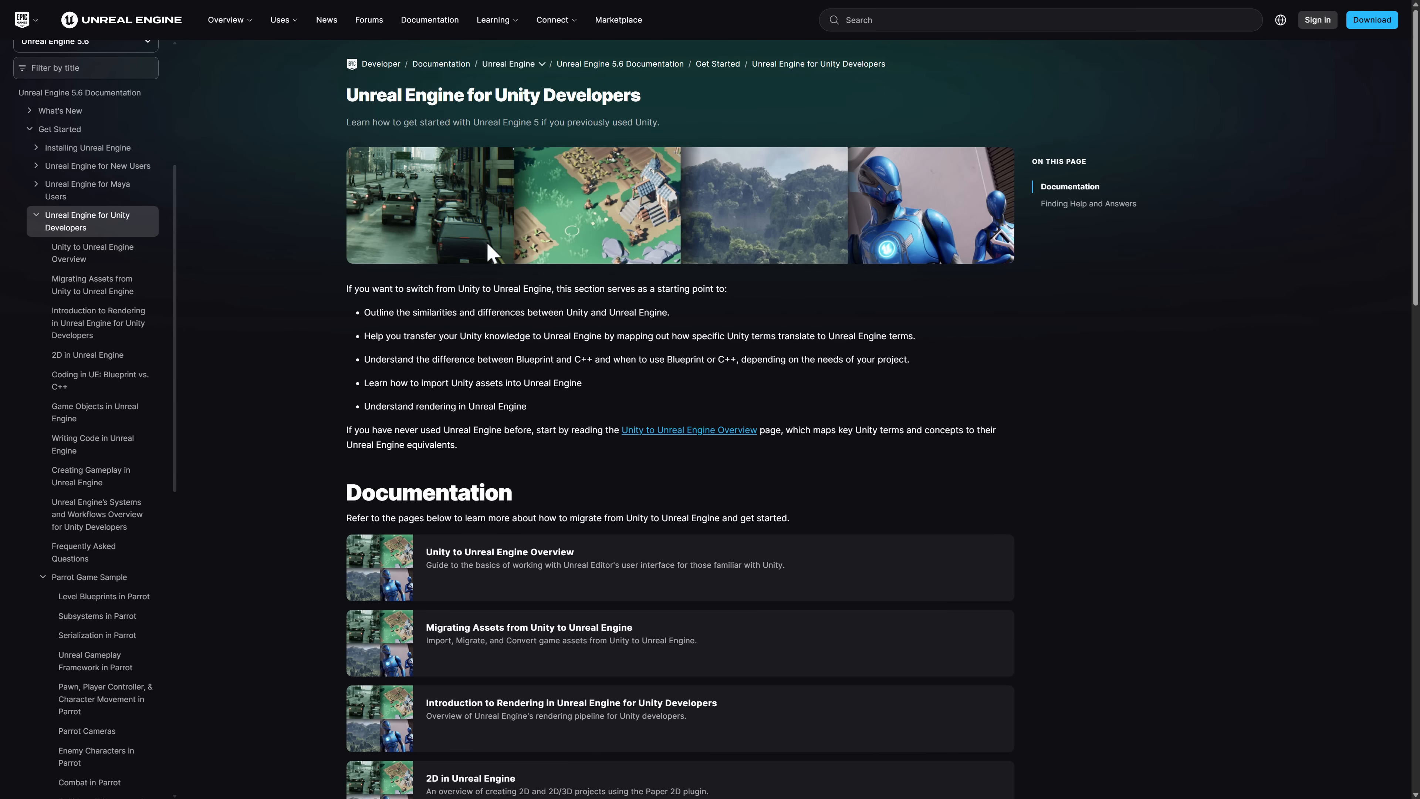
{"action": "mouse_move", "coordinate": [947, 418]}
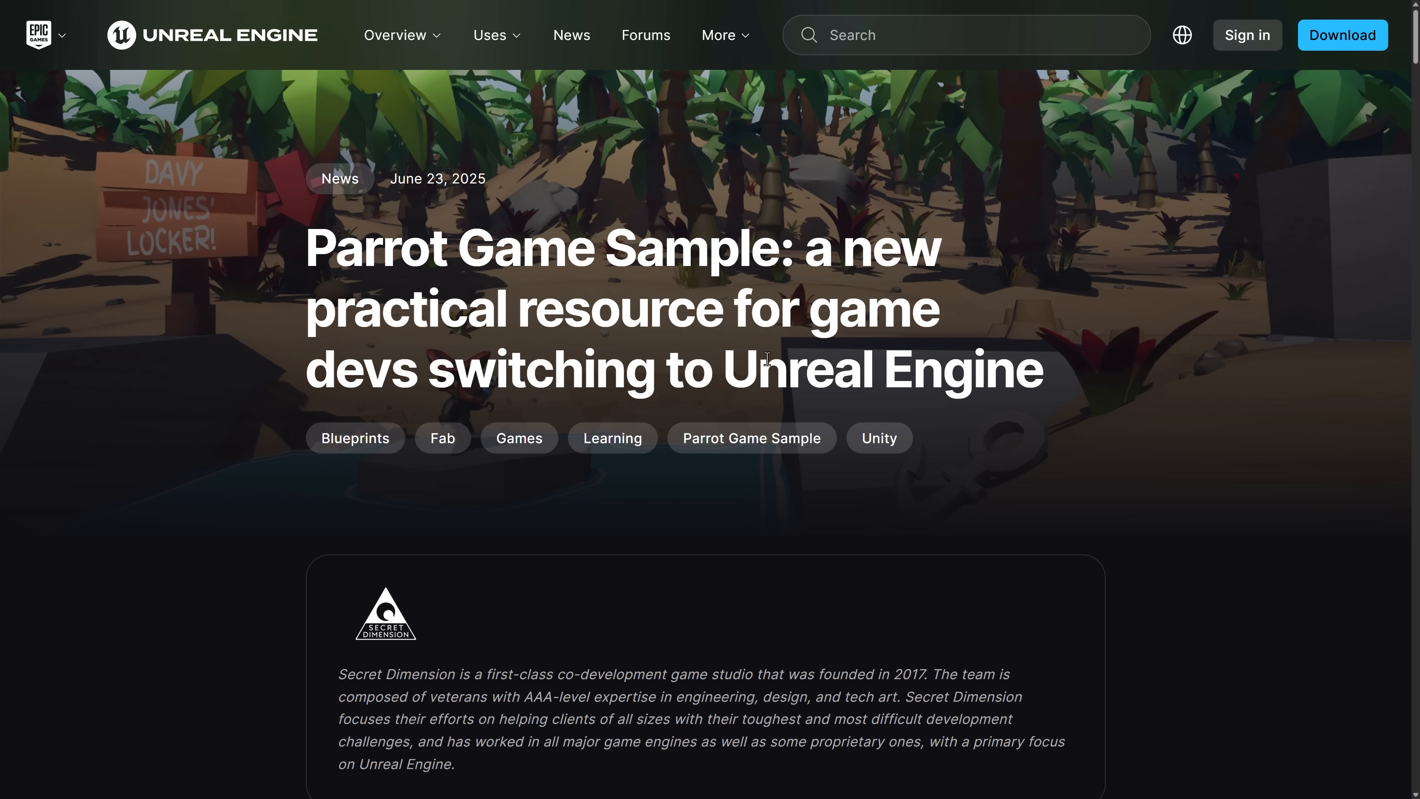
Step: Scroll the Parrot Game Sample news article through its introduction
{"action": "scroll", "scroll_direction": "down", "scroll_amount": 3}
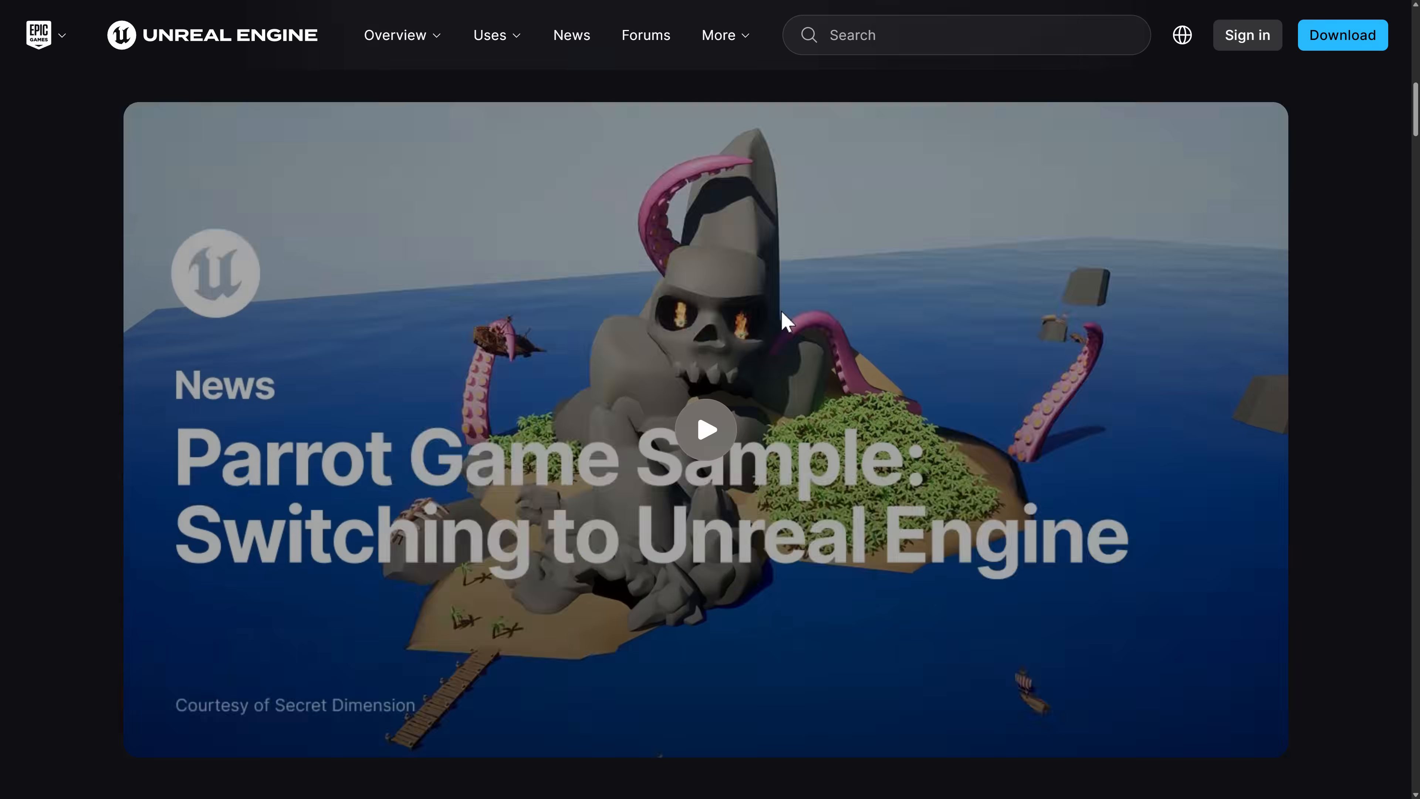
{"action": "scroll", "scroll_direction": "down", "scroll_amount": 3}
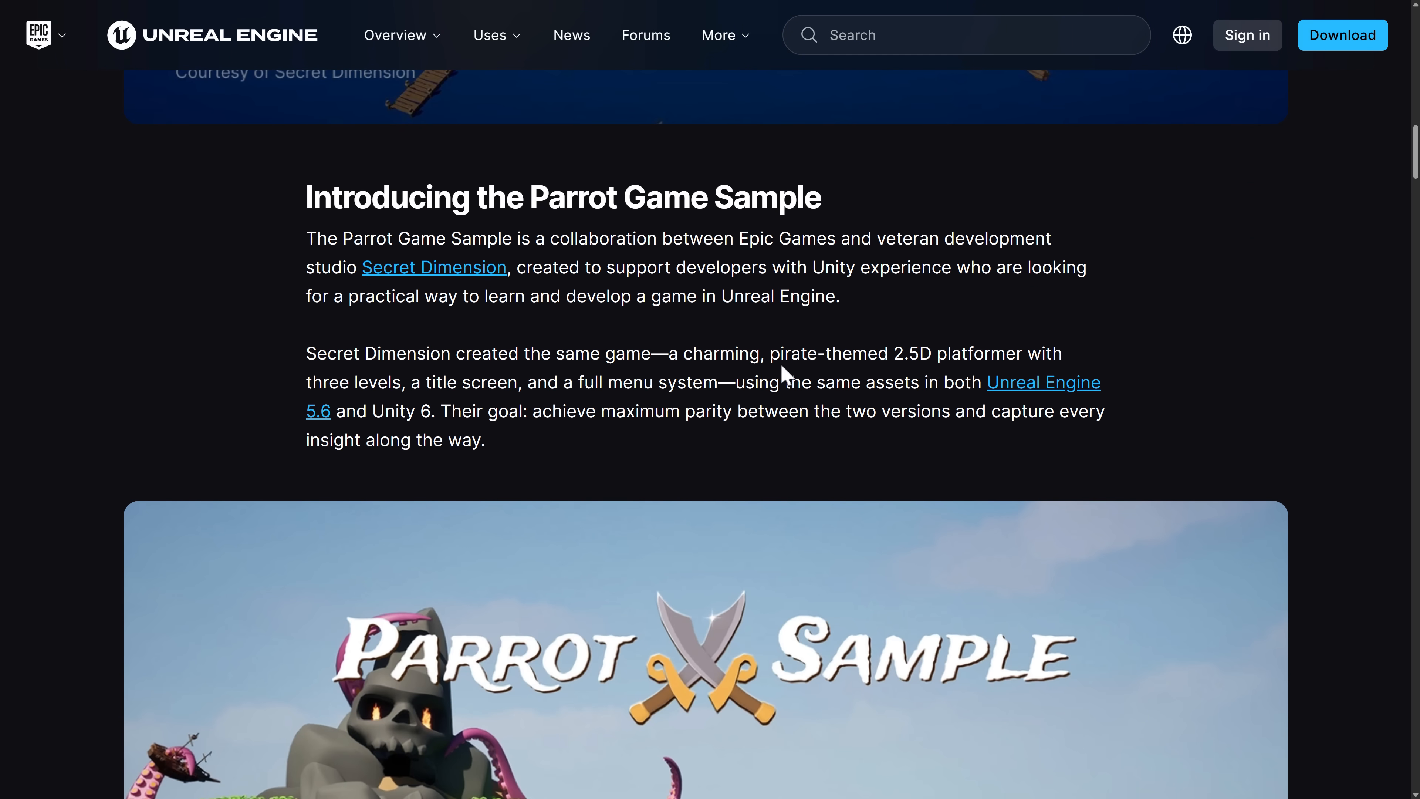
{"action": "scroll", "scroll_direction": "down", "scroll_amount": 3}
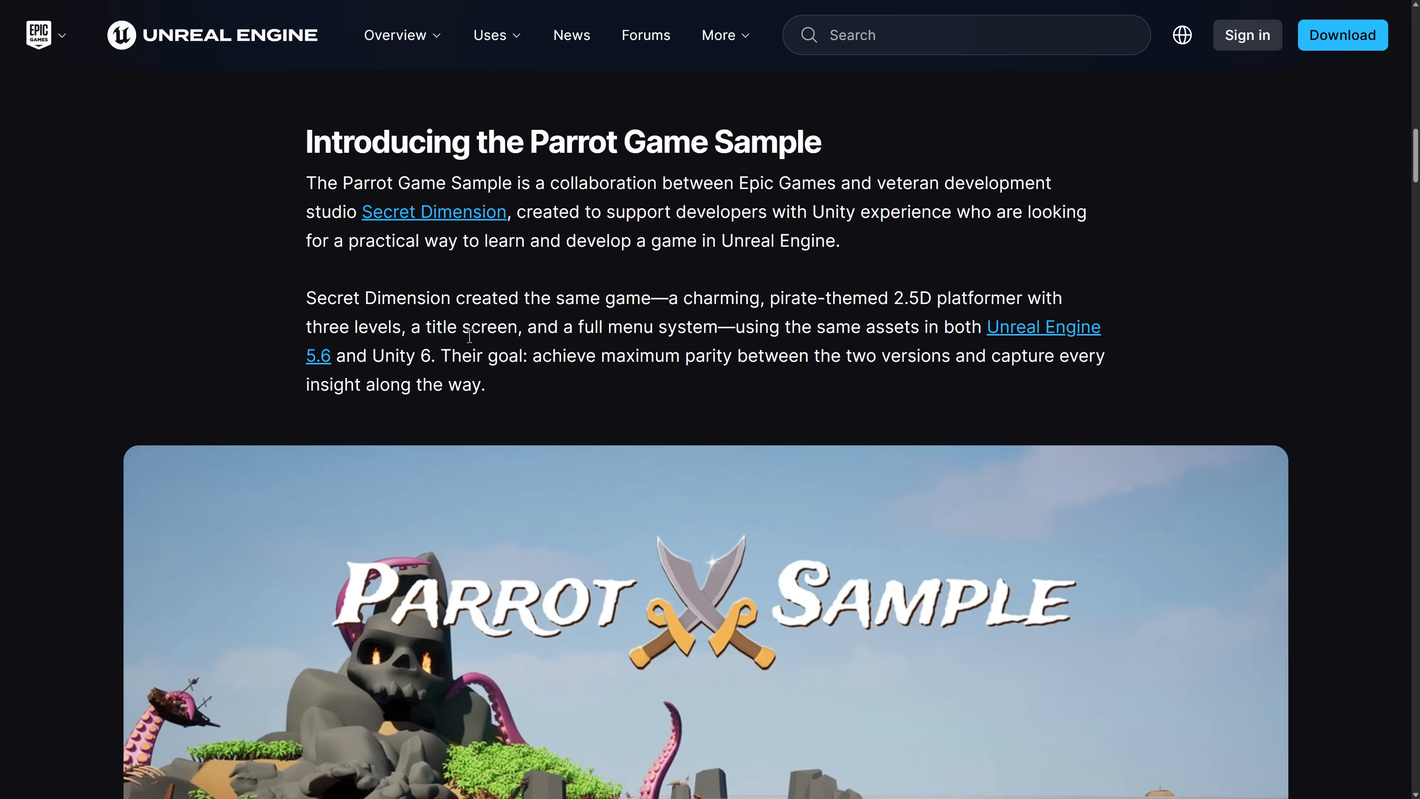
{"action": "scroll", "scroll_direction": "down", "scroll_amount": 3}
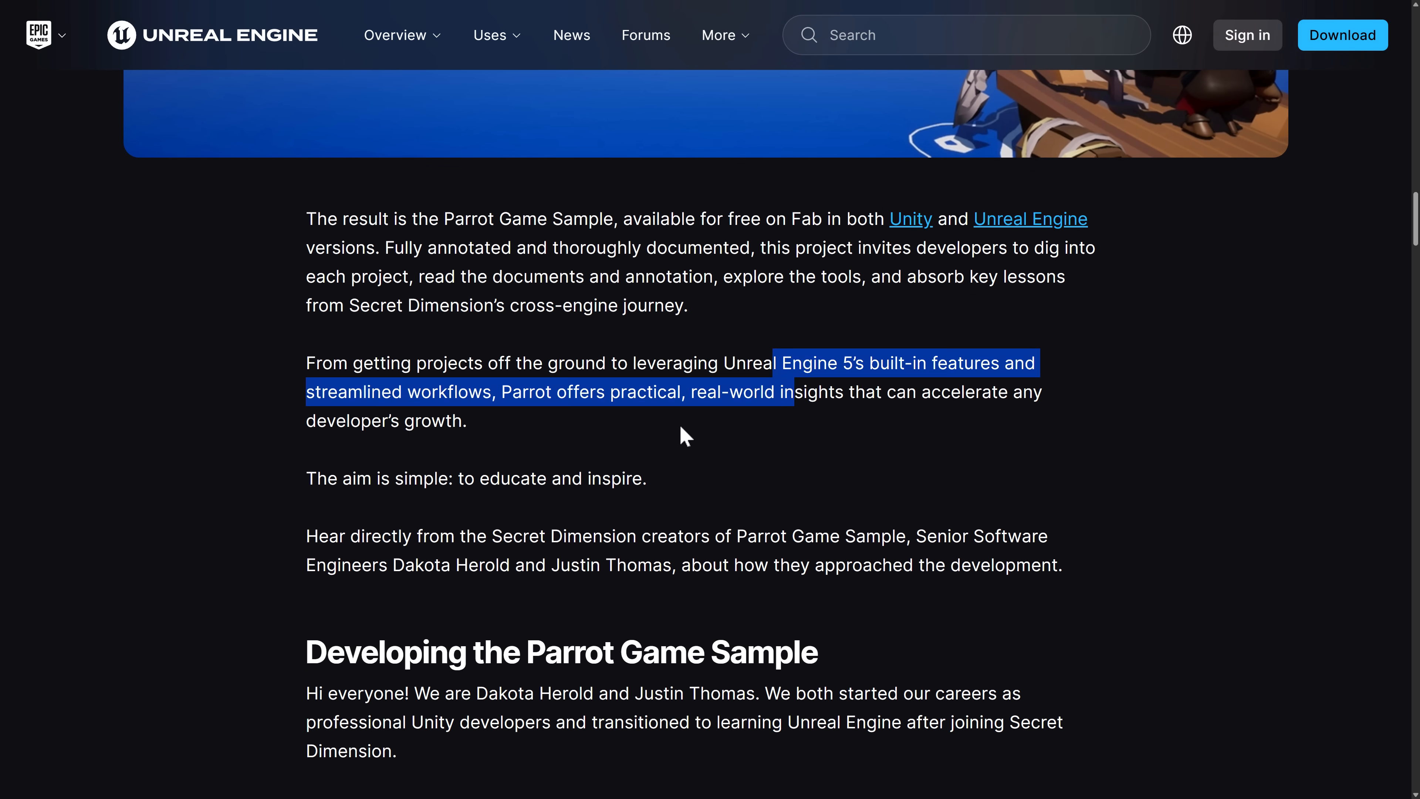
{"action": "scroll", "scroll_direction": "down", "scroll_amount": 3}
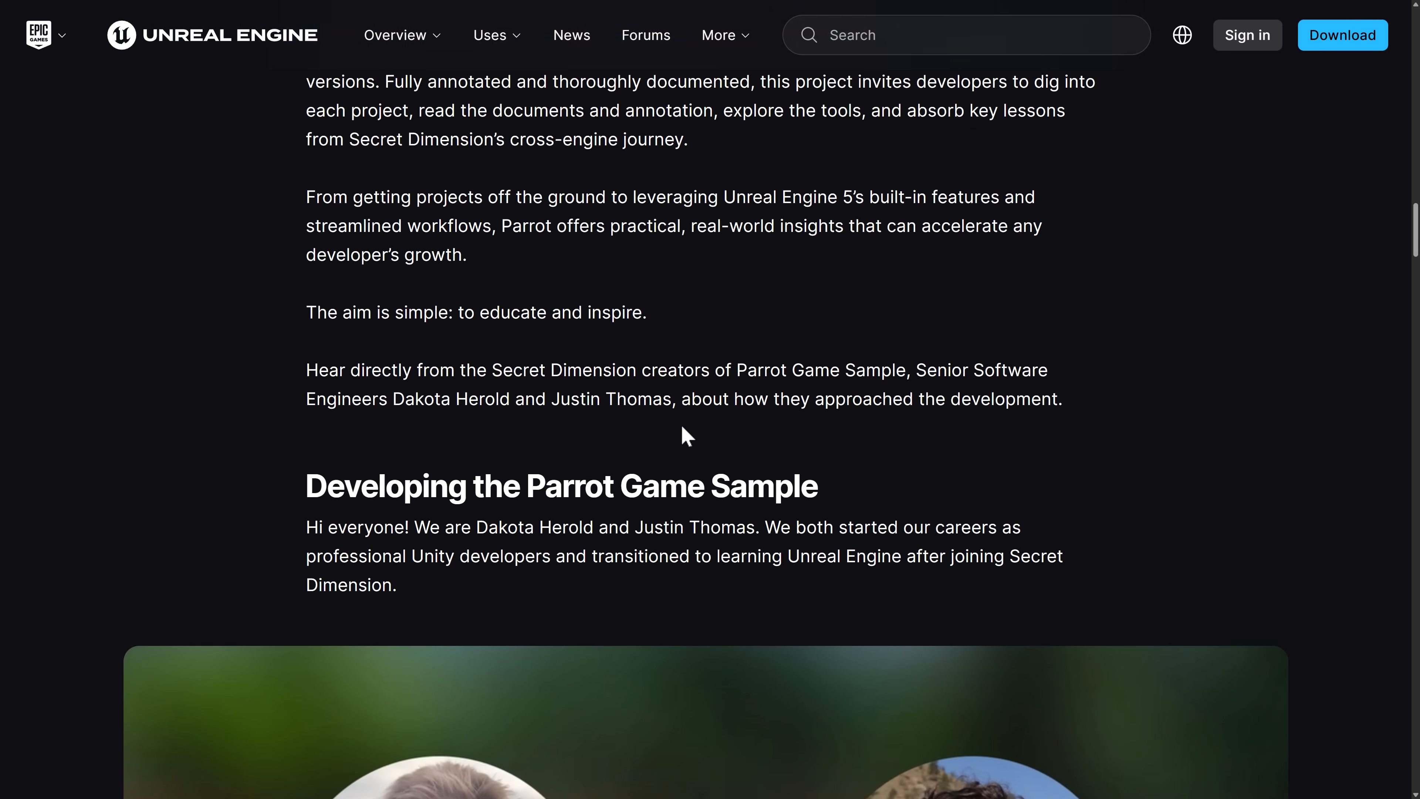
Step: Scroll past the list of Unreal Engine systems used (Nanite, Behavior Trees) to the island screenshot
{"action": "scroll", "scroll_direction": "down", "scroll_amount": 3}
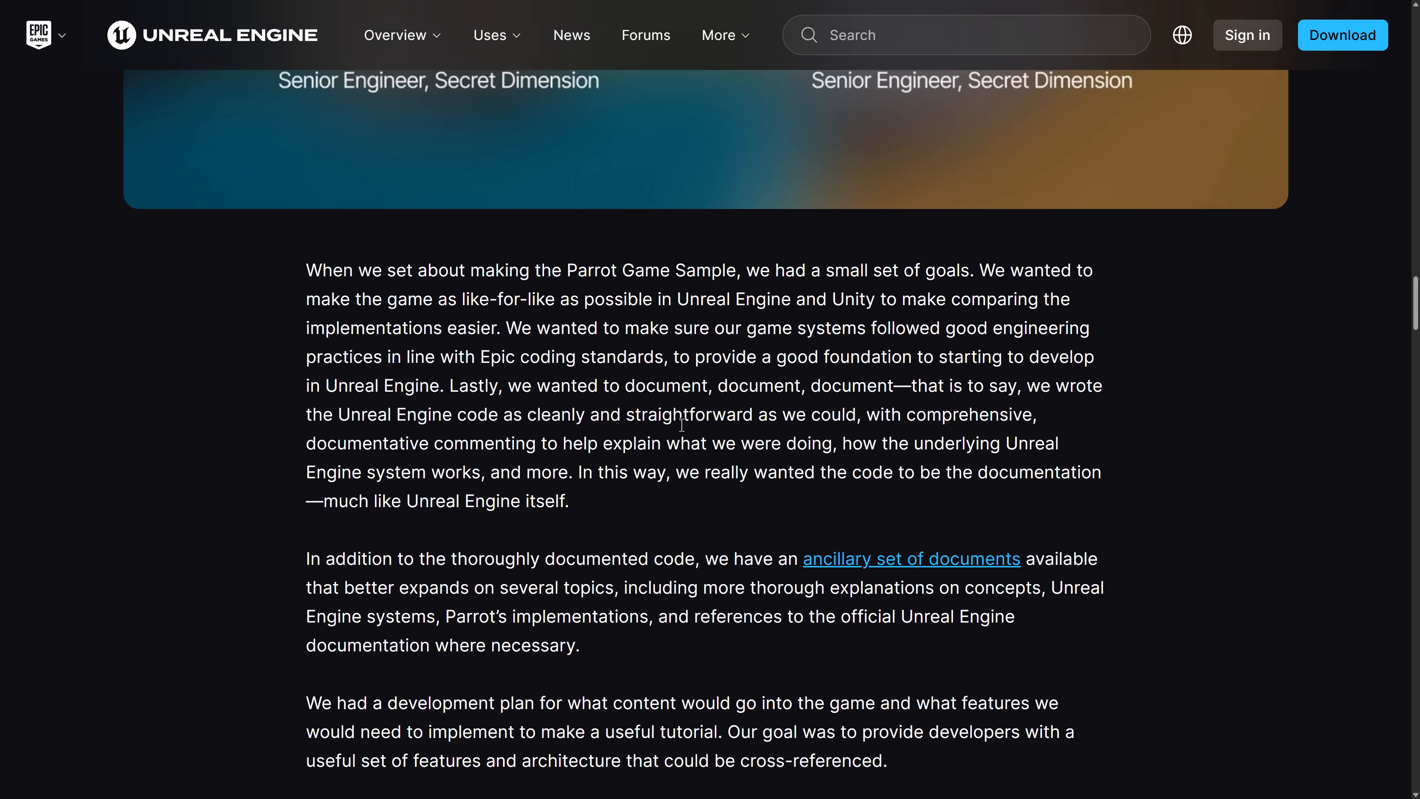
{"action": "scroll", "scroll_direction": "down", "scroll_amount": 3}
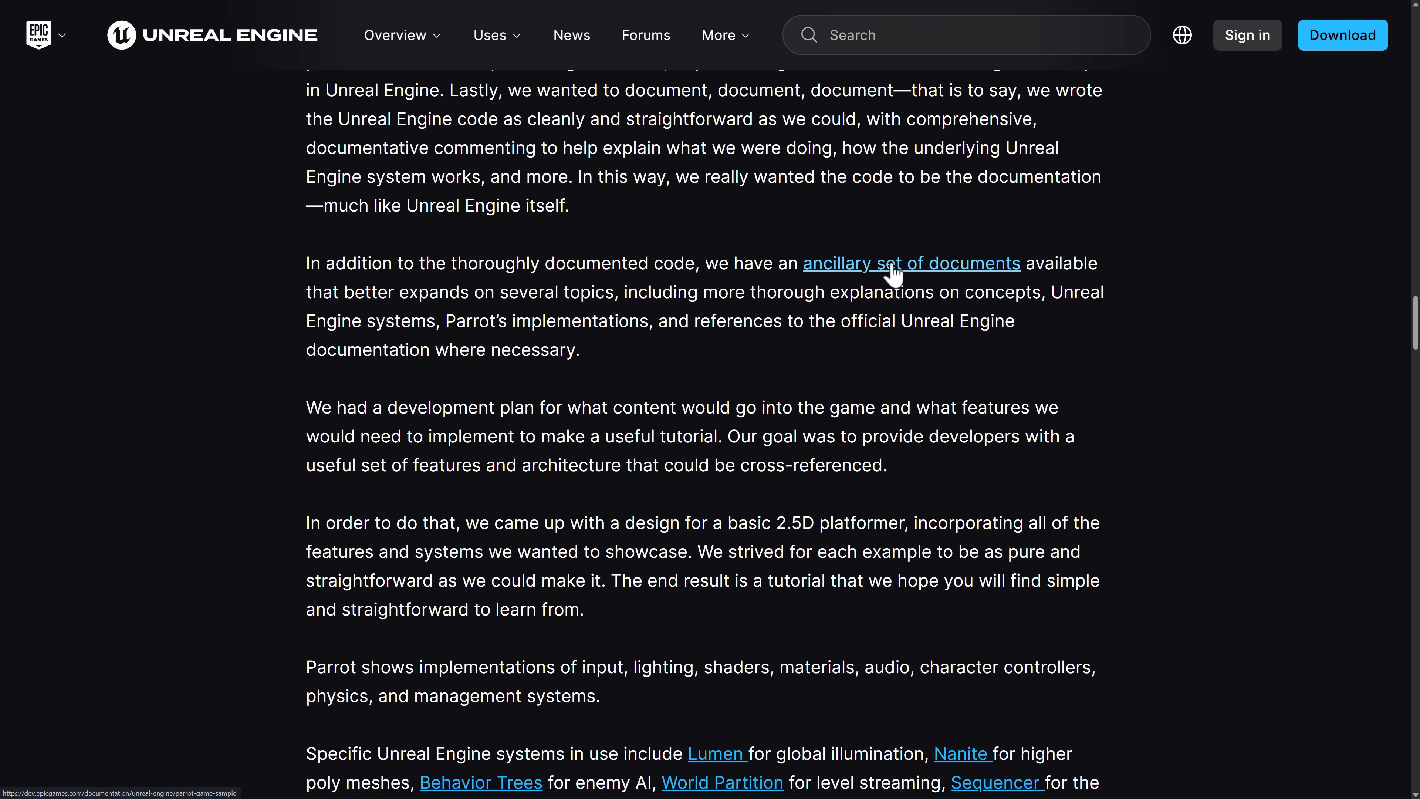
{"action": "scroll", "scroll_direction": "down", "scroll_amount": 3}
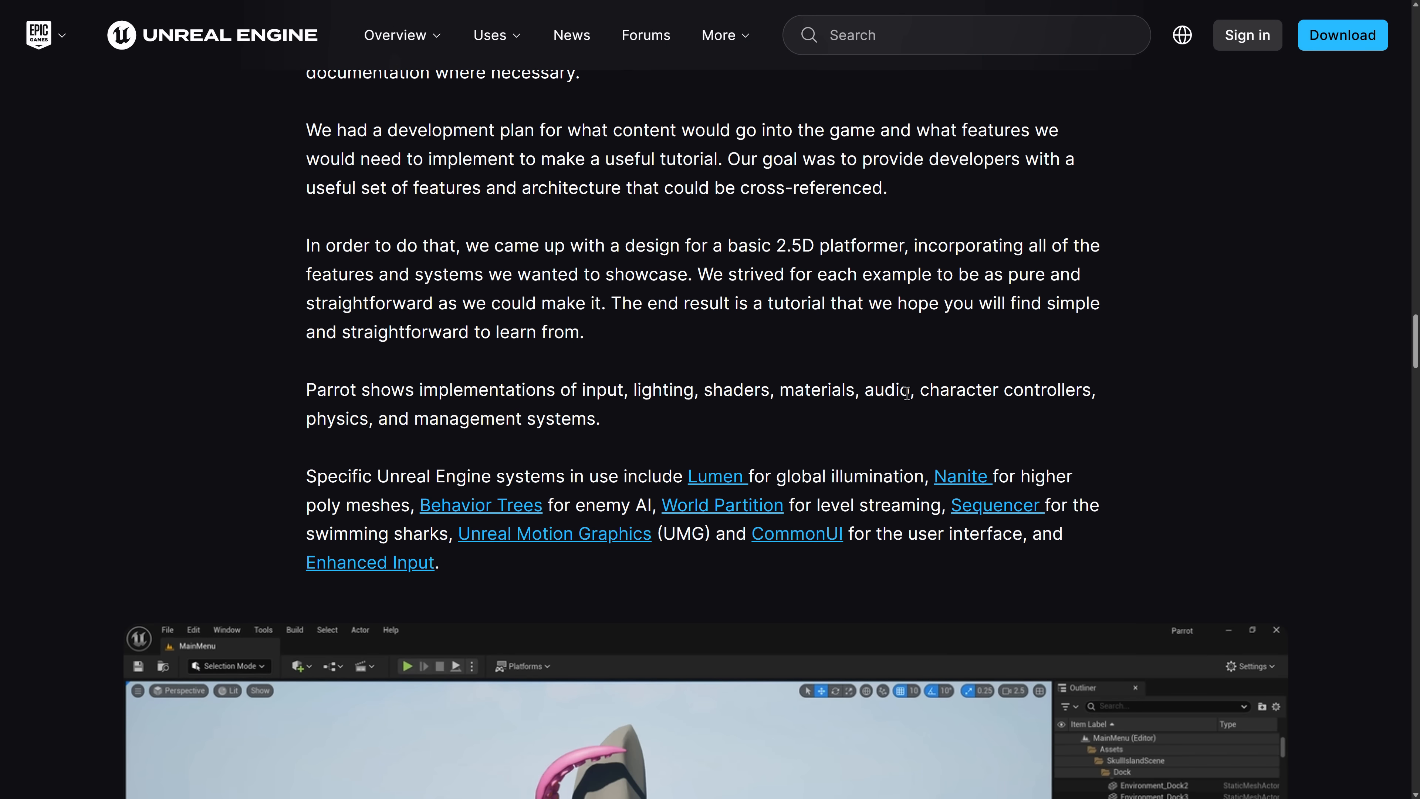
{"action": "mouse_move", "coordinate": [621, 430]}
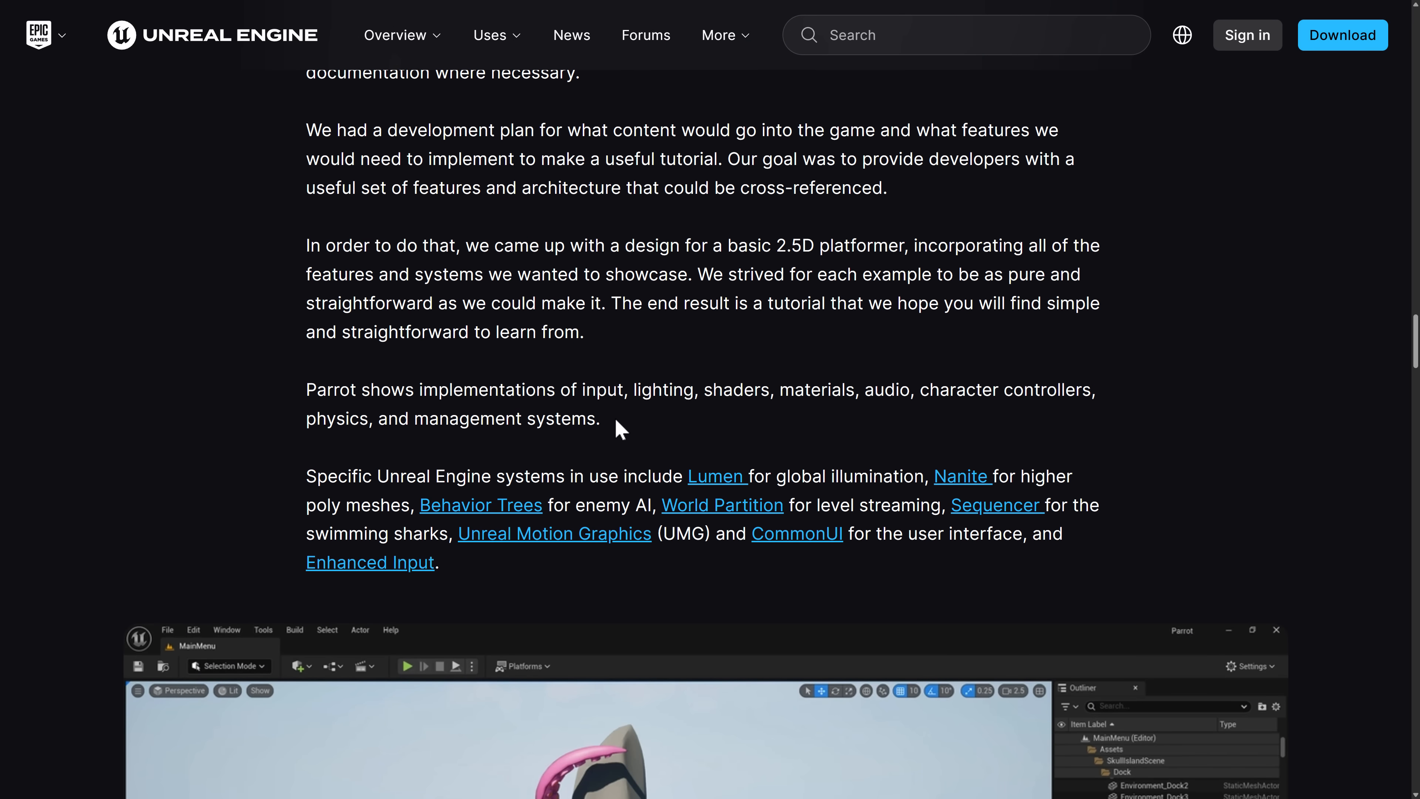
{"action": "scroll", "scroll_direction": "down", "scroll_amount": 3}
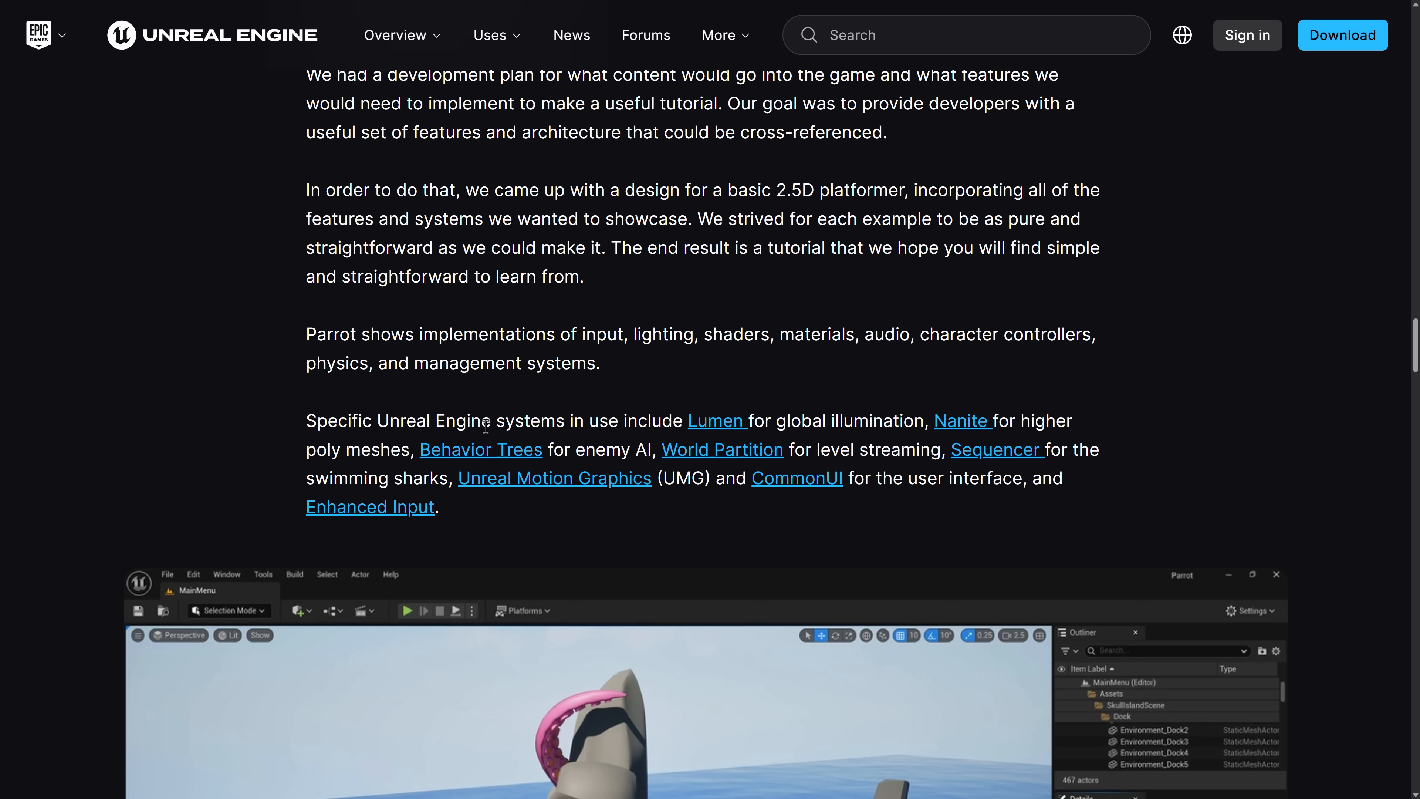
{"action": "mouse_move", "coordinate": [961, 420]}
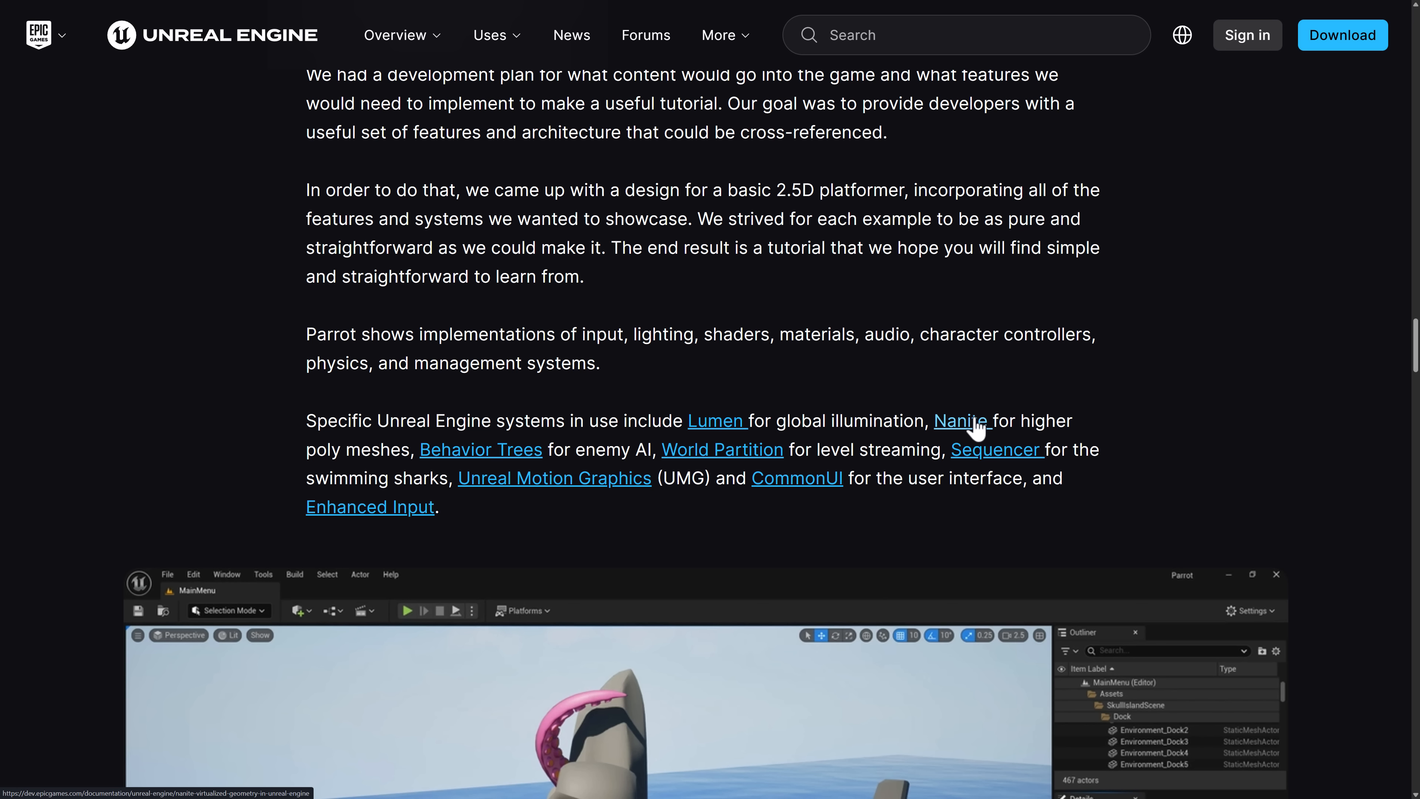
{"action": "mouse_move", "coordinate": [439, 467]}
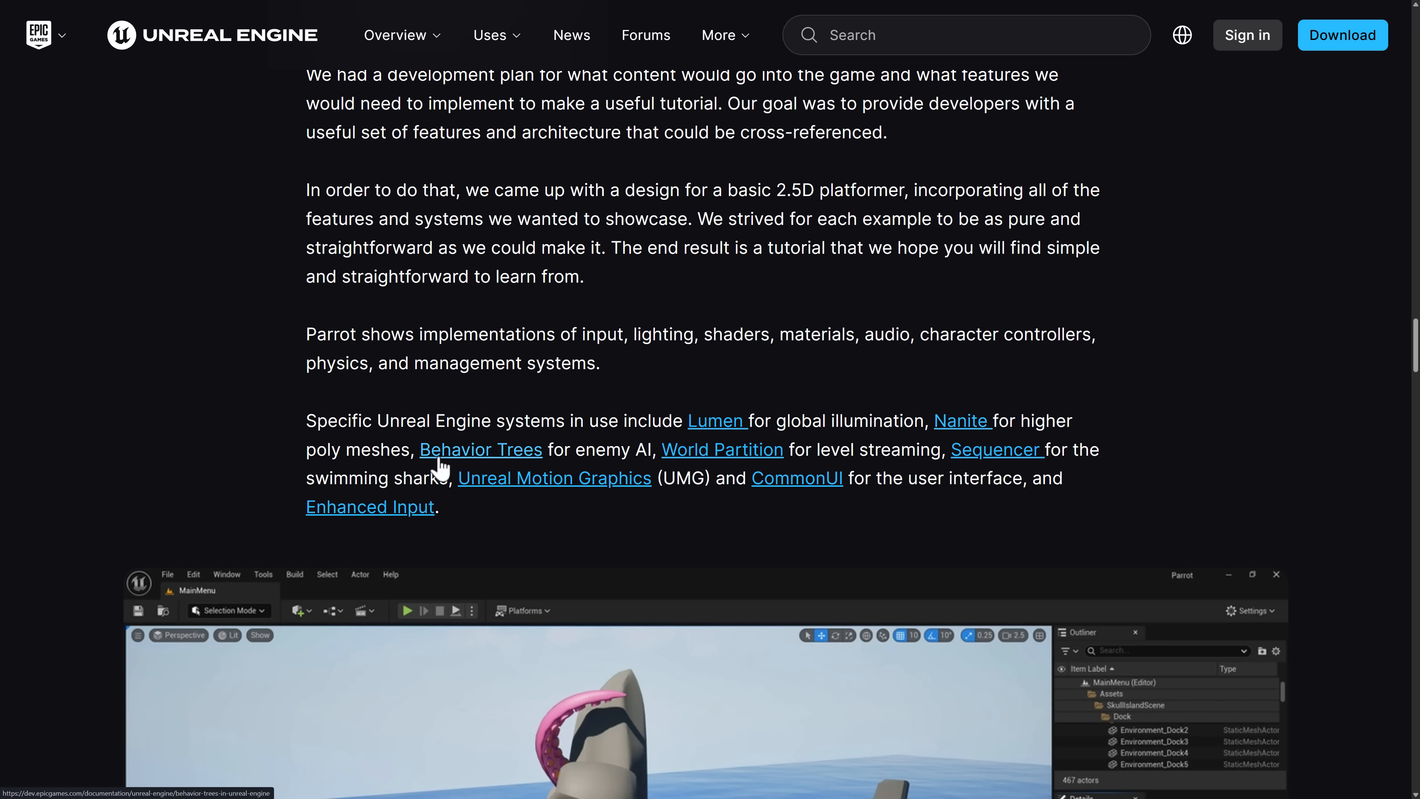
{"action": "mouse_move", "coordinate": [723, 458]}
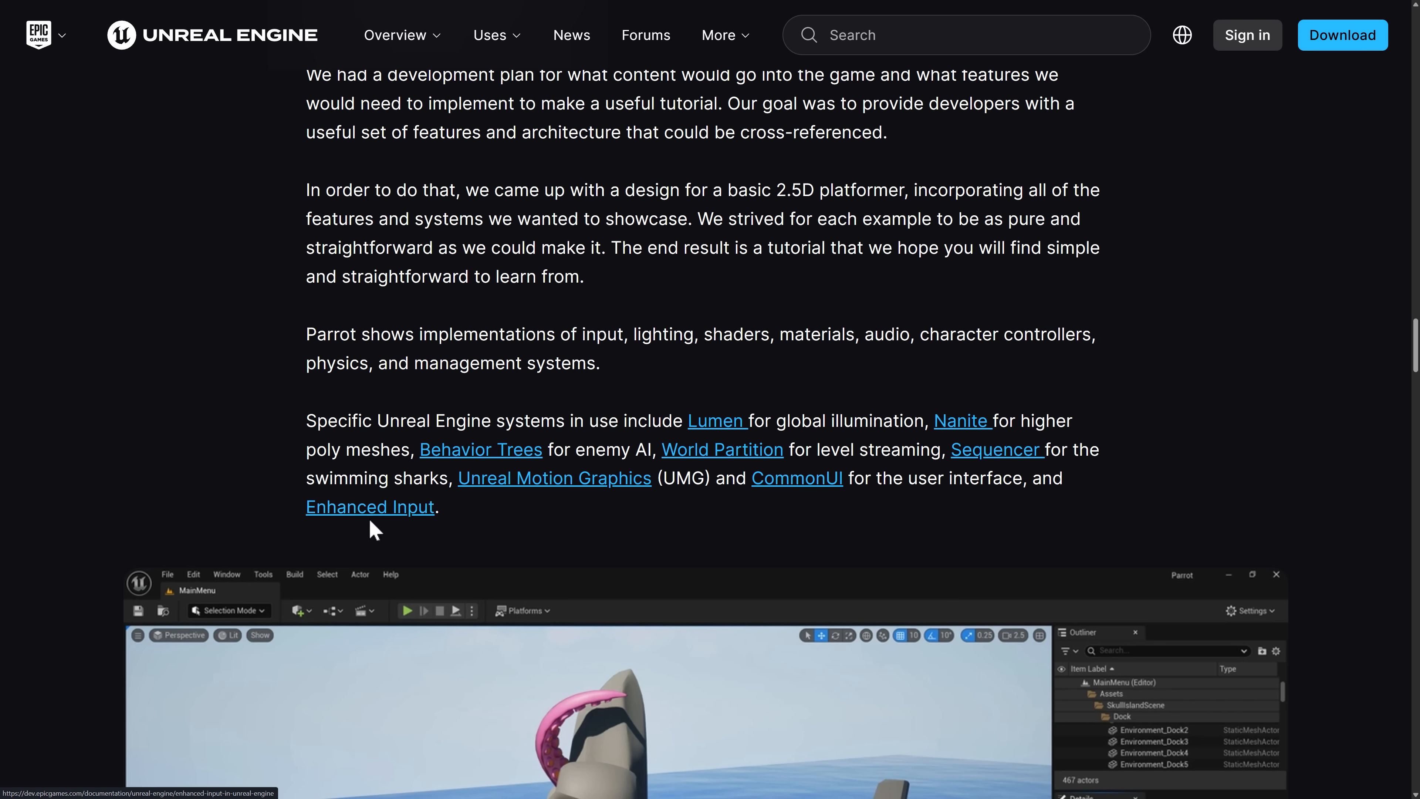
{"action": "scroll", "scroll_direction": "down", "scroll_amount": 3}
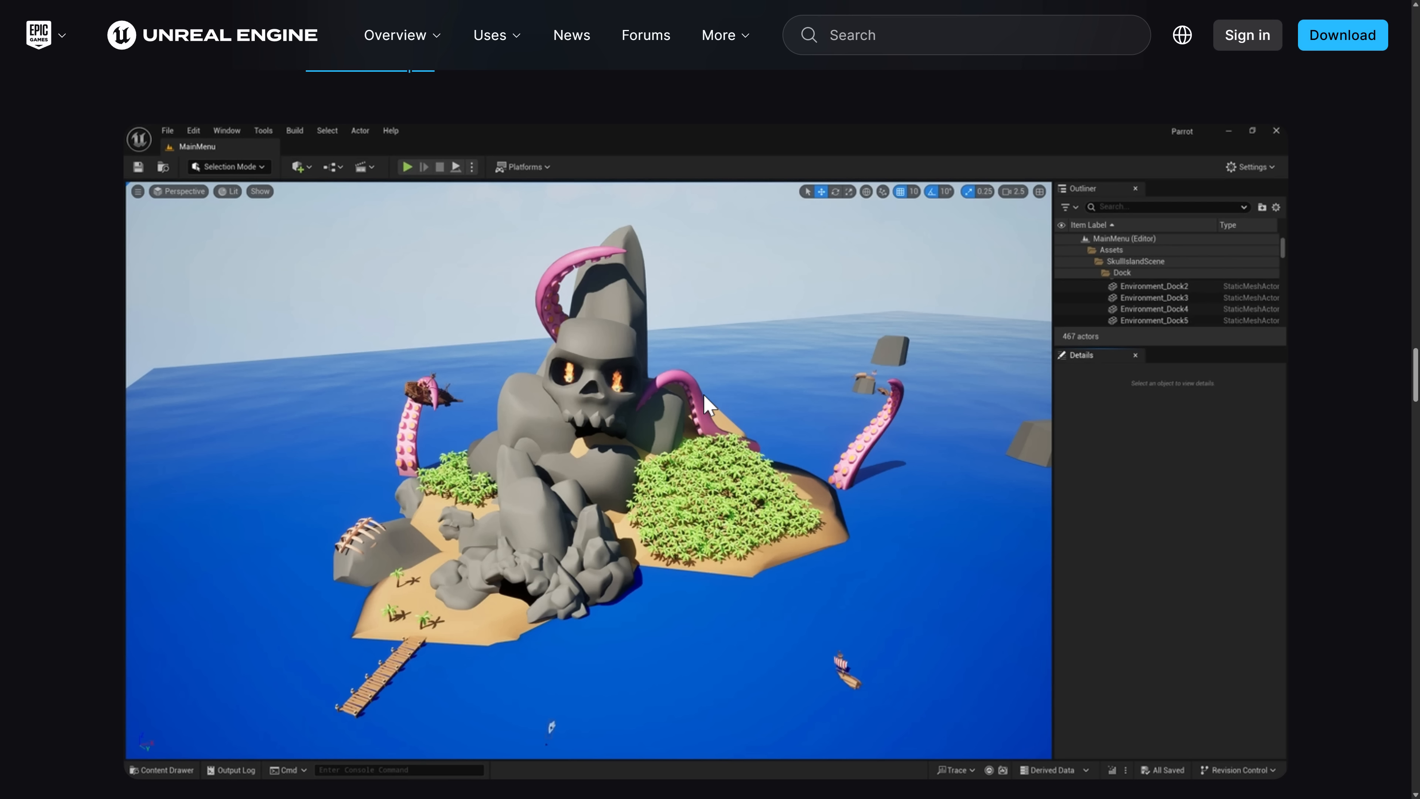
{"action": "mouse_move", "coordinate": [1062, 179]}
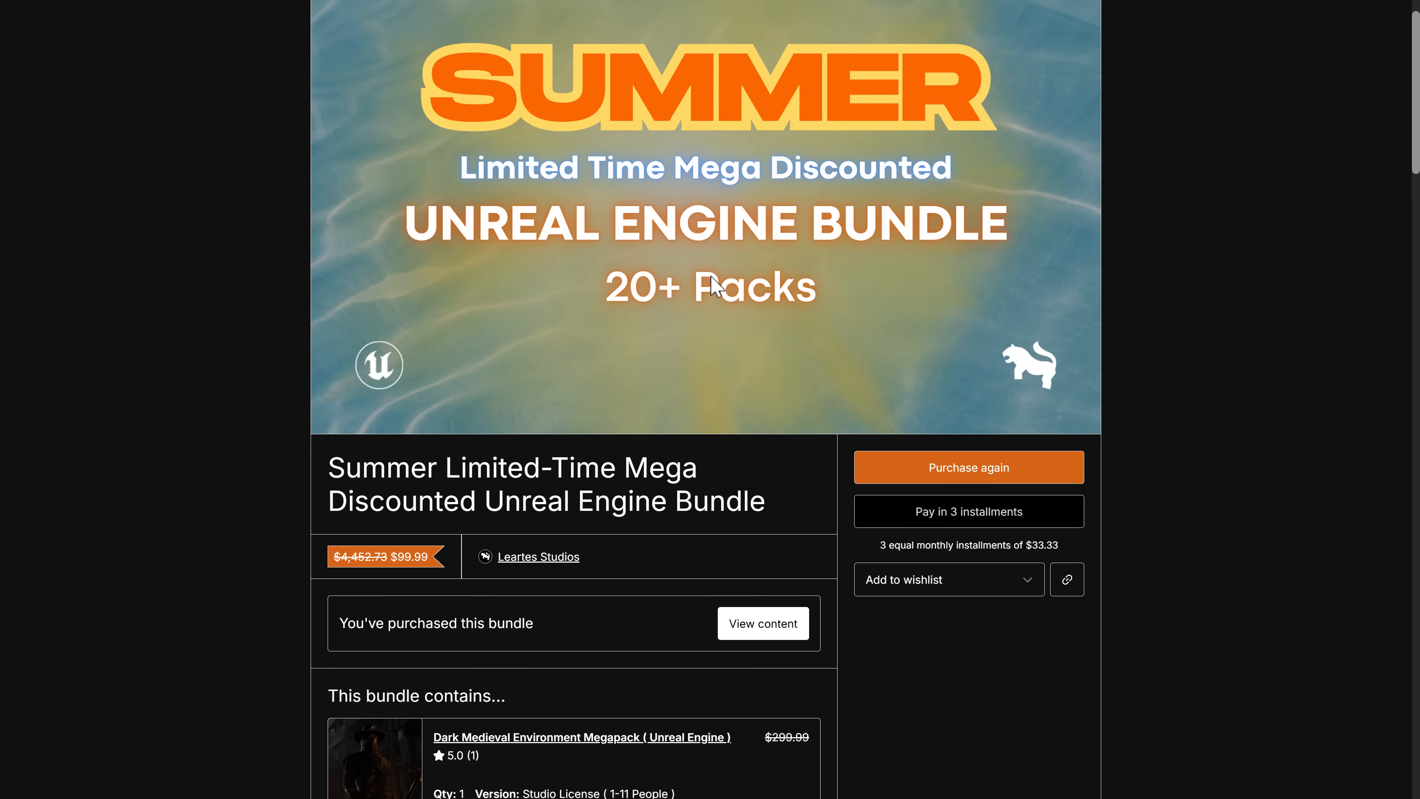
Step: Scroll the Fab bundle page down to its included environment packs
{"action": "scroll", "scroll_direction": "down", "scroll_amount": 3}
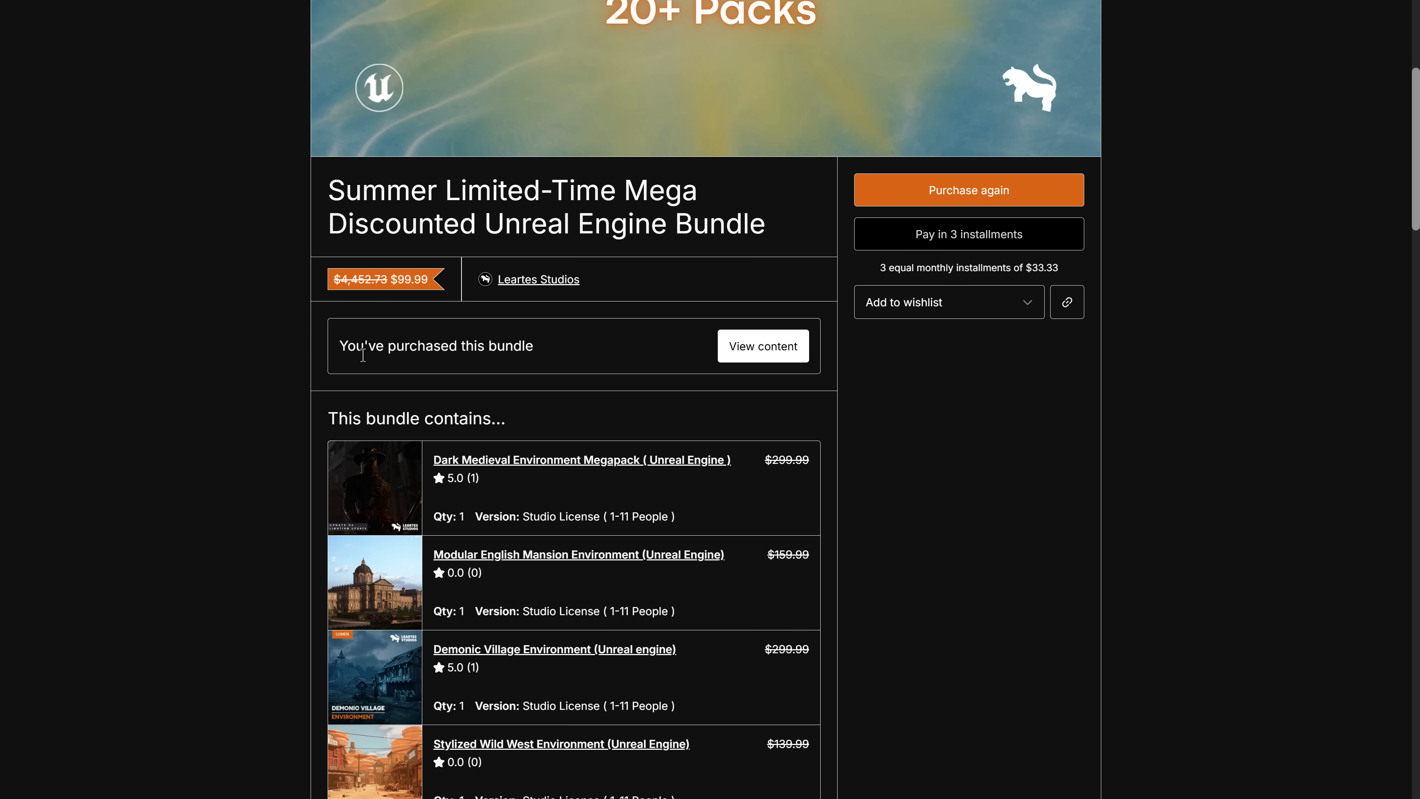